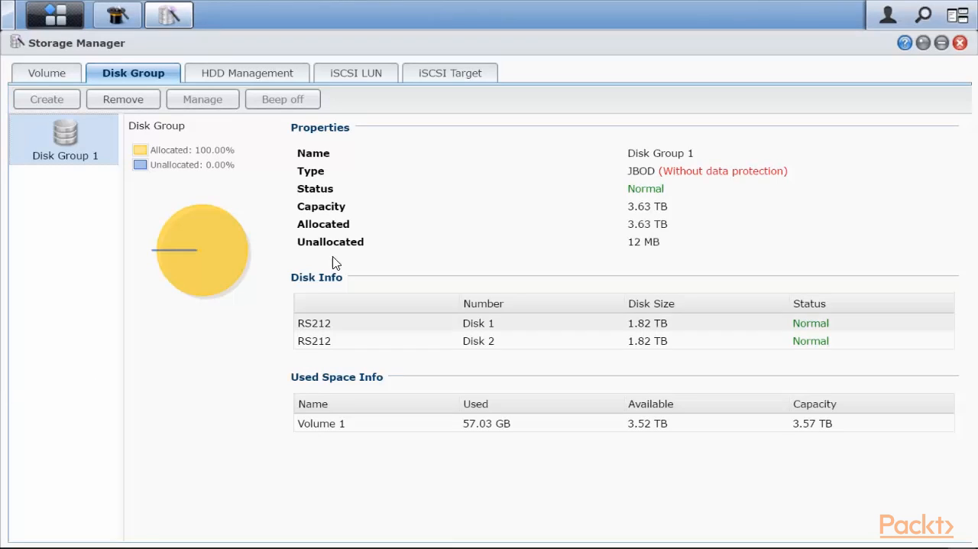
mouse_move(511, 196)
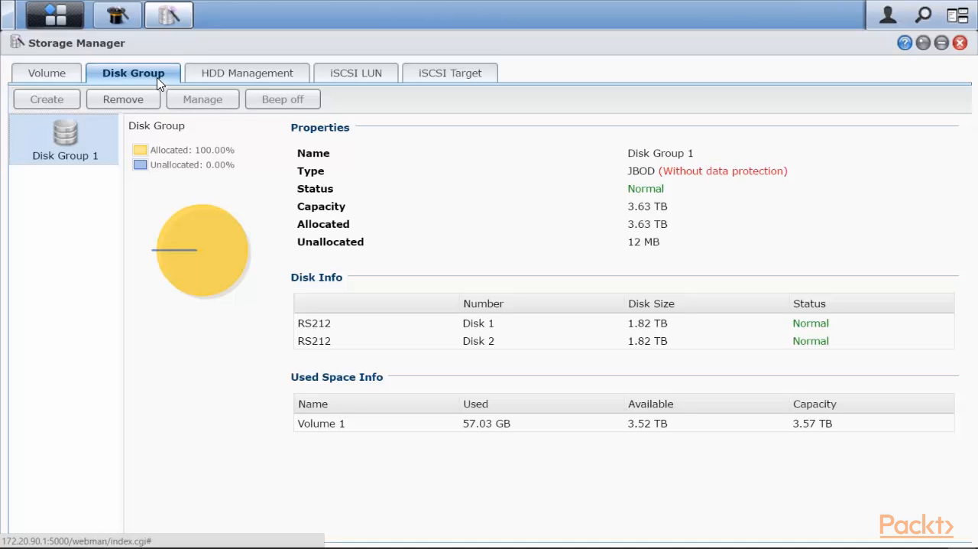
mouse_move(657, 158)
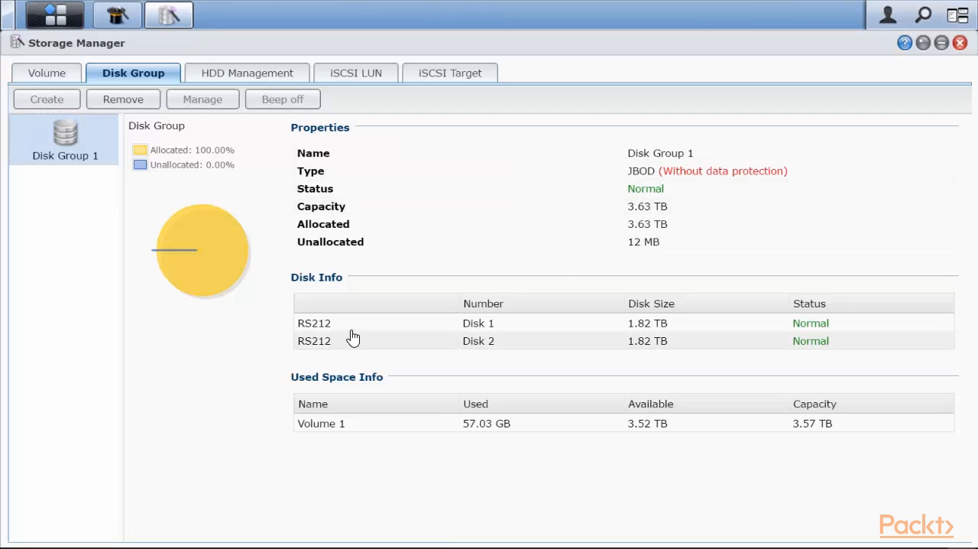
mouse_move(645, 340)
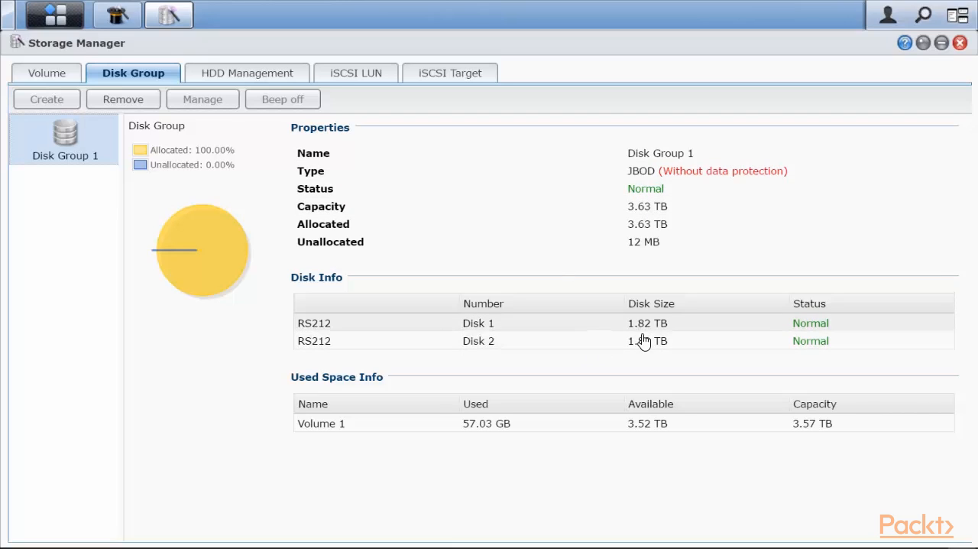
mouse_move(644, 347)
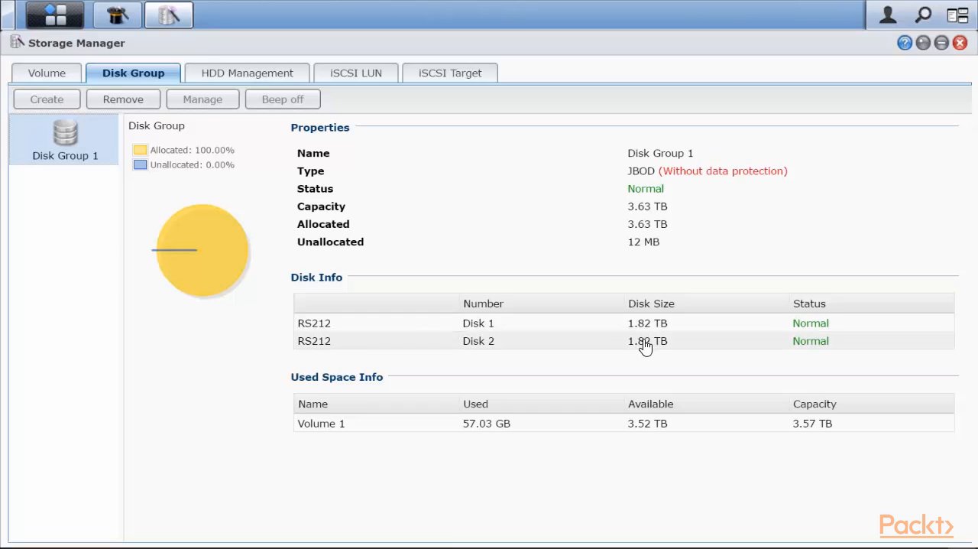
mouse_move(333, 437)
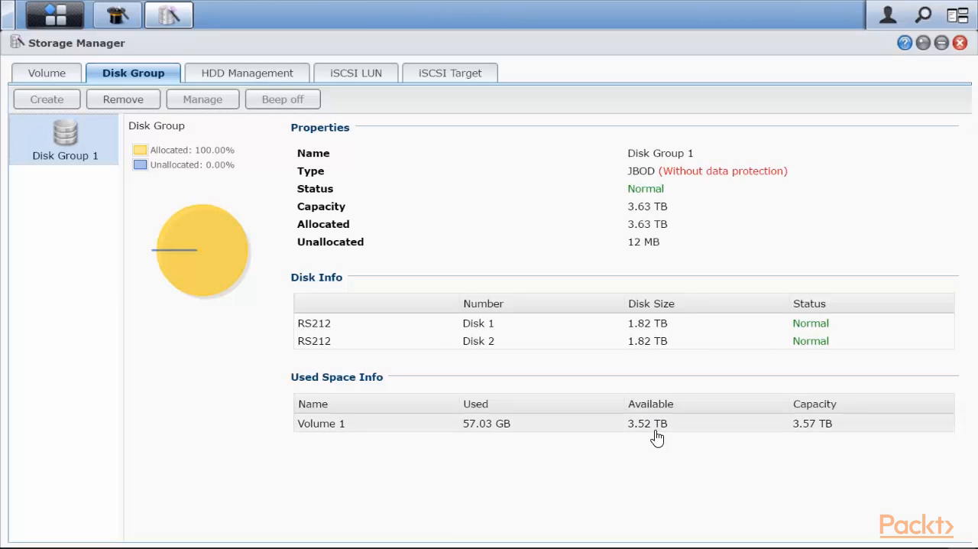
mouse_move(813, 441)
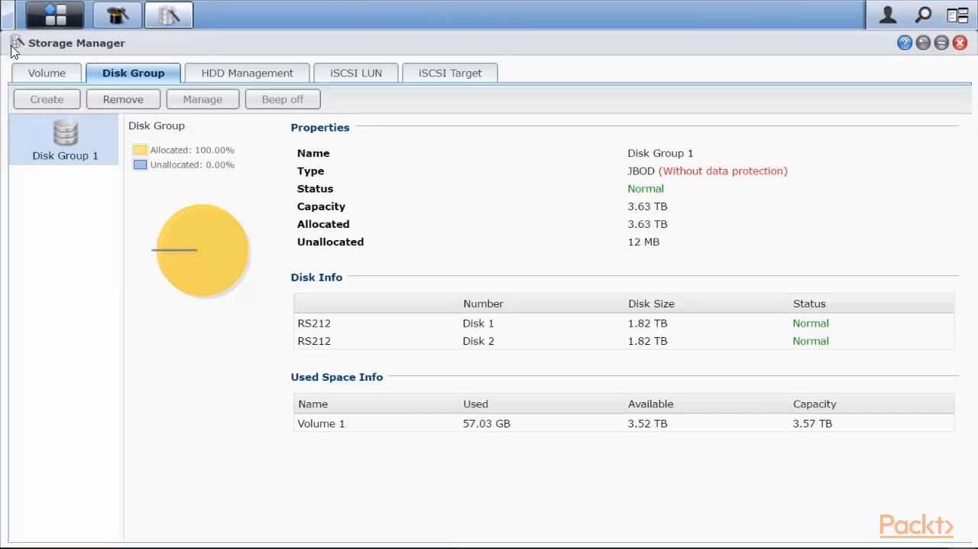
mouse_move(282, 178)
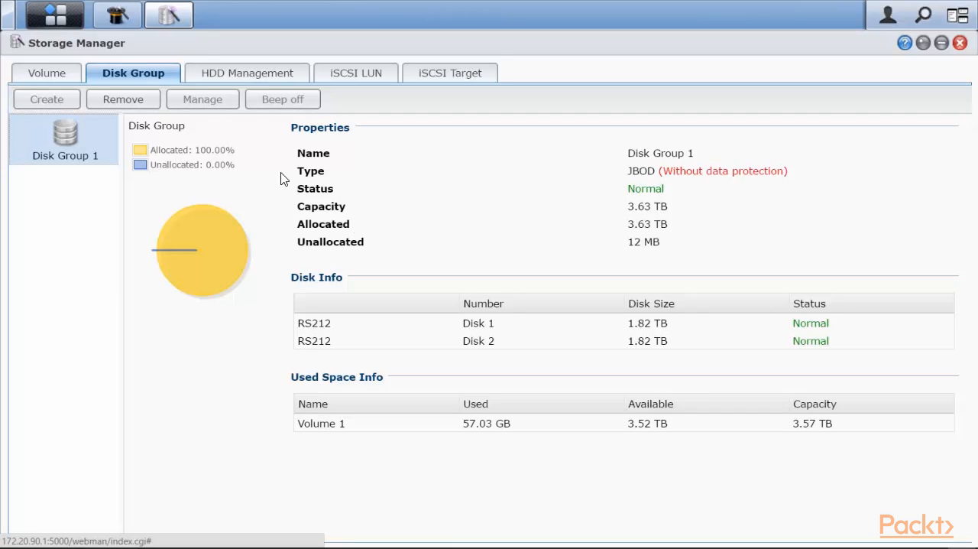
mouse_move(137, 80)
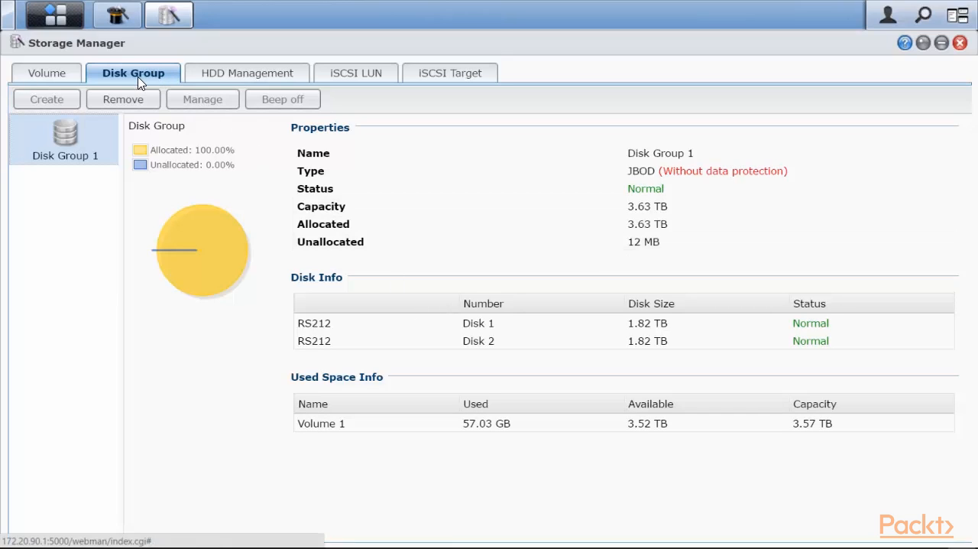
Show Volume 1's properties, including Disk Group 1 with 3.63 TB allocated.
left_click(46, 73)
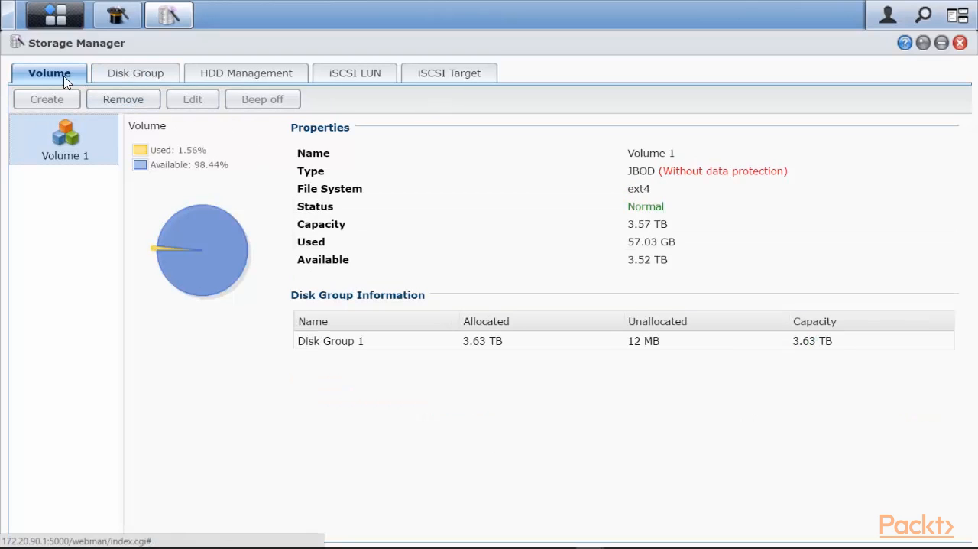
mouse_move(539, 190)
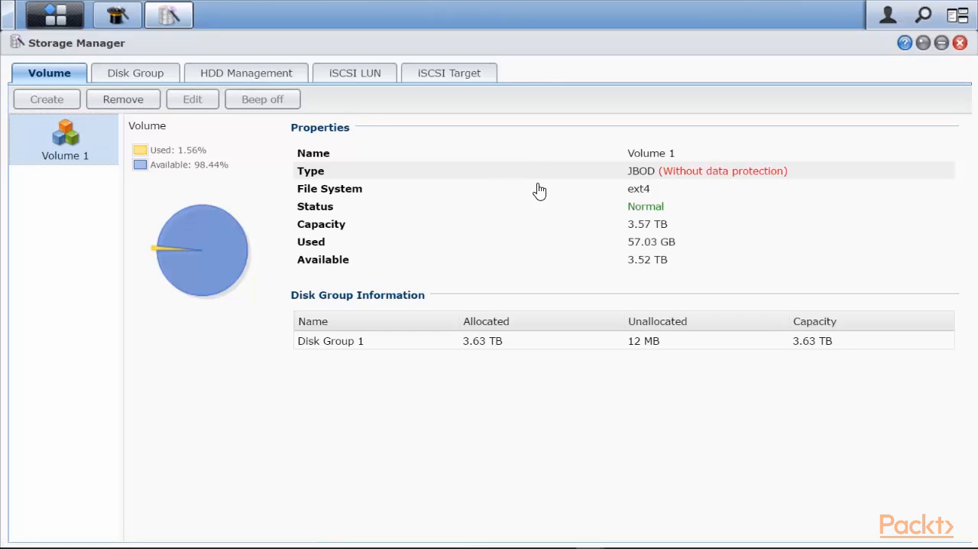
mouse_move(610, 181)
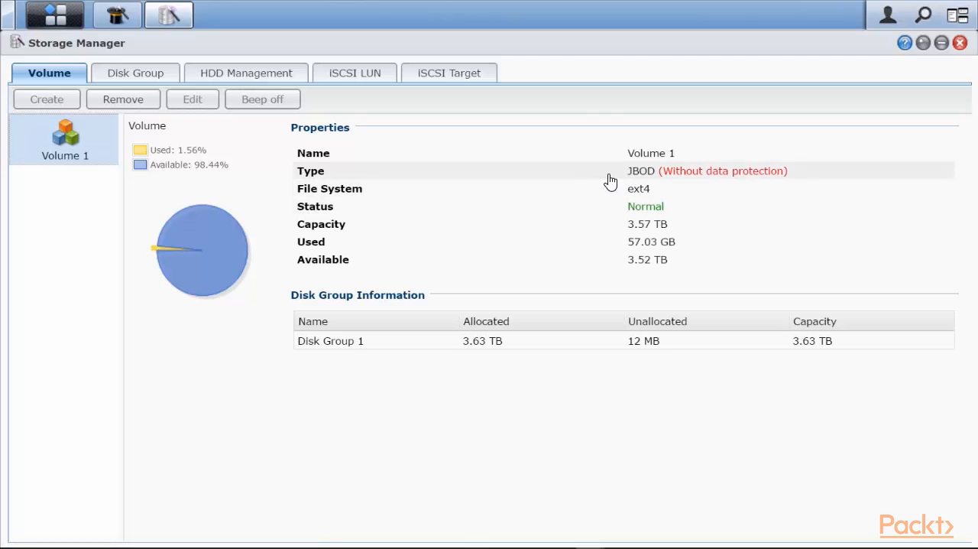
mouse_move(628, 183)
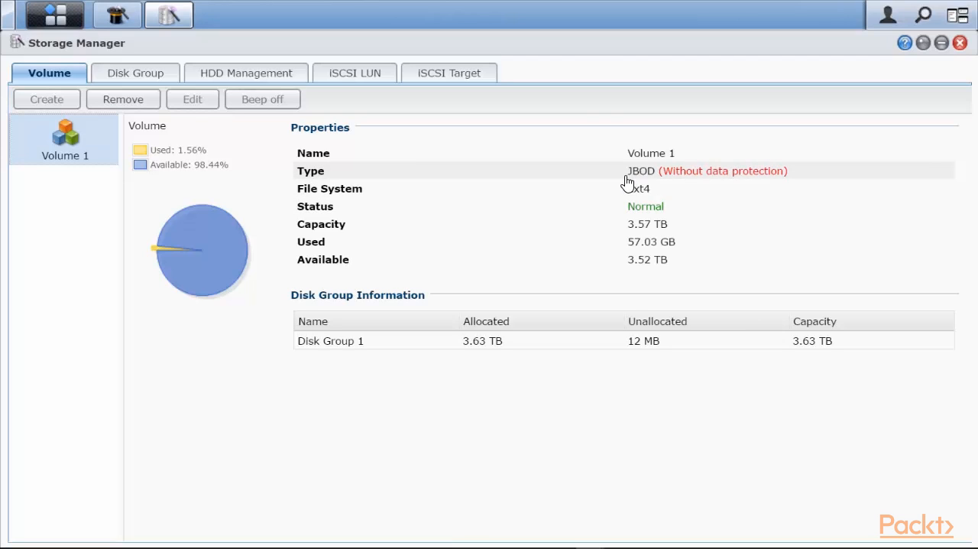
mouse_move(344, 356)
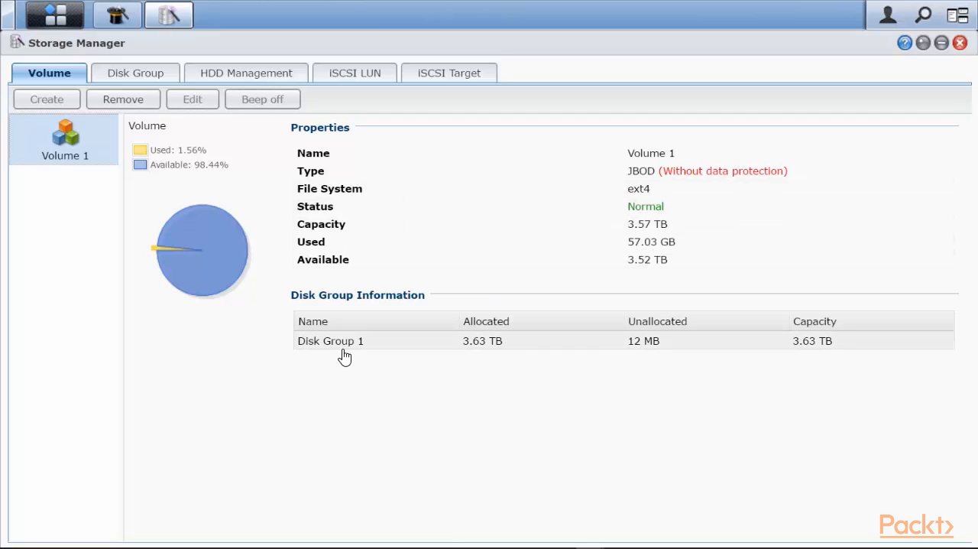
mouse_move(353, 88)
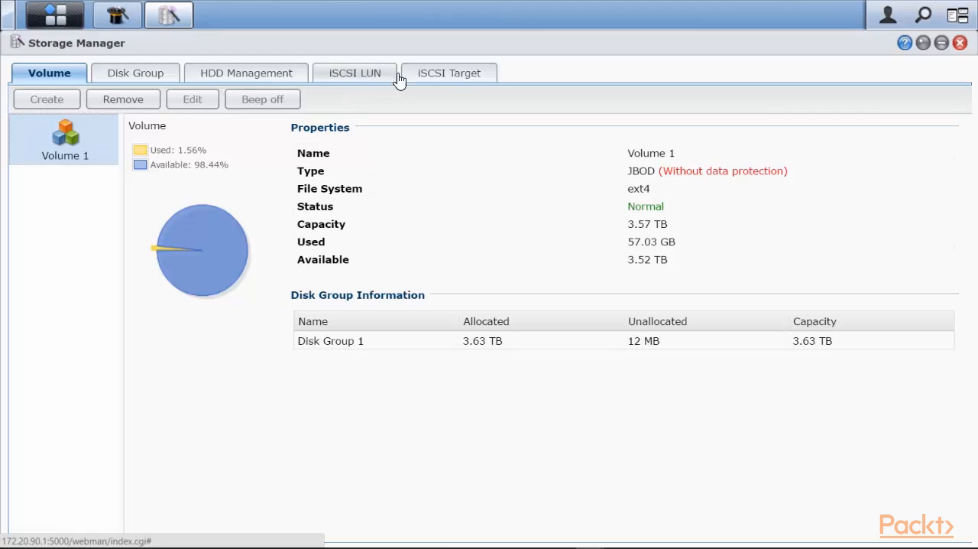
mouse_move(352, 79)
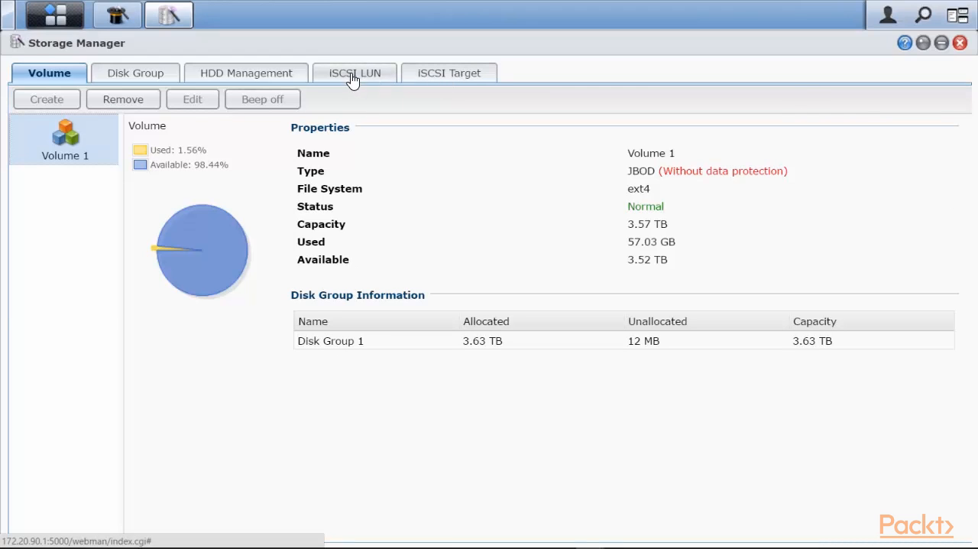
Inspect LUN-2, LUN-Packt-1 and the unmapped 10 GB thin LUN-Packt-10.
left_click(354, 73)
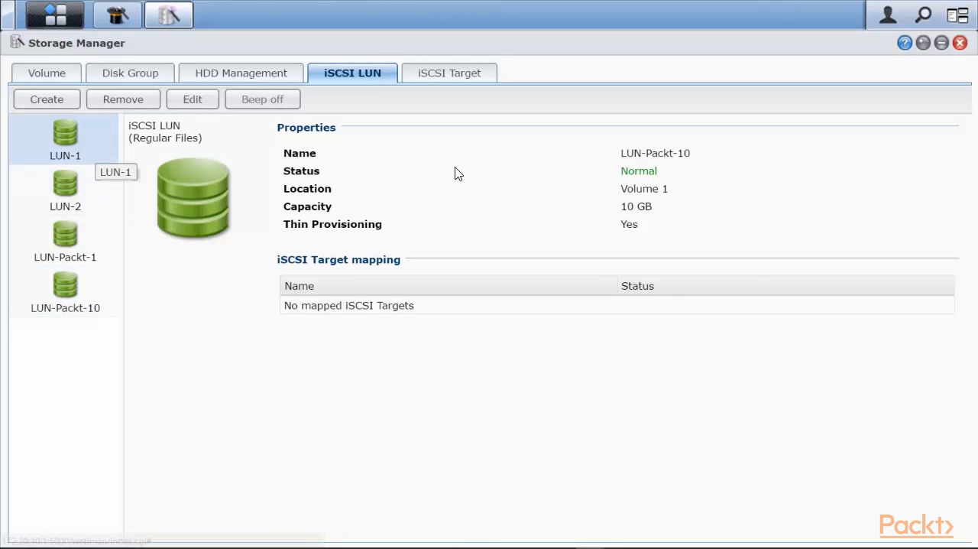
left_click(65, 187)
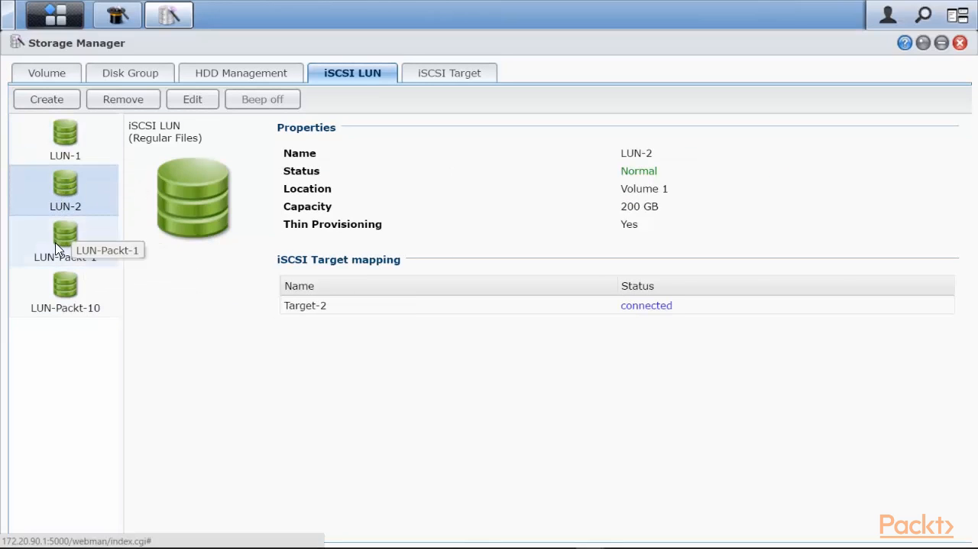
left_click(65, 241)
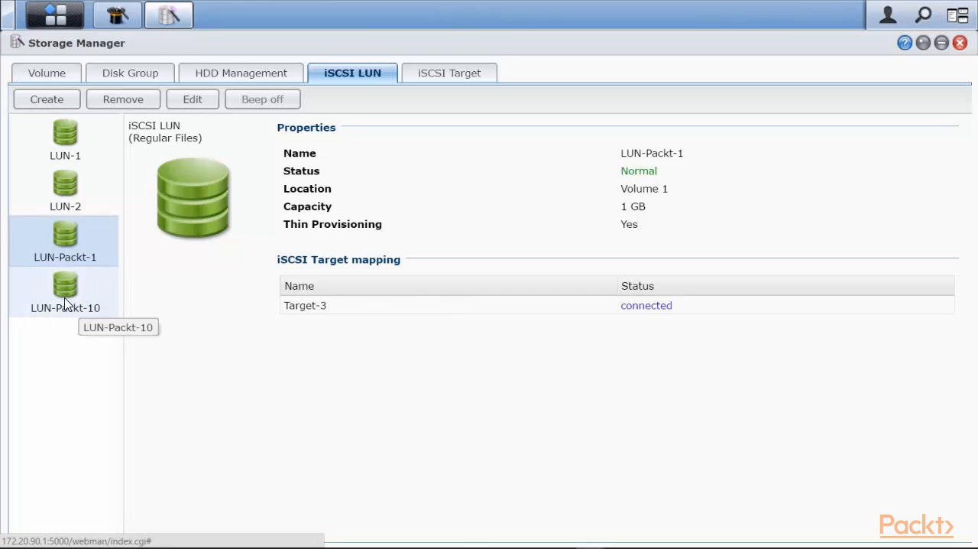
left_click(65, 286)
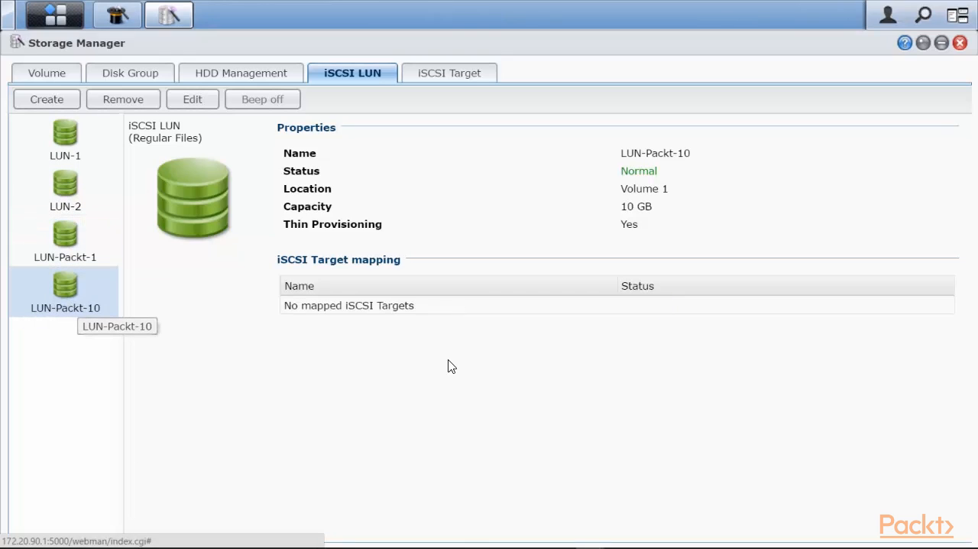
mouse_move(65, 294)
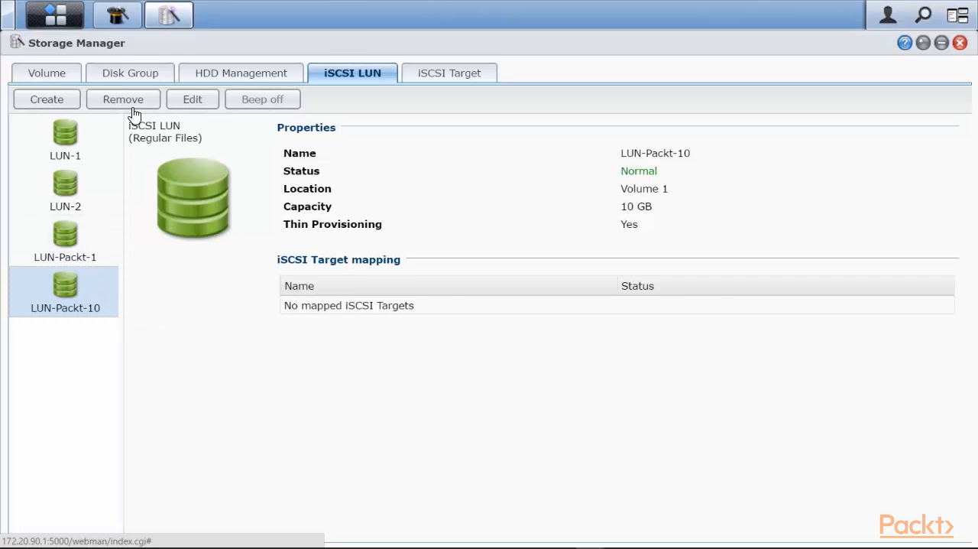
Remove LUN-Packt-10 and confirm, leaving LUN-1, LUN-2 and LUN-Packt-1.
left_click(122, 99)
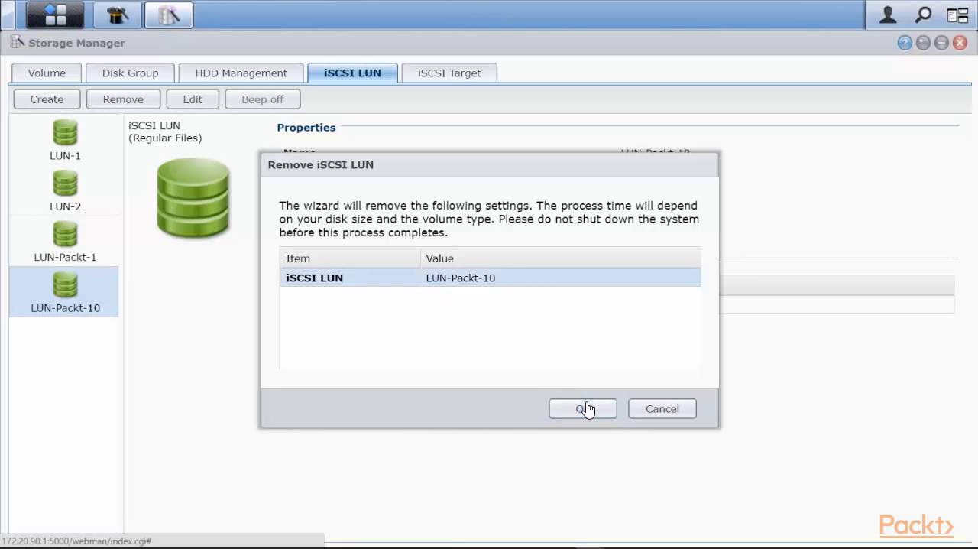
left_click(582, 408)
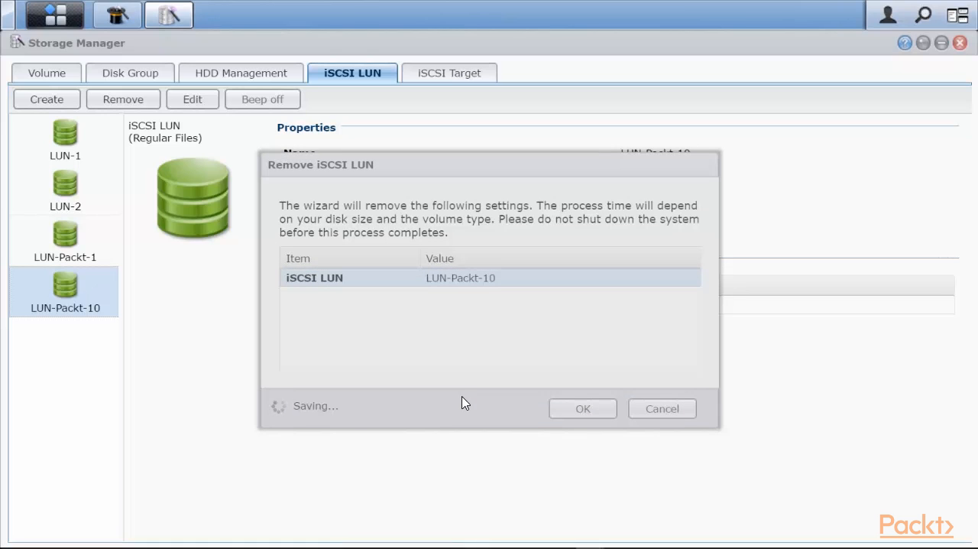
left_click(582, 408)
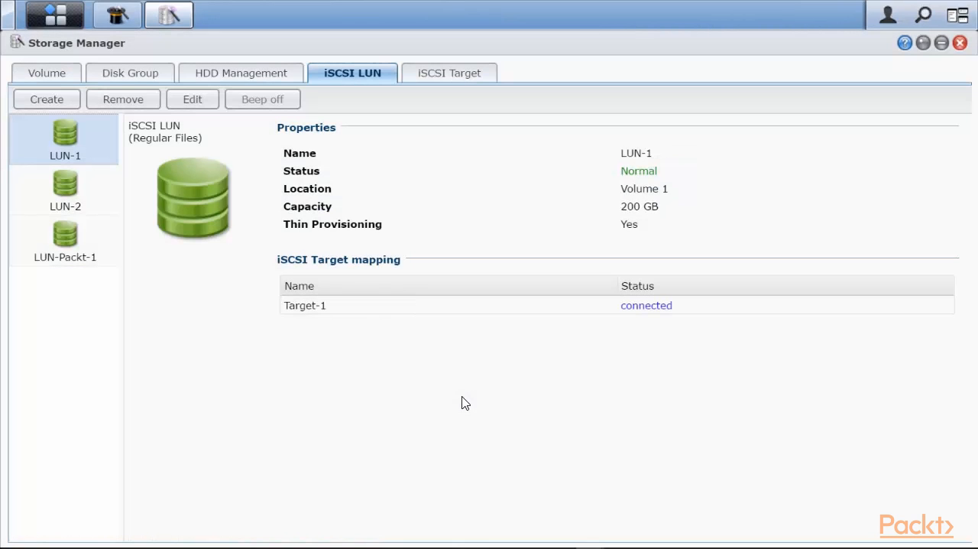
mouse_move(363, 120)
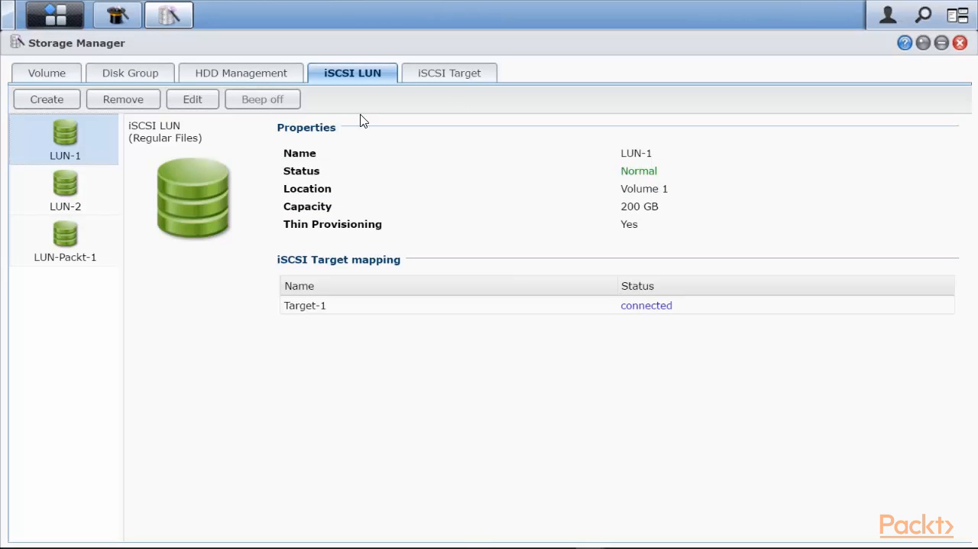
mouse_move(65, 146)
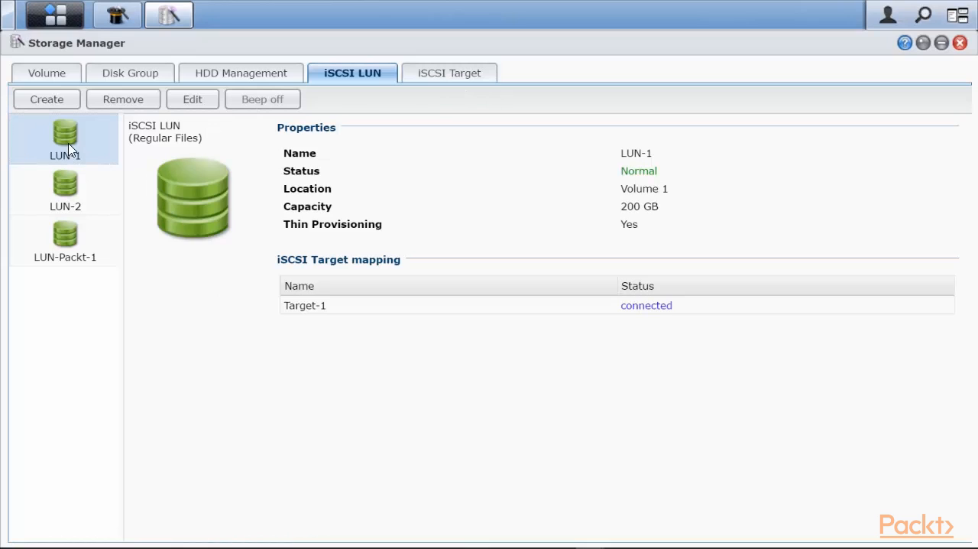
mouse_move(313, 318)
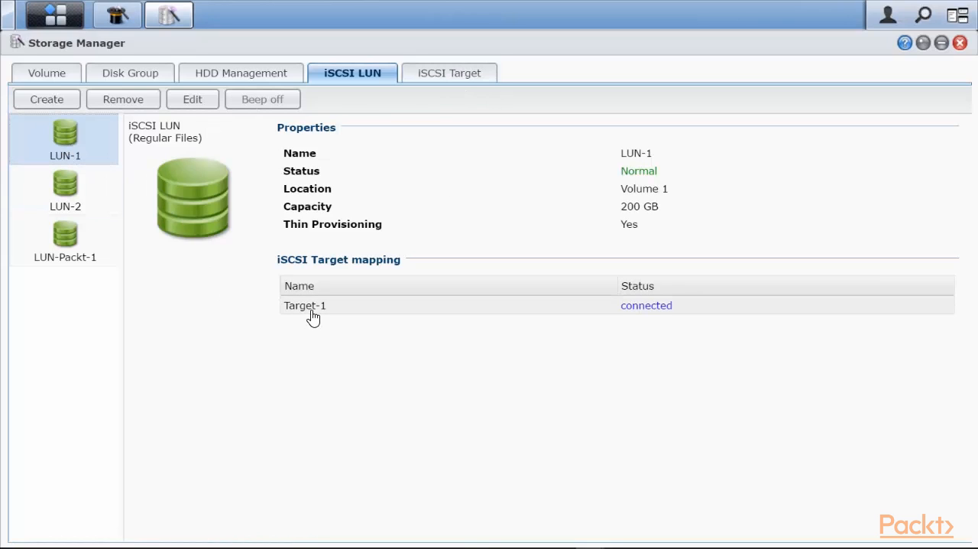
Check LUN-2, then LUN-Packt-1 (1 GB) mapped to Target-3.
left_click(65, 189)
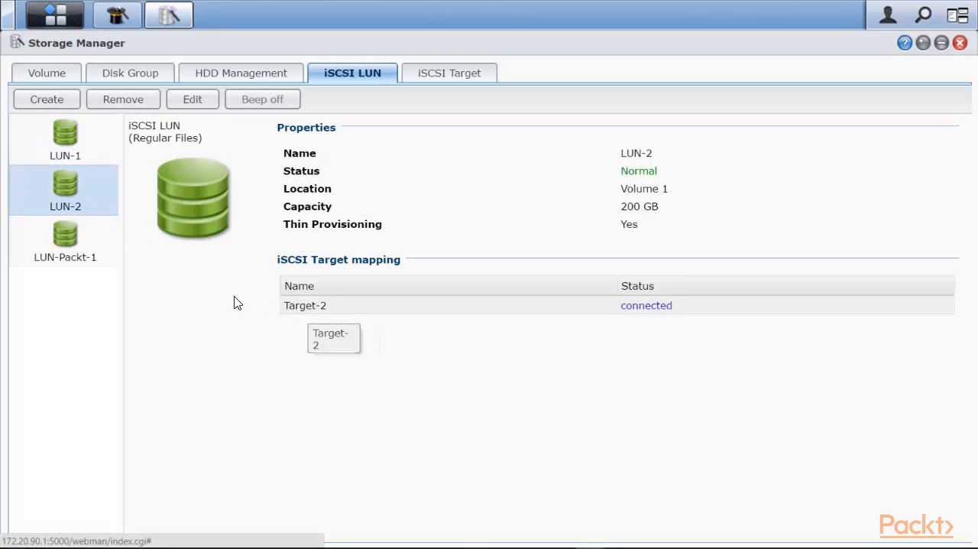
left_click(65, 241)
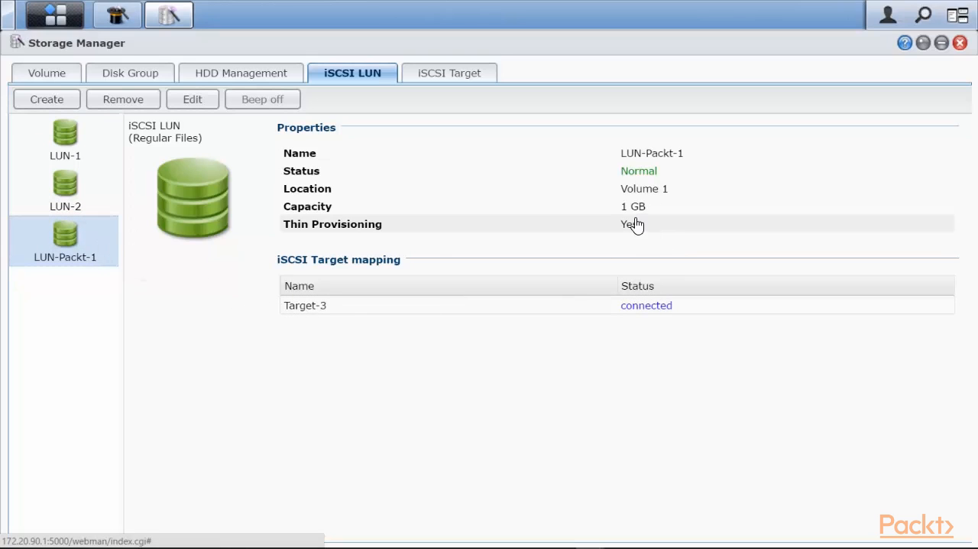
mouse_move(330, 319)
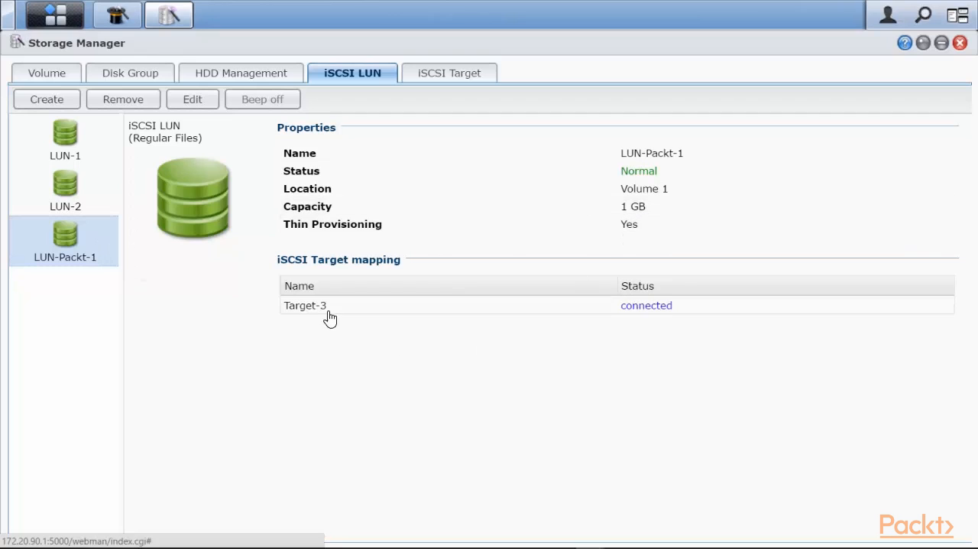
mouse_move(319, 309)
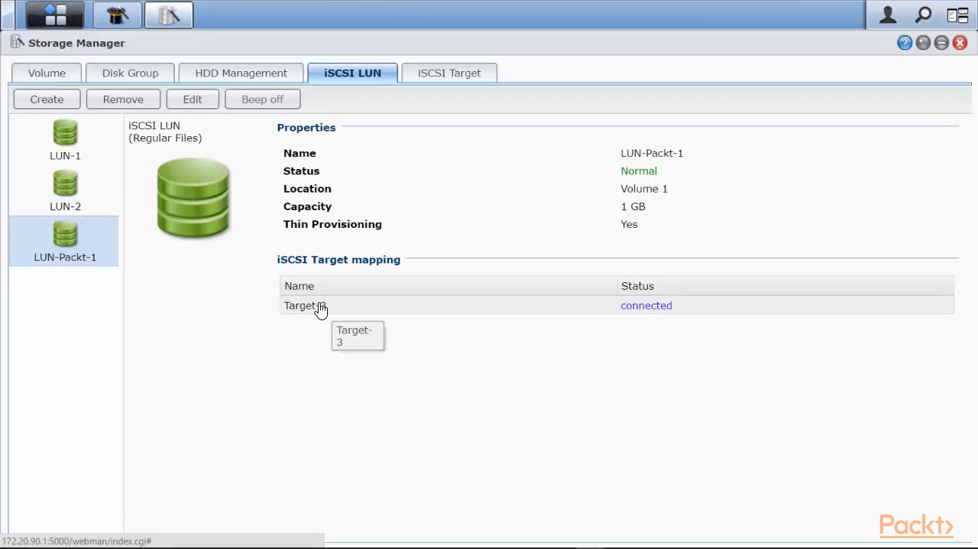
Browse the iSCSI target list, viewing Target-2, Target-3 and Target-1.
left_click(448, 73)
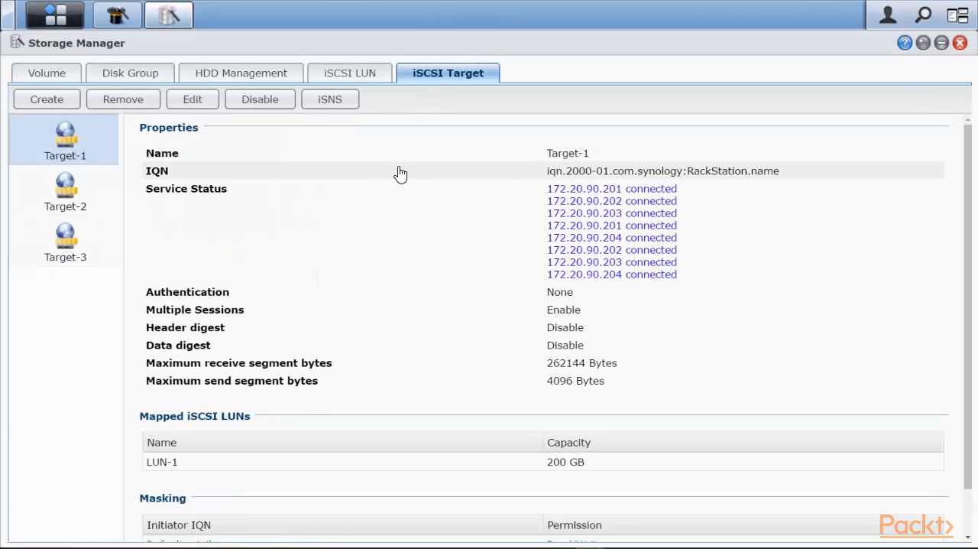
mouse_move(84, 155)
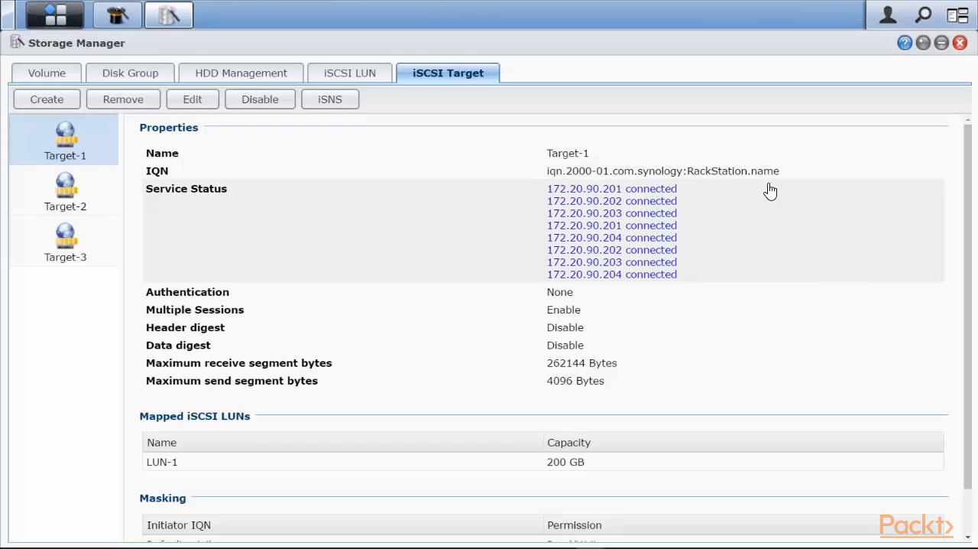
mouse_move(195, 187)
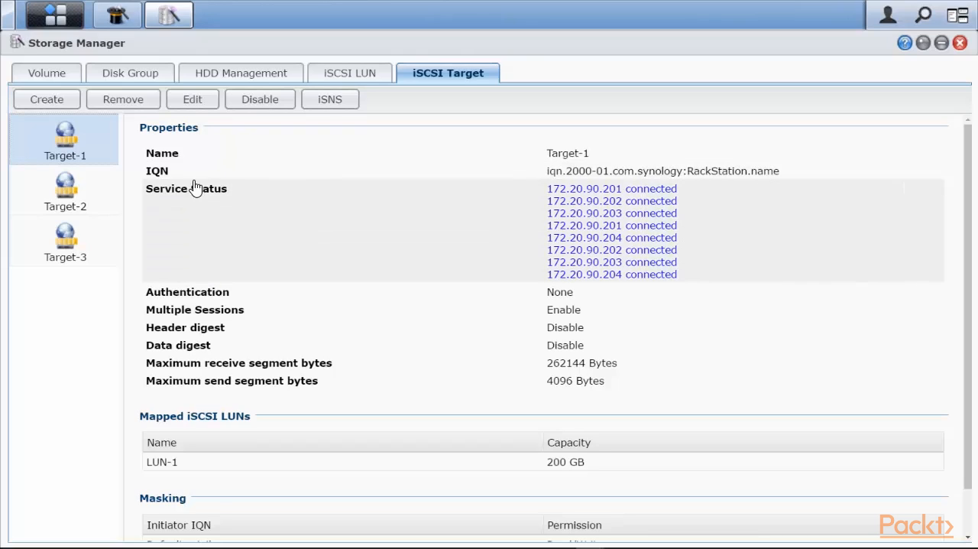
left_click(65, 190)
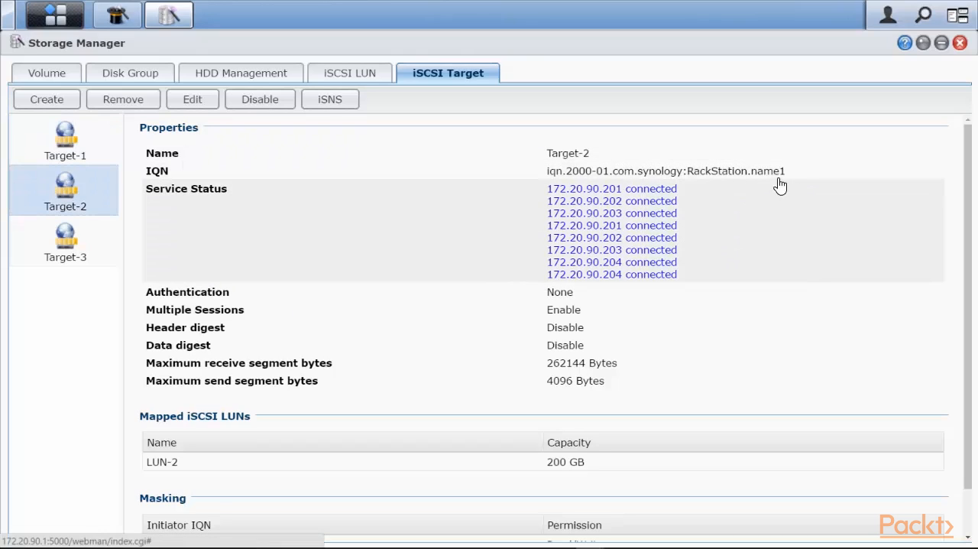
left_click(65, 237)
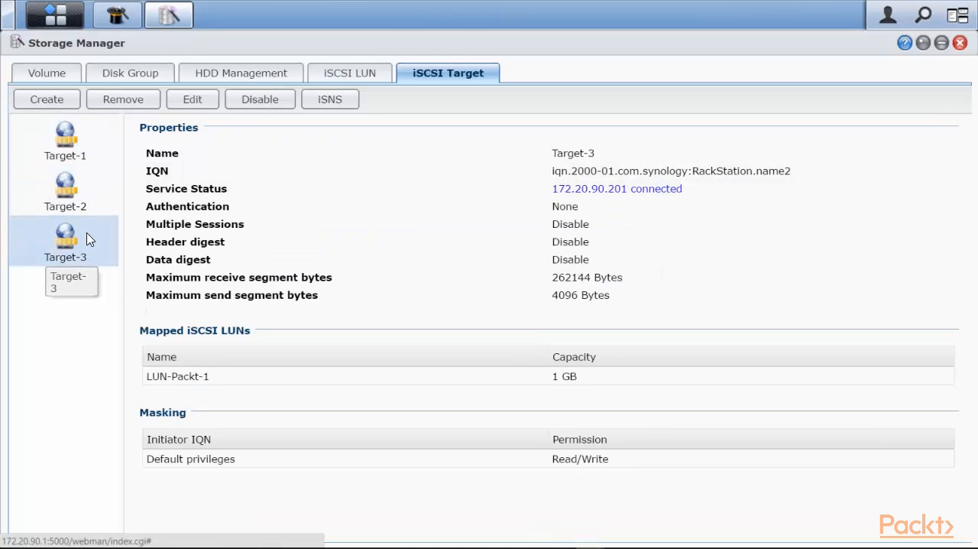
left_click(65, 140)
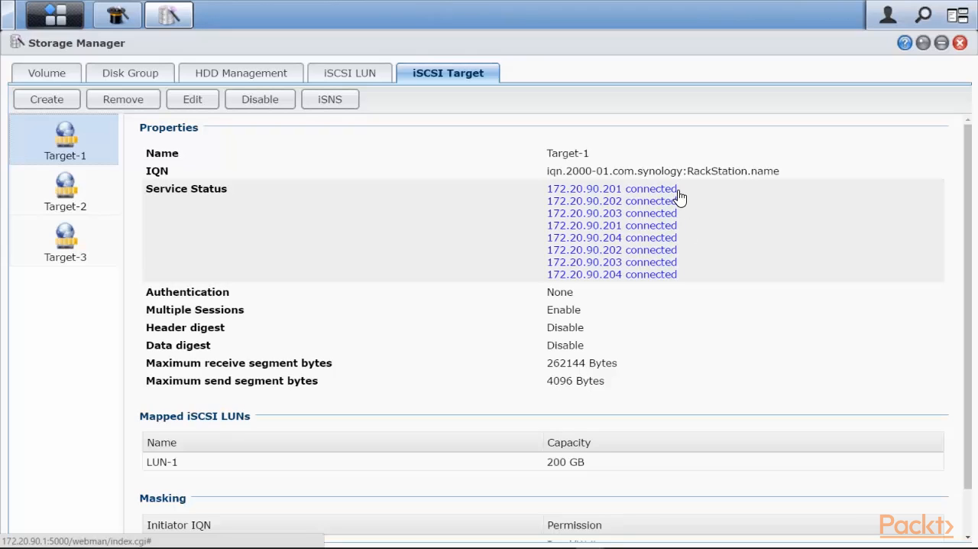
mouse_move(676, 245)
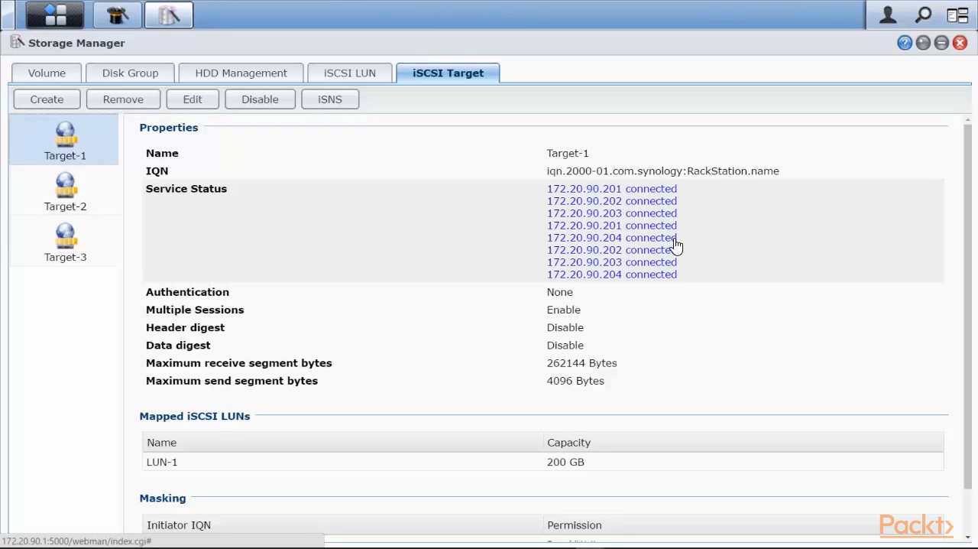
mouse_move(717, 287)
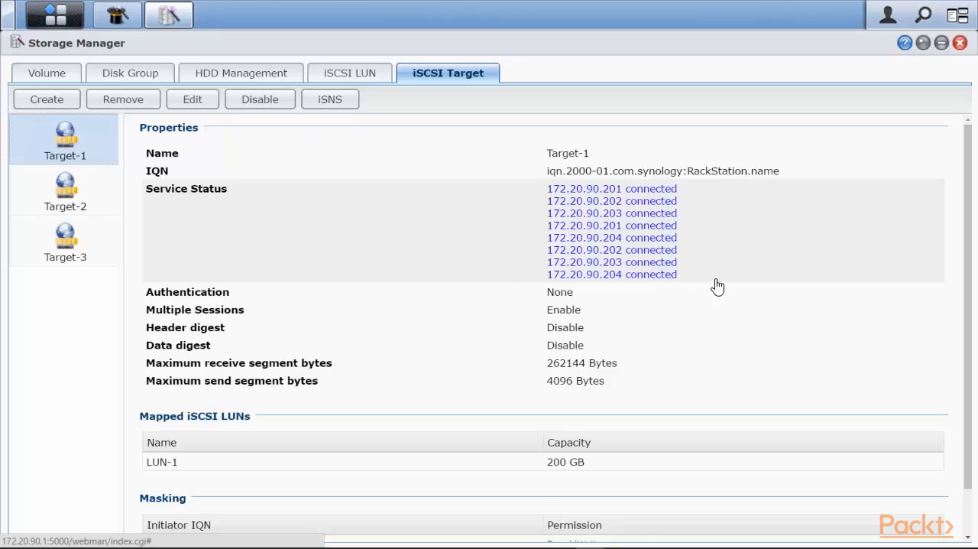
mouse_move(748, 291)
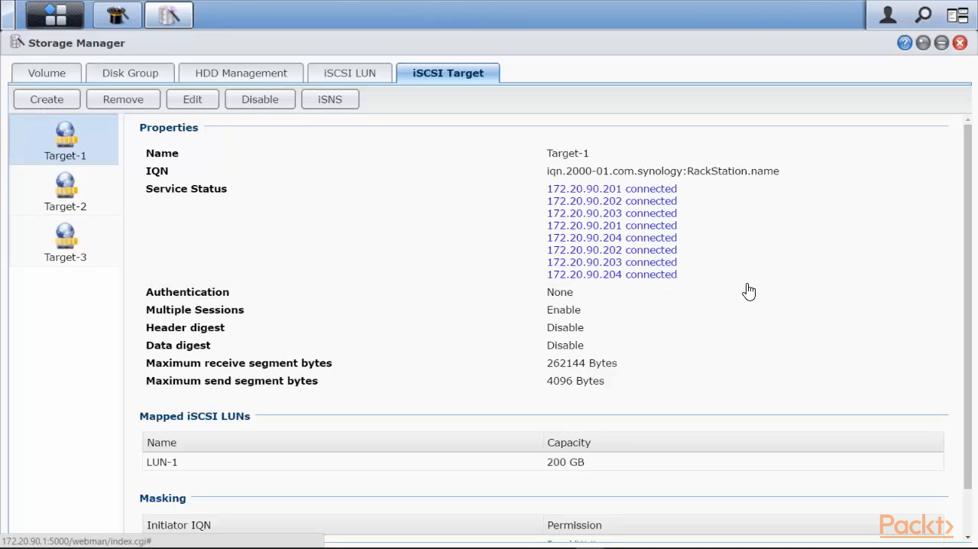
mouse_move(748, 293)
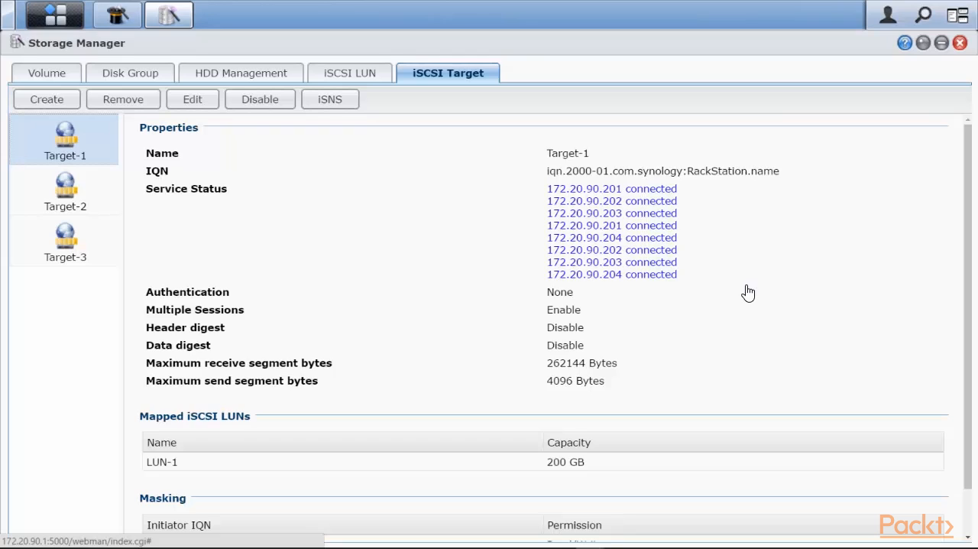
mouse_move(621, 199)
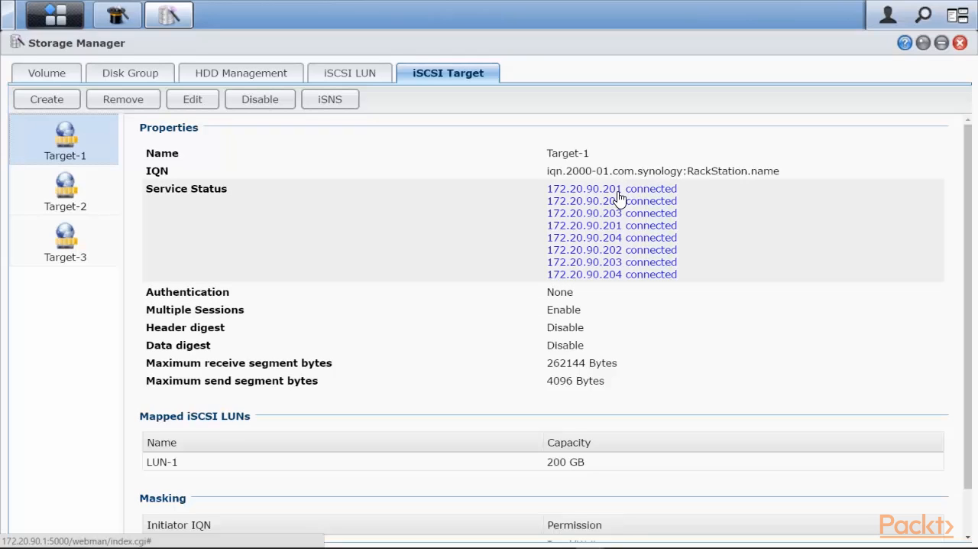
Revisit Target-2 and Target-3, then Target-1's sessions, 200 GB LUN-1 and masking.
left_click(65, 191)
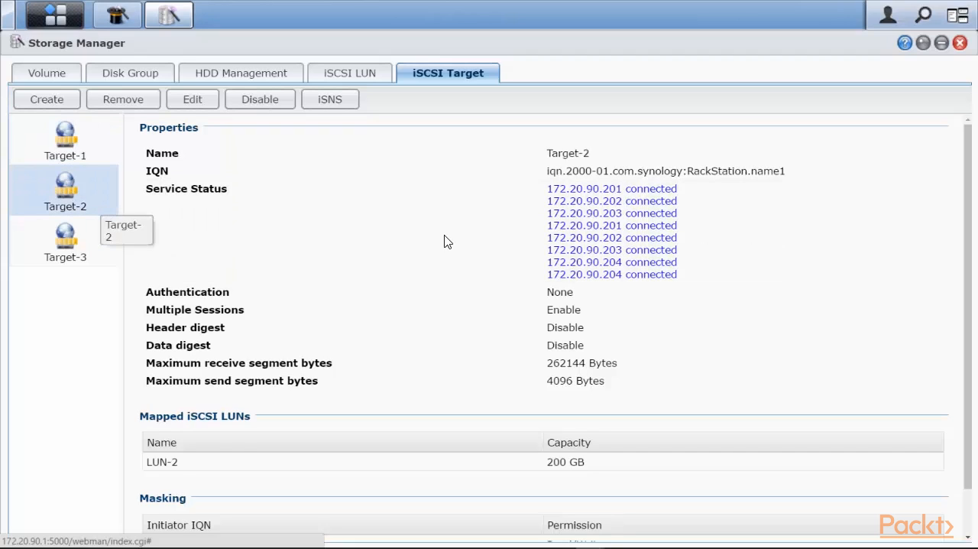
left_click(65, 241)
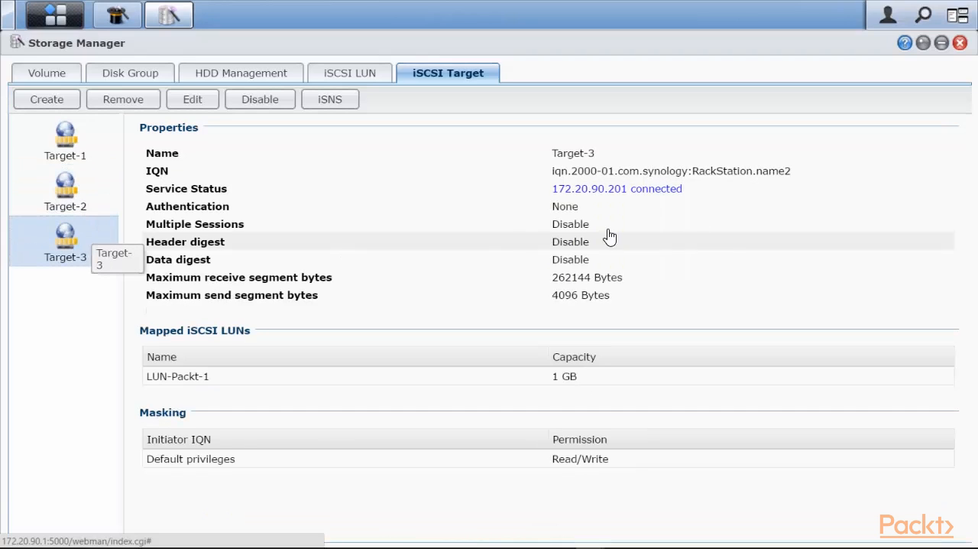
mouse_move(687, 204)
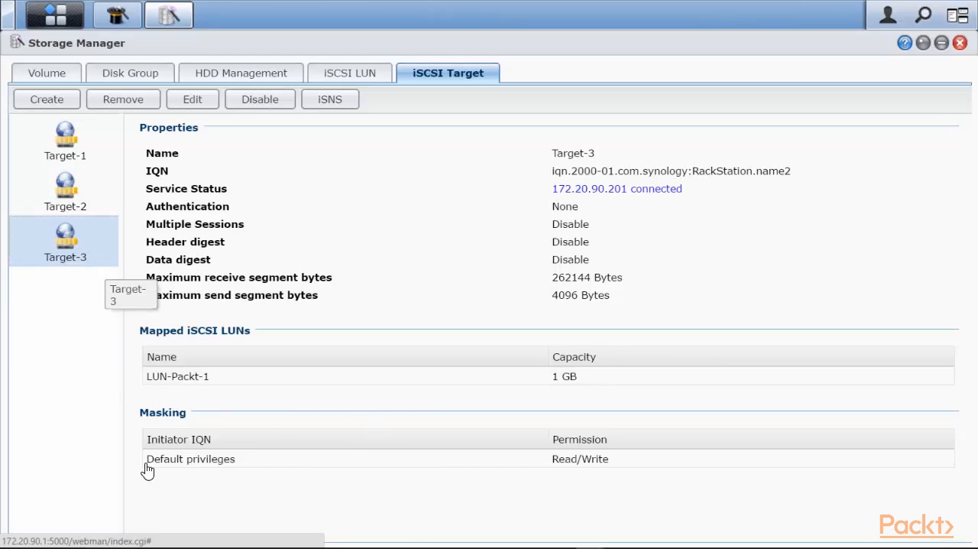
mouse_move(243, 249)
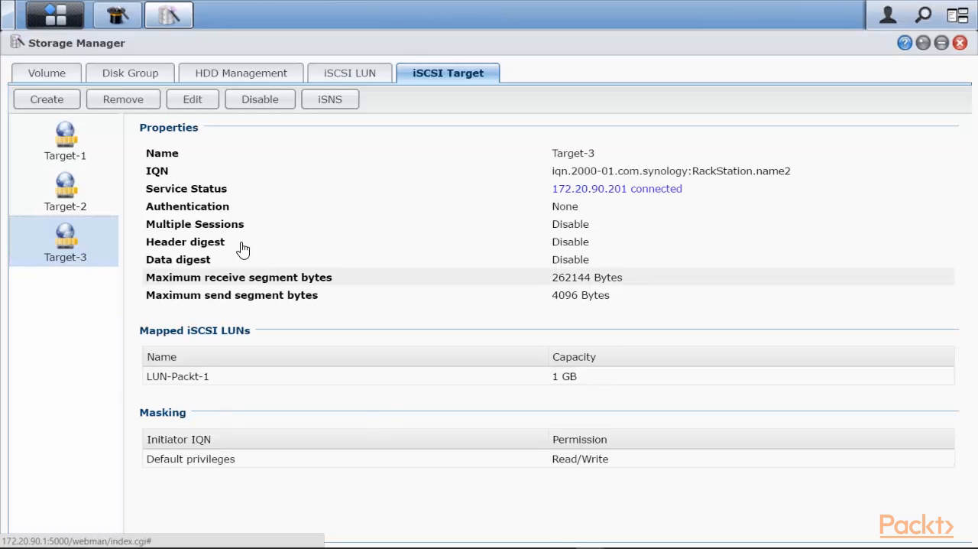
left_click(65, 191)
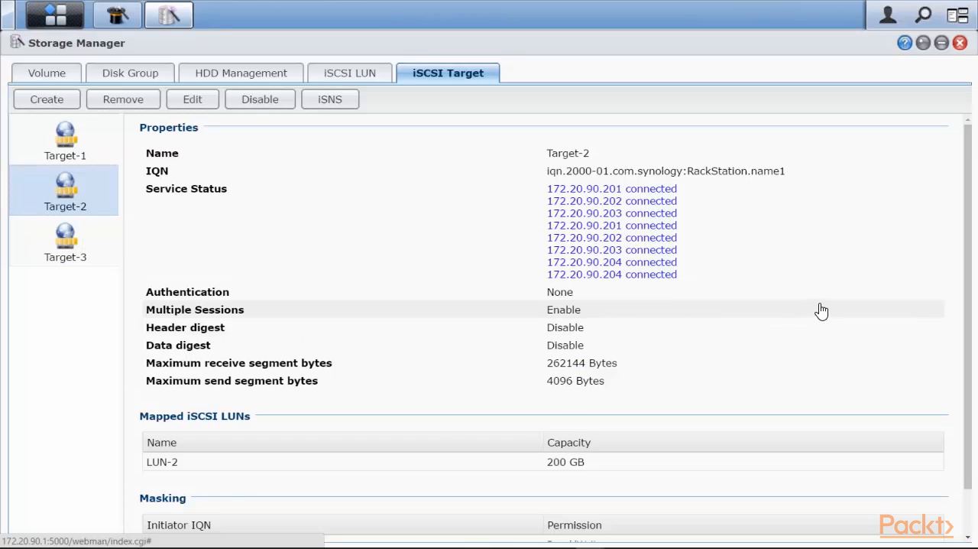
scroll("down", 3)
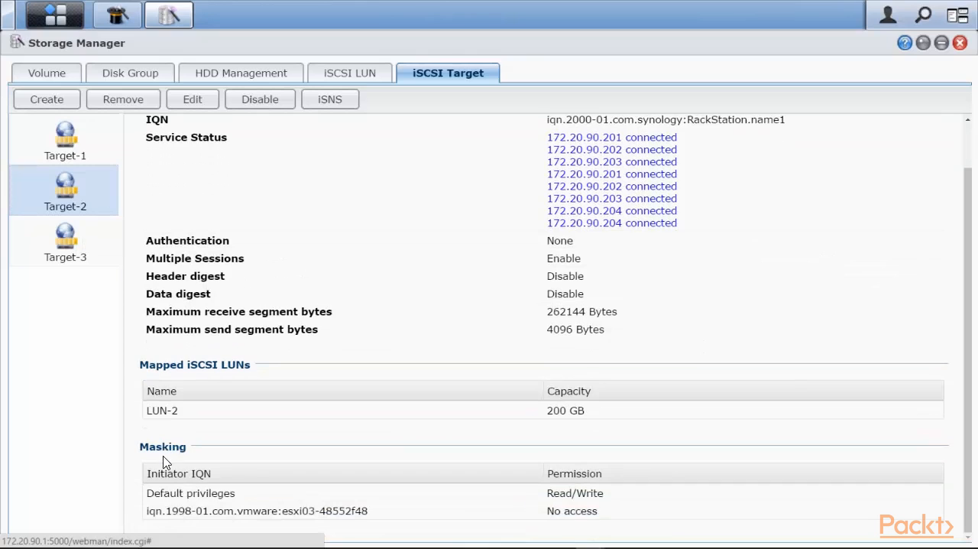
mouse_move(278, 530)
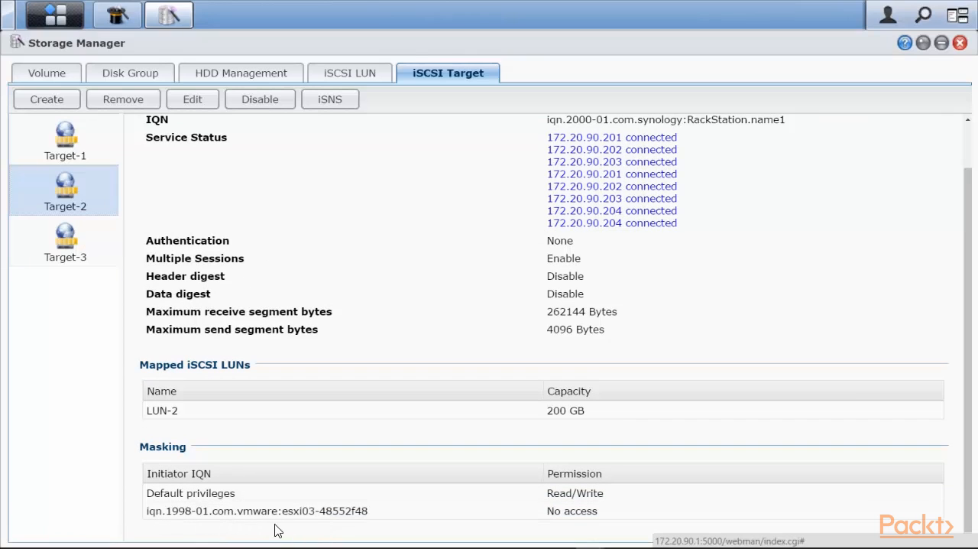
mouse_move(533, 521)
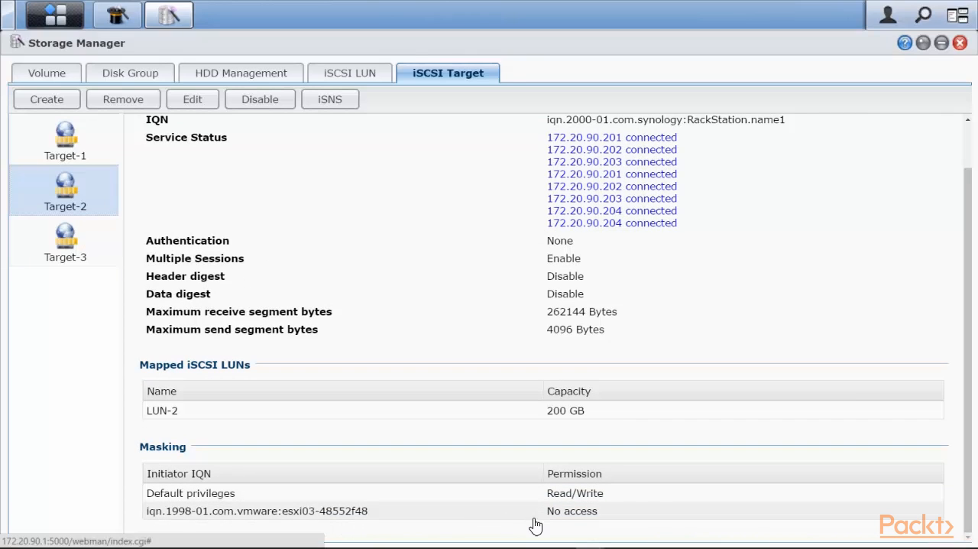
mouse_move(559, 525)
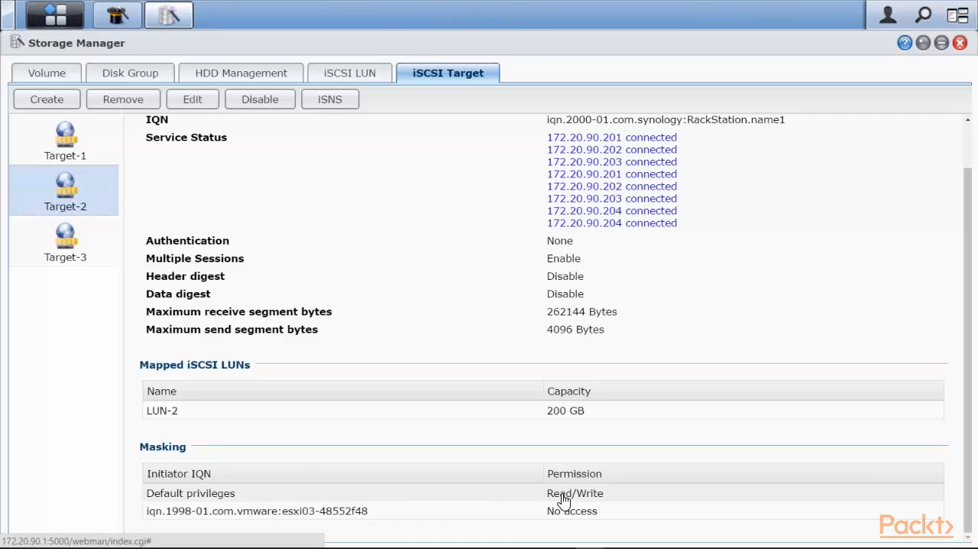
mouse_move(625, 145)
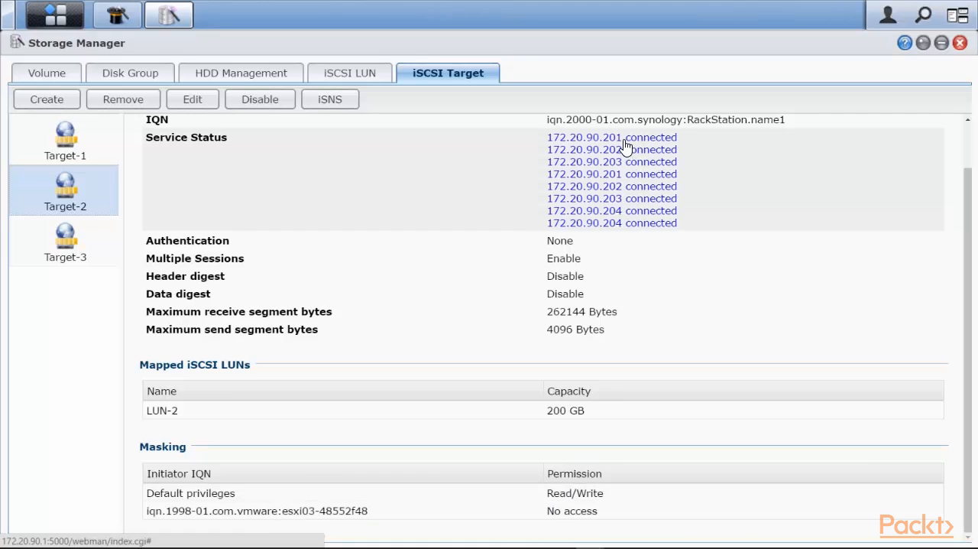
mouse_move(673, 145)
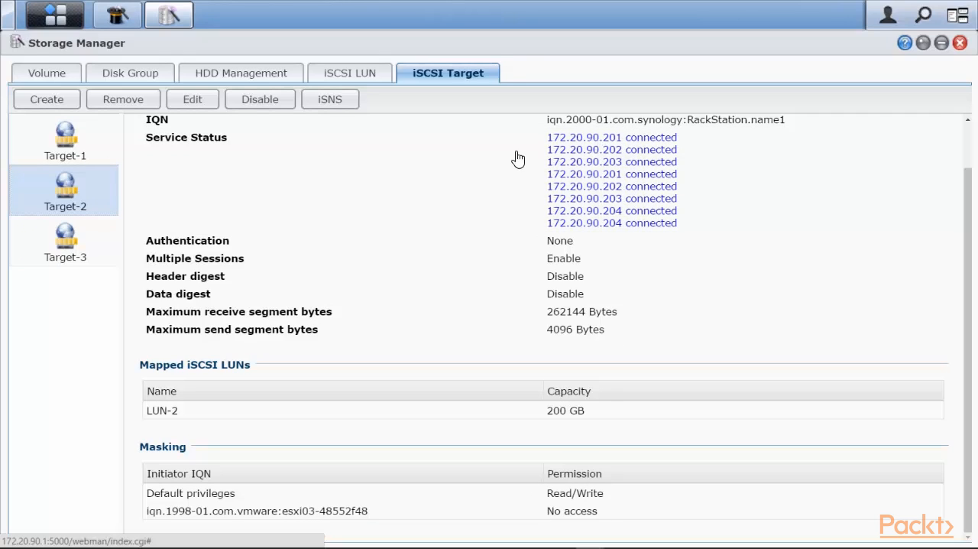
left_click(65, 141)
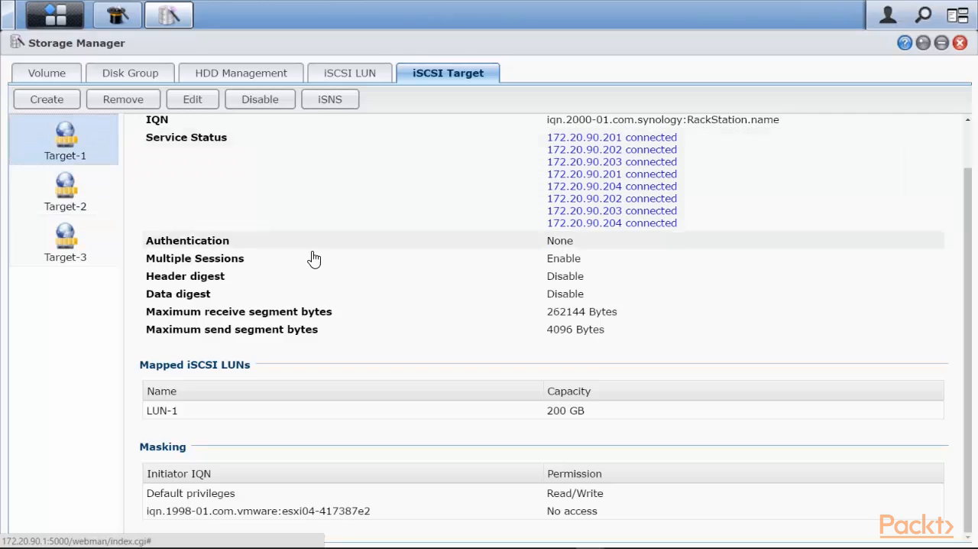
mouse_move(668, 241)
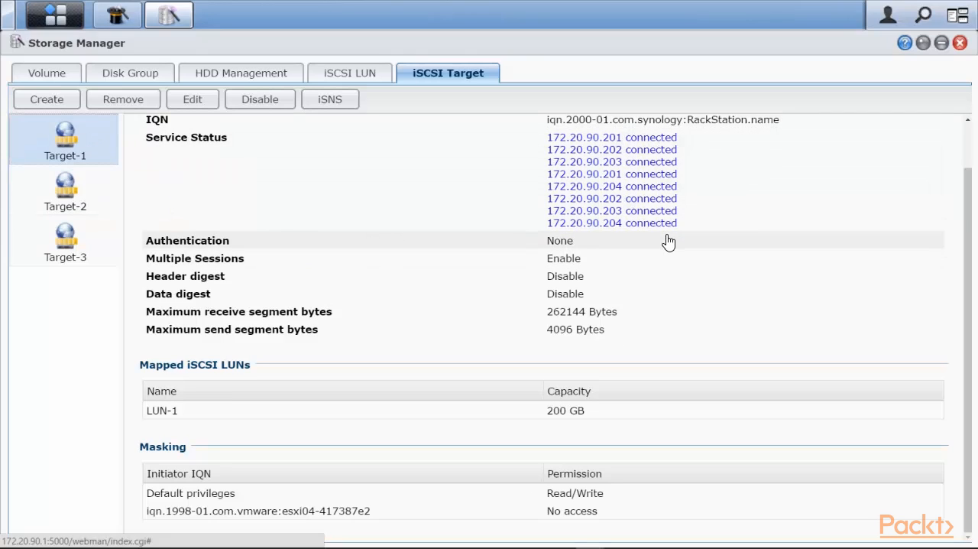
mouse_move(738, 268)
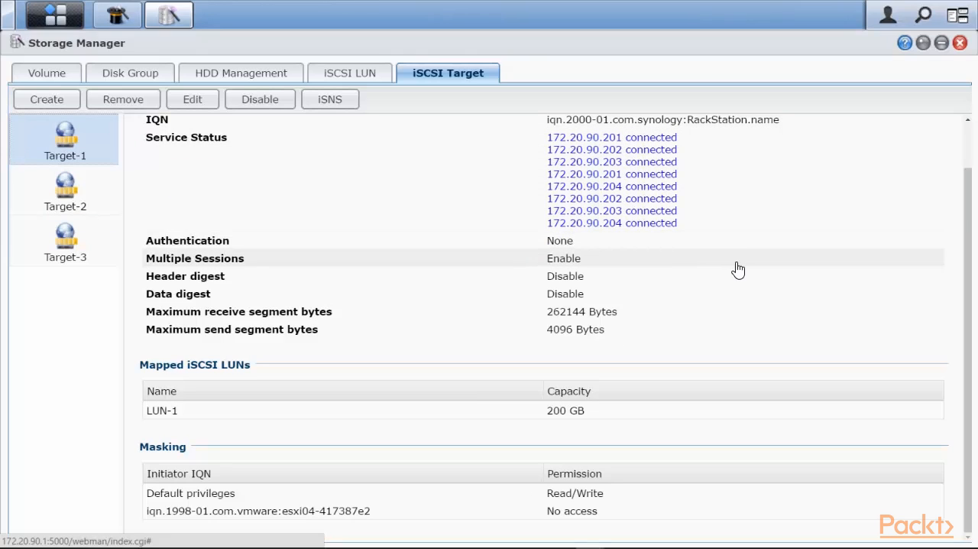
mouse_move(744, 268)
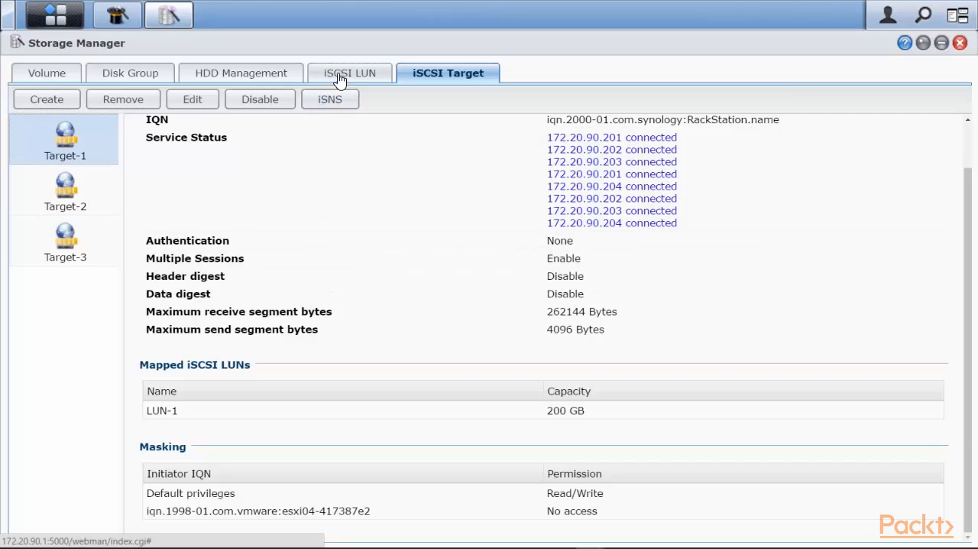
Return to the iSCSI LUN list showing LUN-Packt-1: 1 GB, thin, Target-3.
left_click(349, 72)
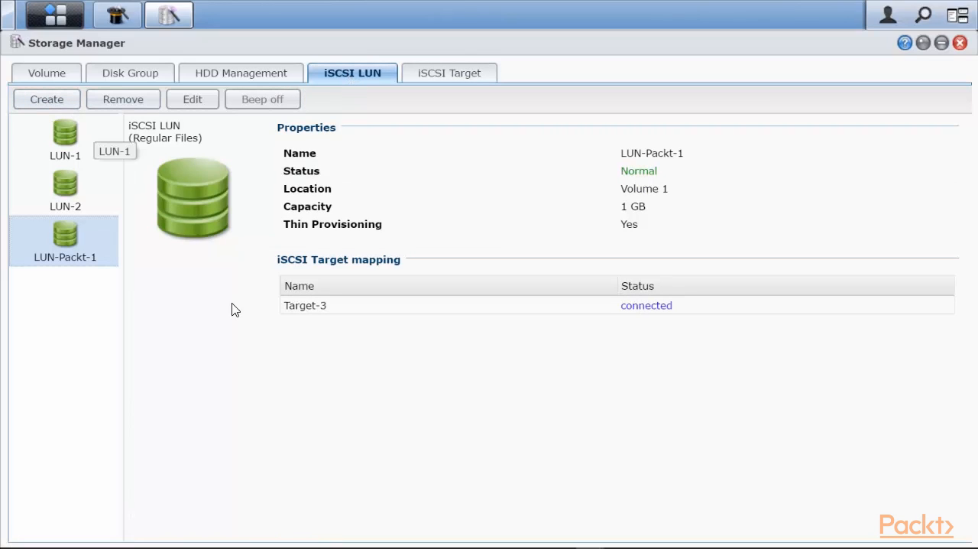
mouse_move(260, 354)
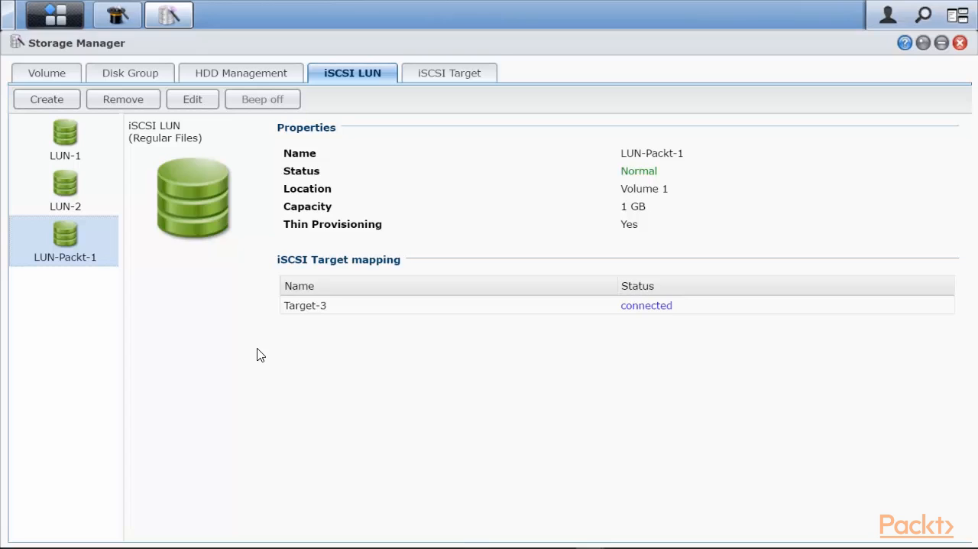
mouse_move(233, 362)
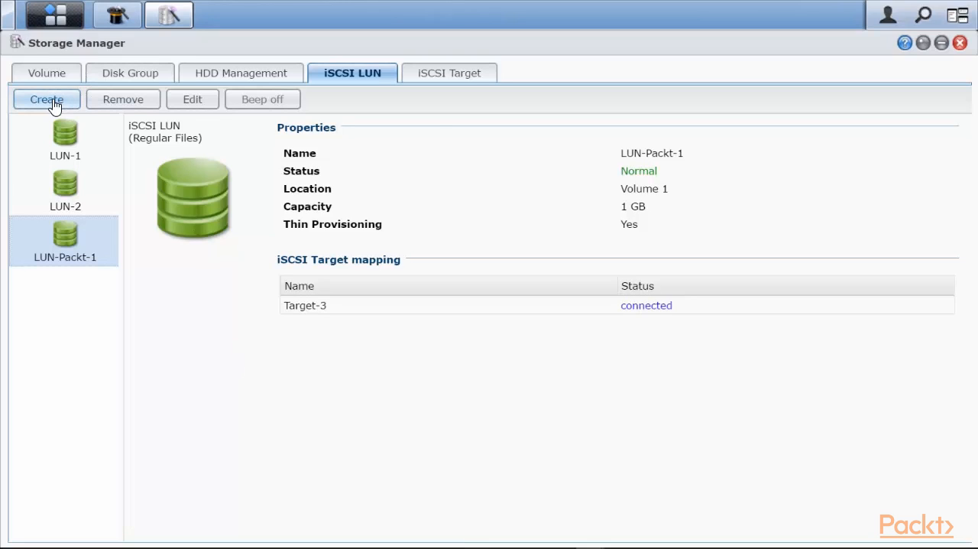
Set up regular-file LUN-Packt-10: thin provisioning, 10 GB, mapped to a new target.
left_click(46, 99)
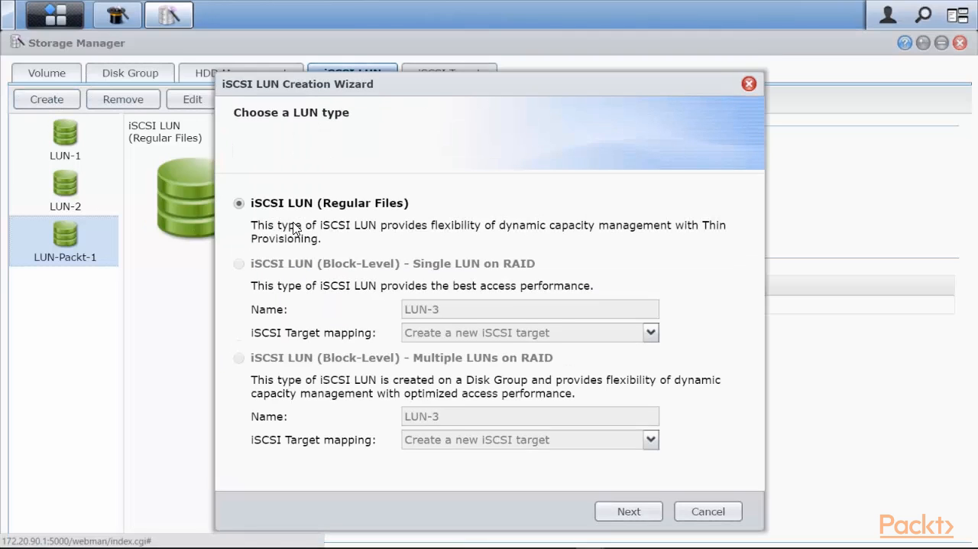
left_click(628, 510)
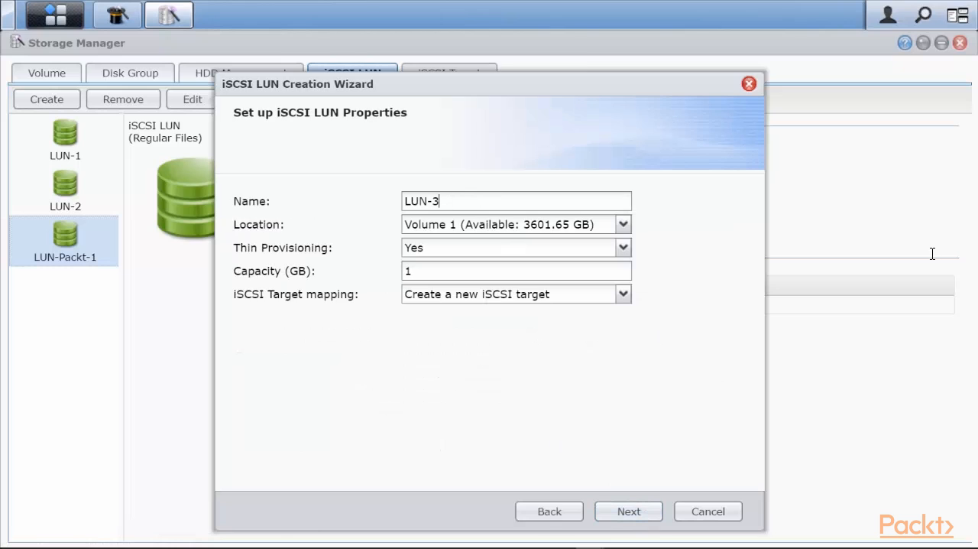
type("LUN-")
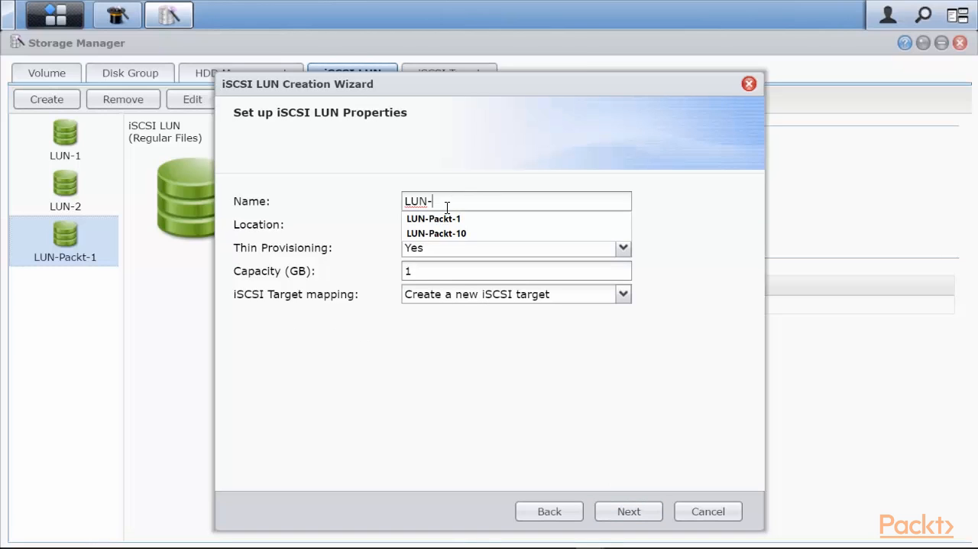
left_click(435, 233)
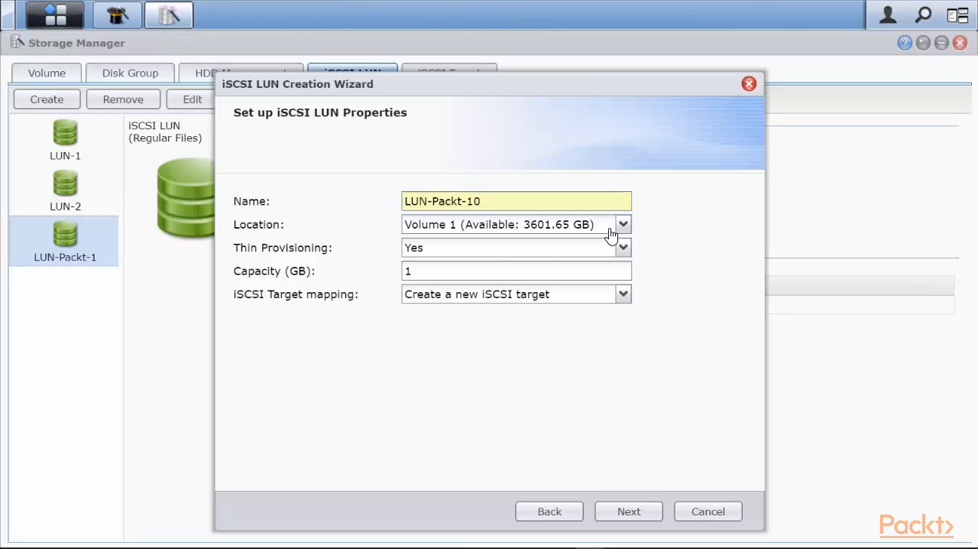
left_click(622, 247)
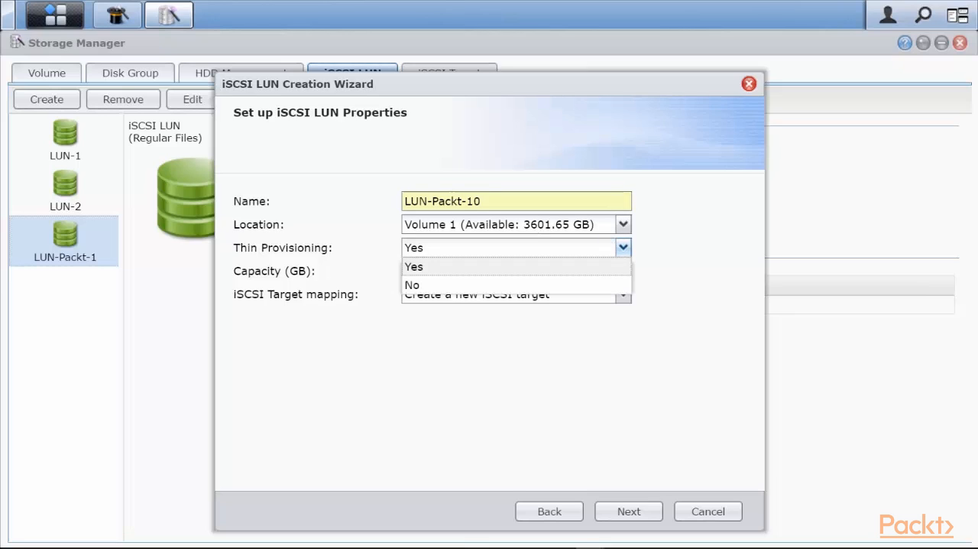
left_click(413, 267)
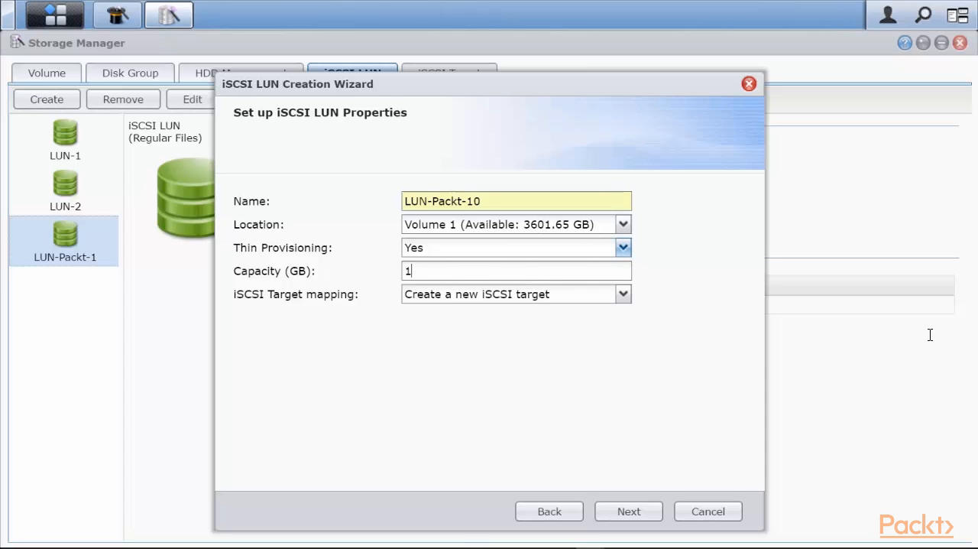
type("0")
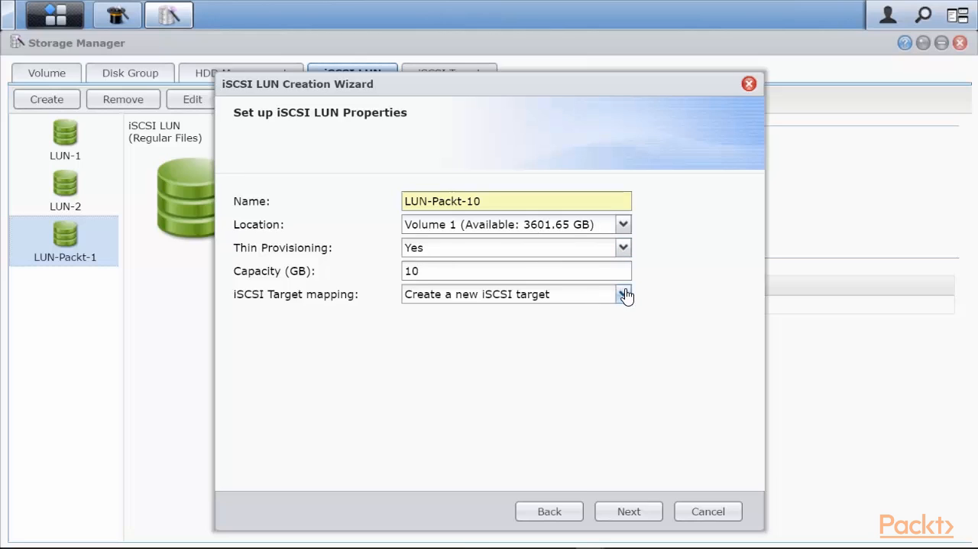
left_click(622, 294)
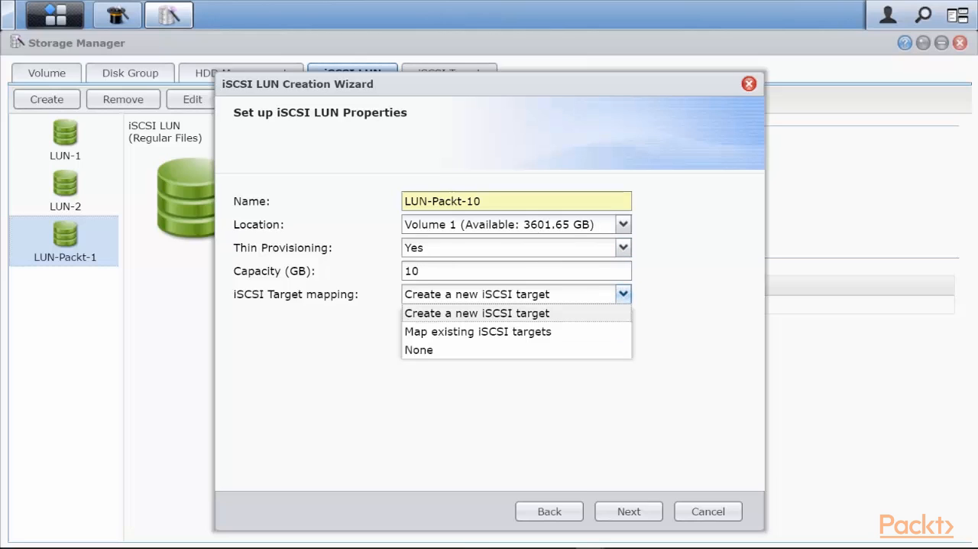
left_click(476, 312)
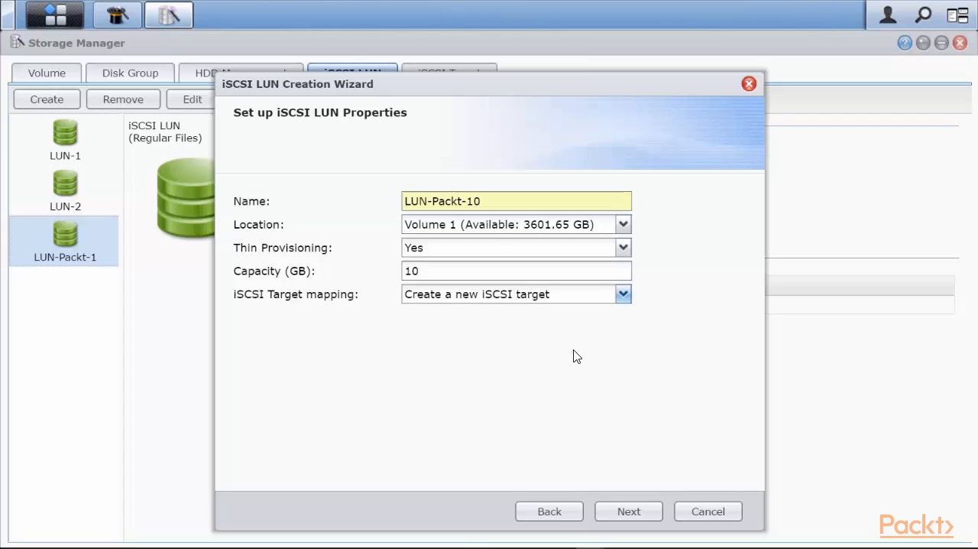
mouse_move(580, 363)
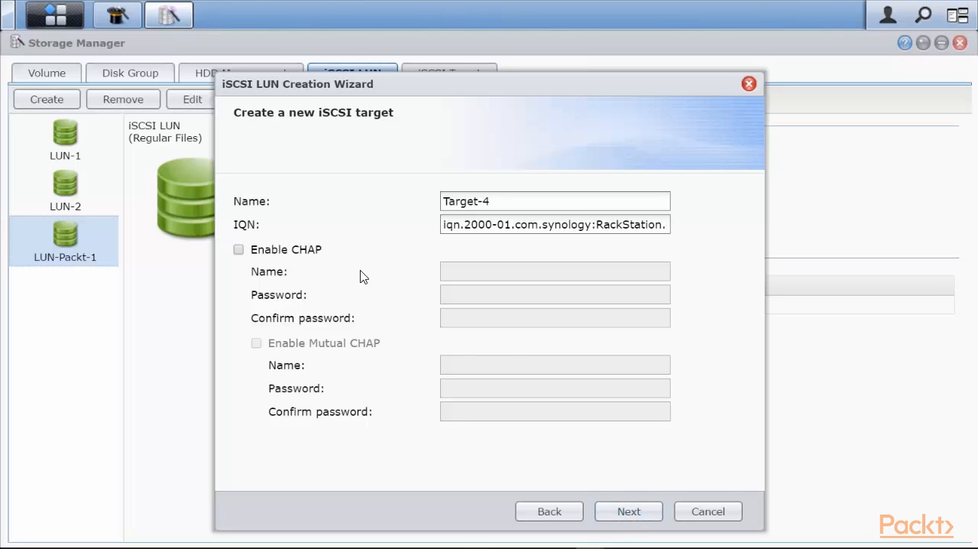
mouse_move(366, 435)
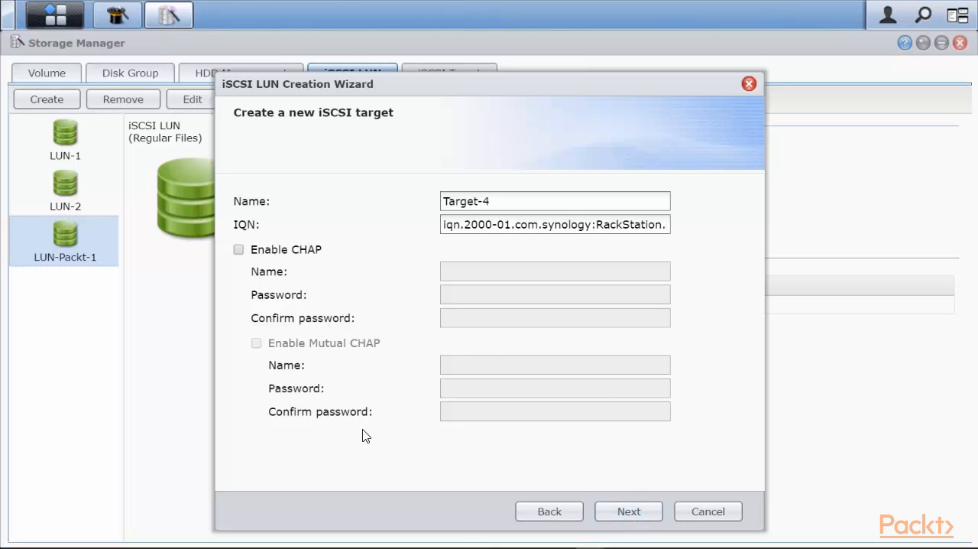
mouse_move(363, 353)
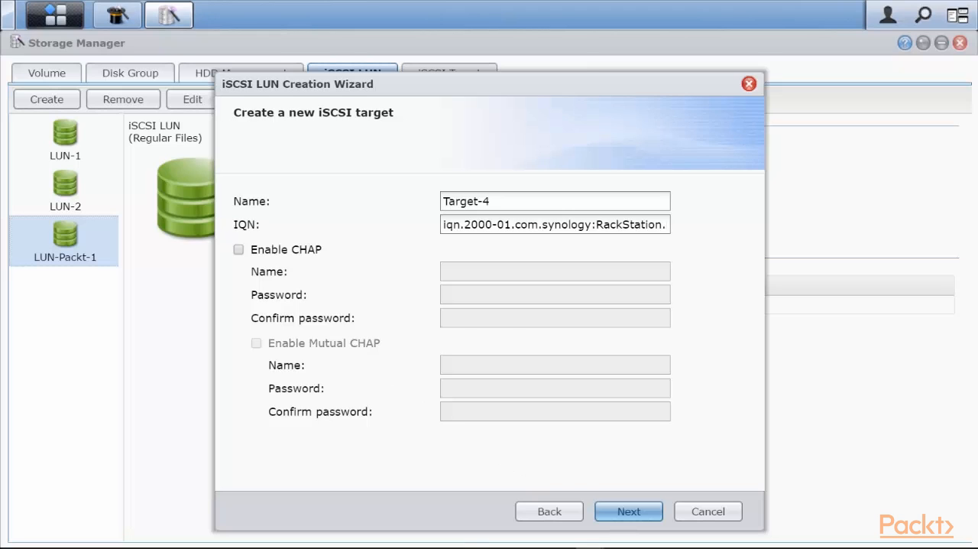
Accept Target-4 defaults without CHAP, review the summary and apply.
left_click(629, 511)
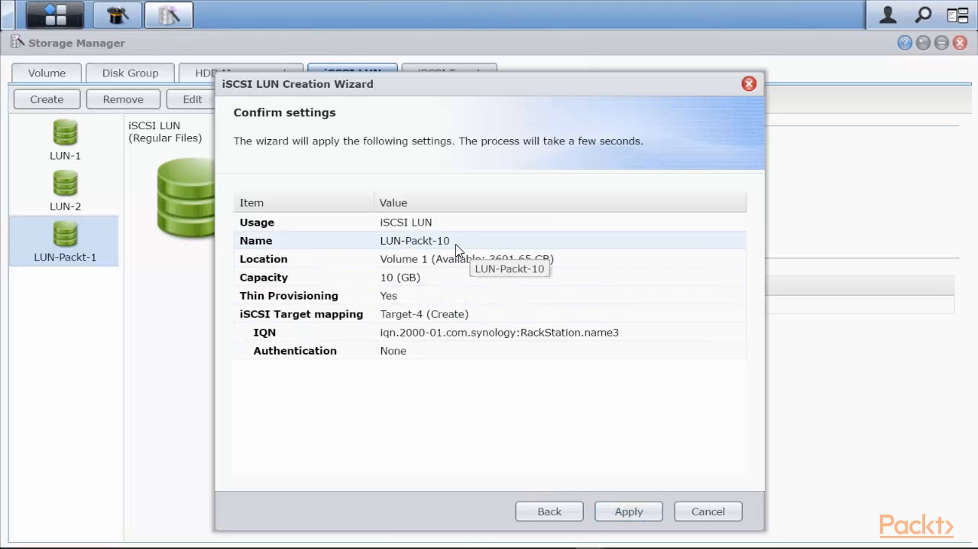
mouse_move(437, 287)
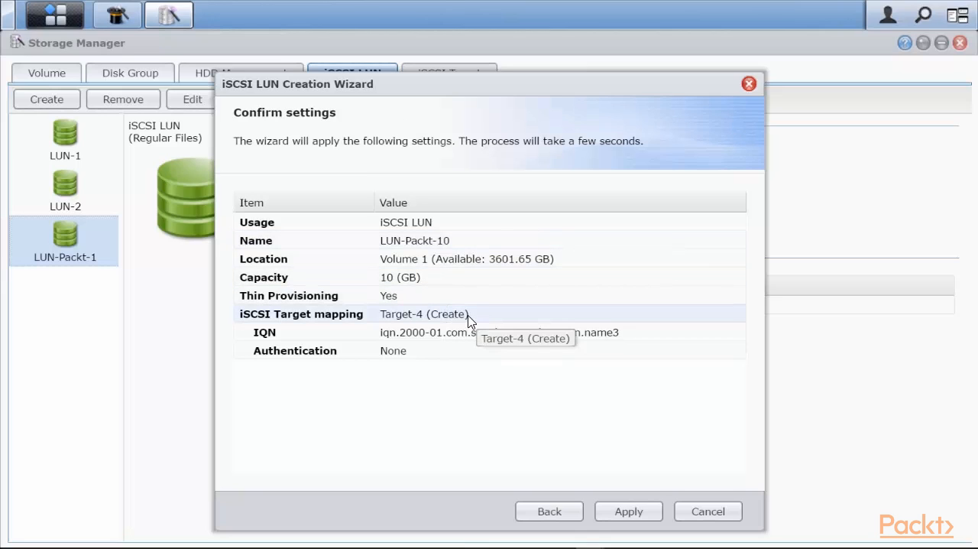
mouse_move(482, 319)
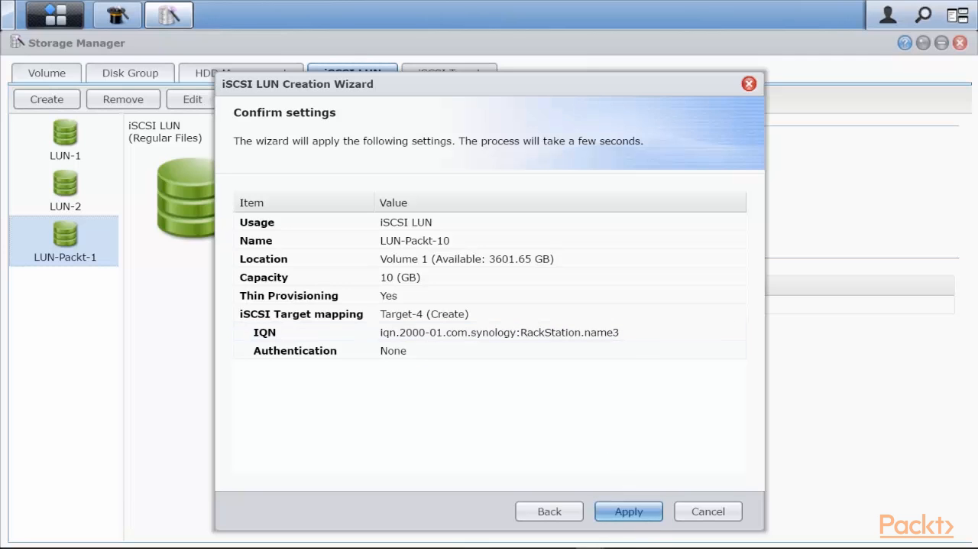
left_click(628, 511)
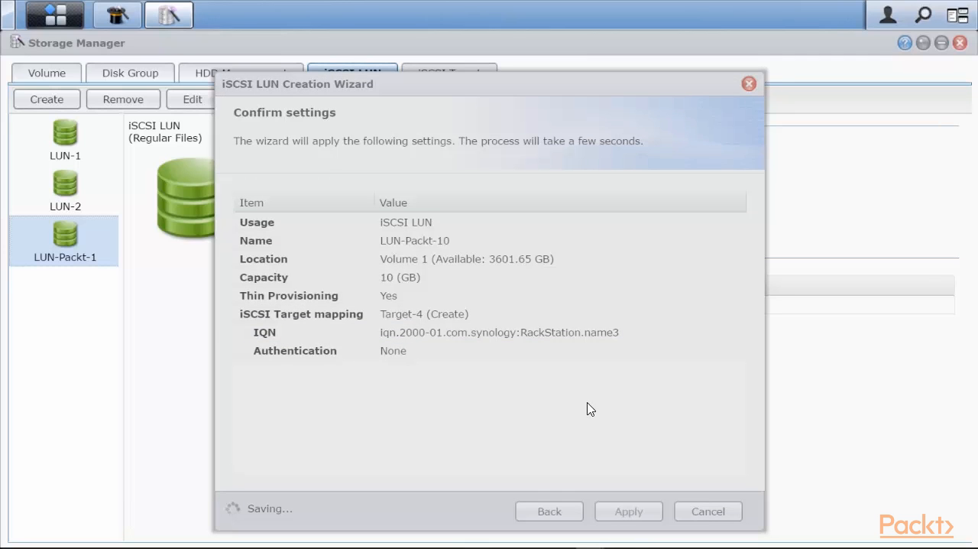
left_click(629, 510)
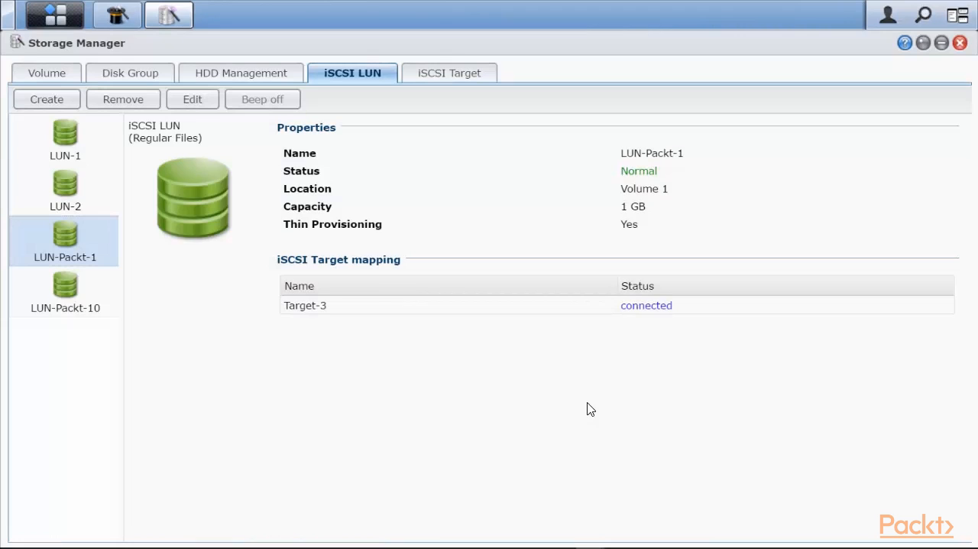
left_click(65, 290)
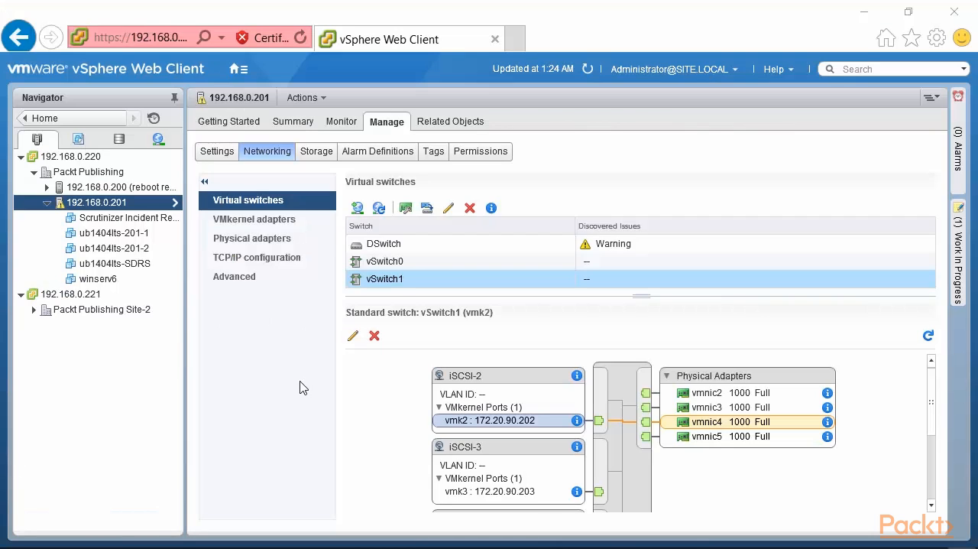
mouse_move(132, 208)
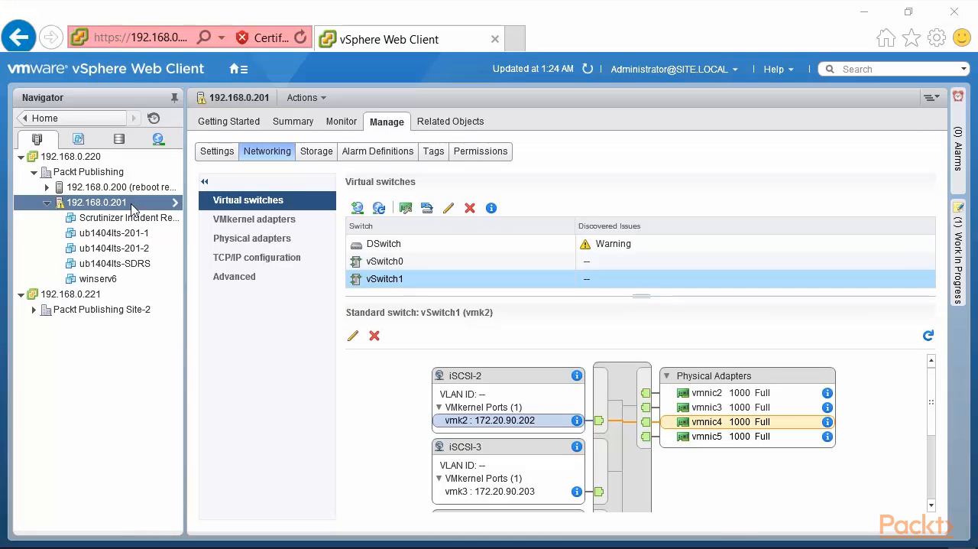
mouse_move(134, 208)
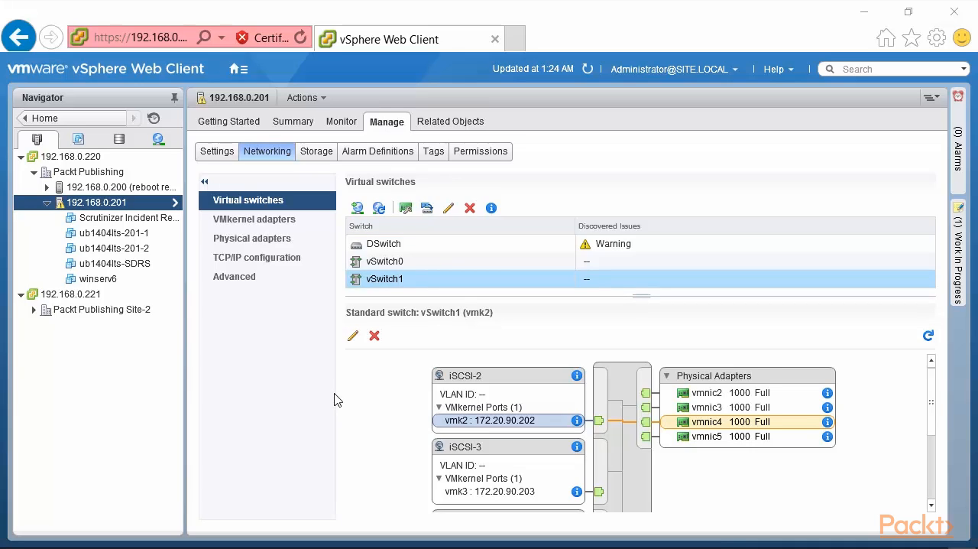
mouse_move(732, 401)
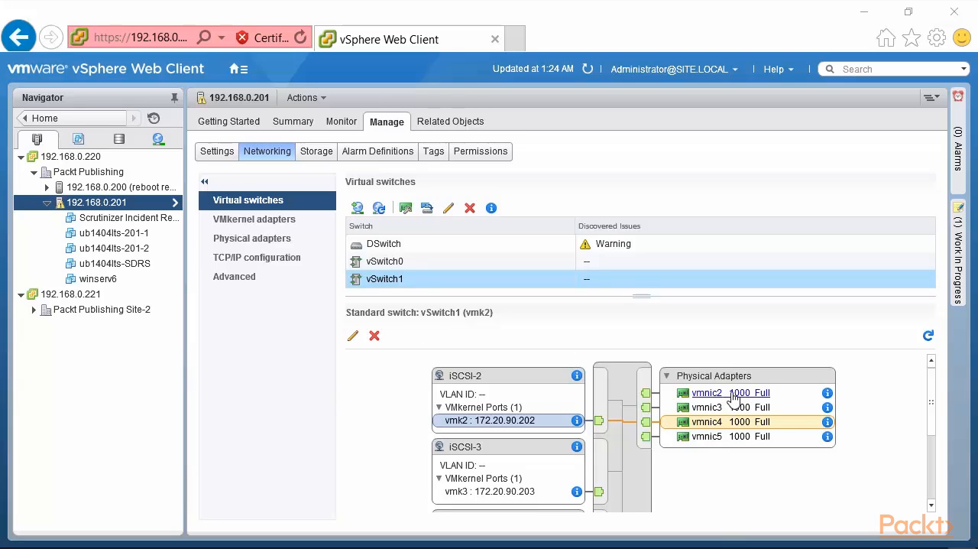
mouse_move(751, 381)
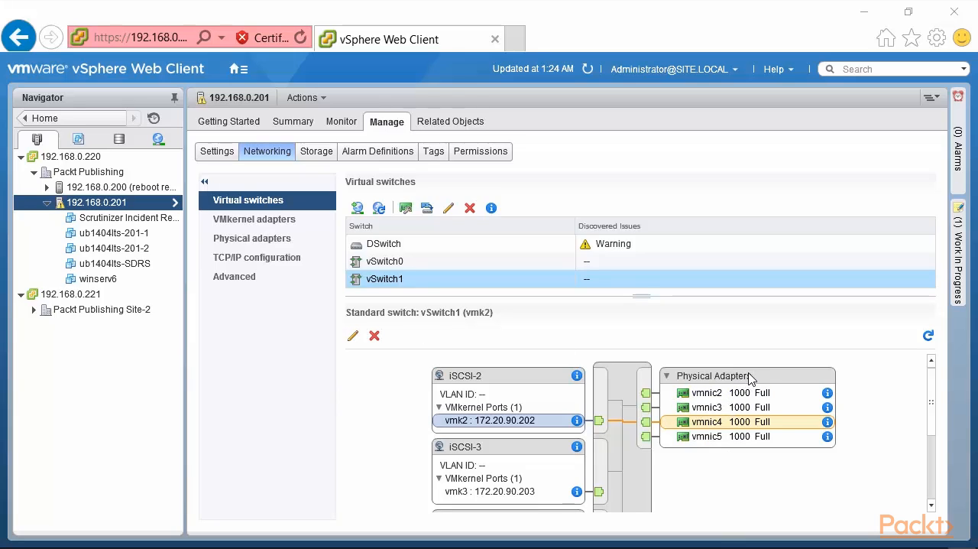
mouse_move(722, 421)
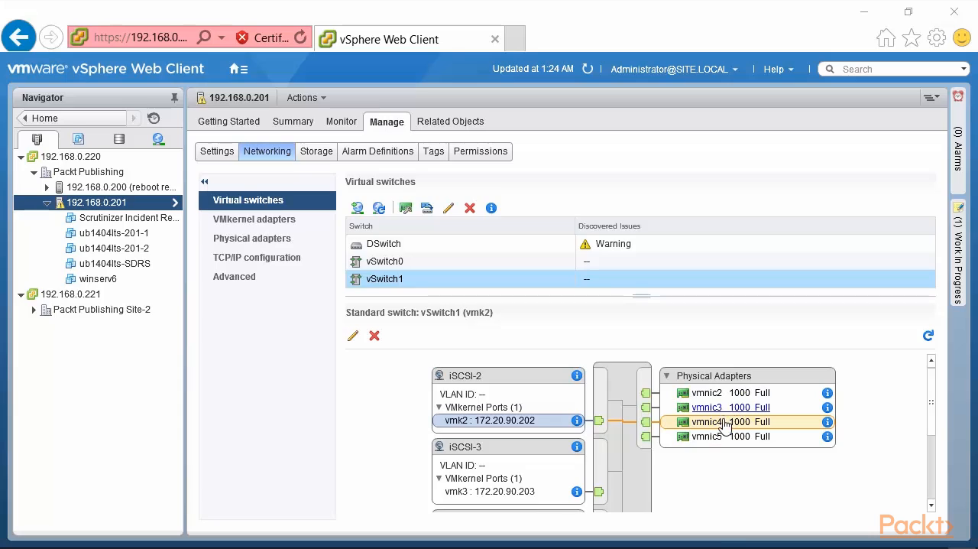
mouse_move(724, 443)
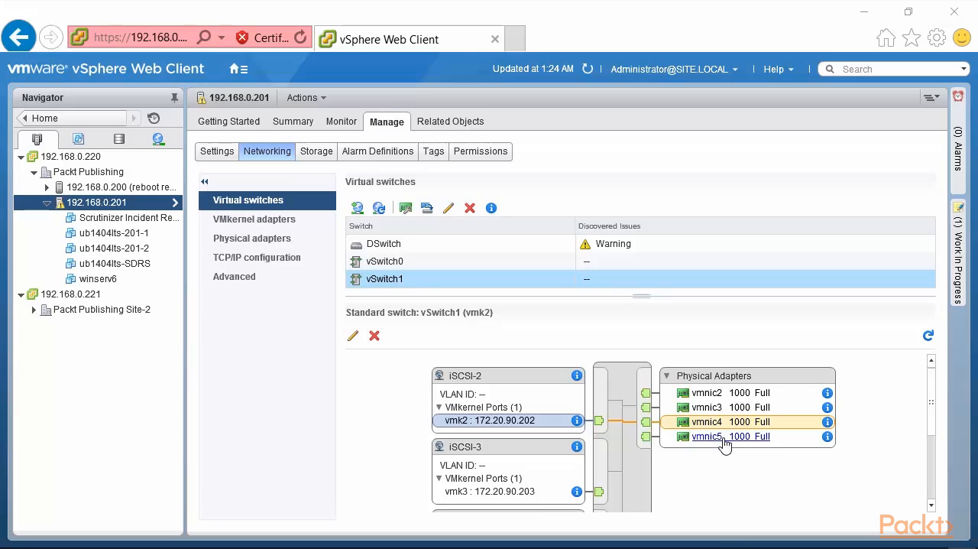
mouse_move(725, 400)
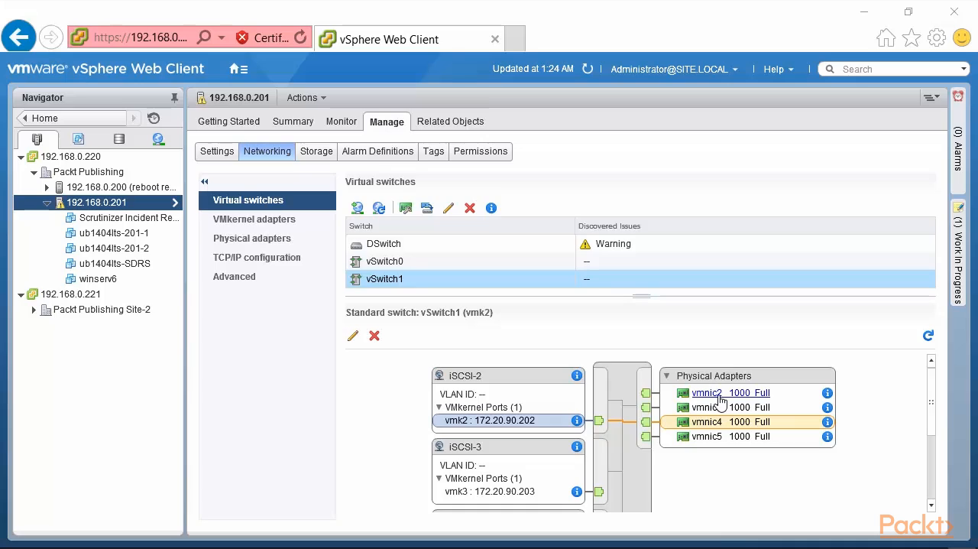
mouse_move(716, 406)
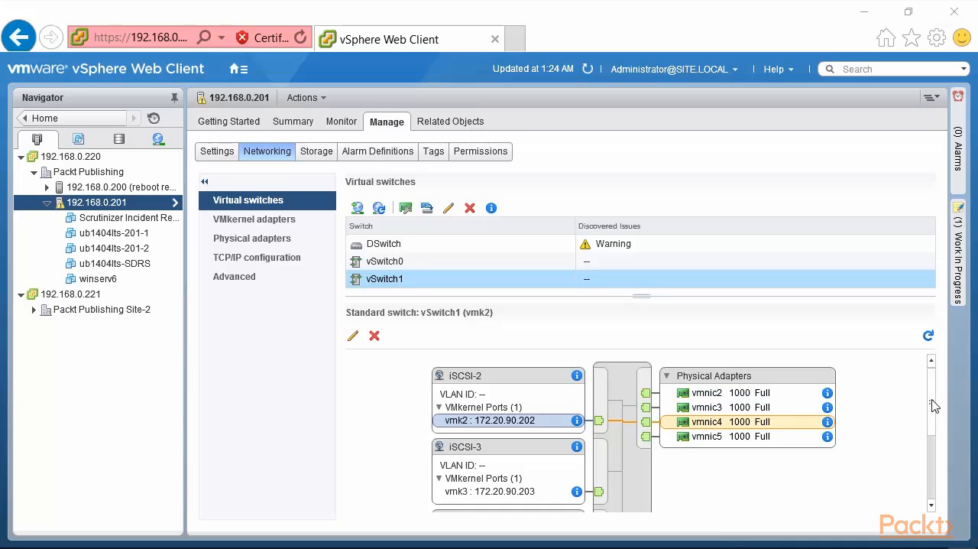
Scroll vSwitch1's topology to reveal iSCSI-4, iSCSI-PG and uplinks vmnic2–vmnic5.
scroll("down", 3)
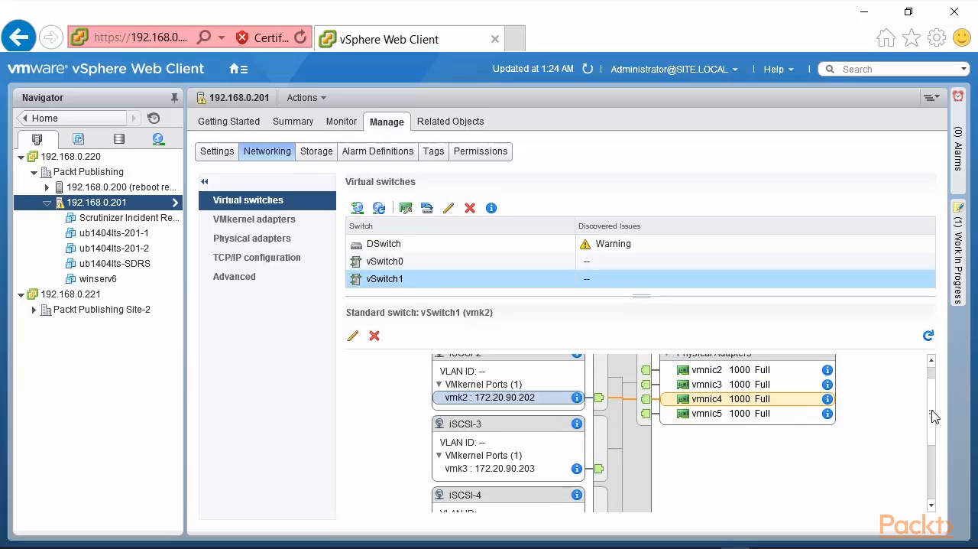
scroll("down", 3)
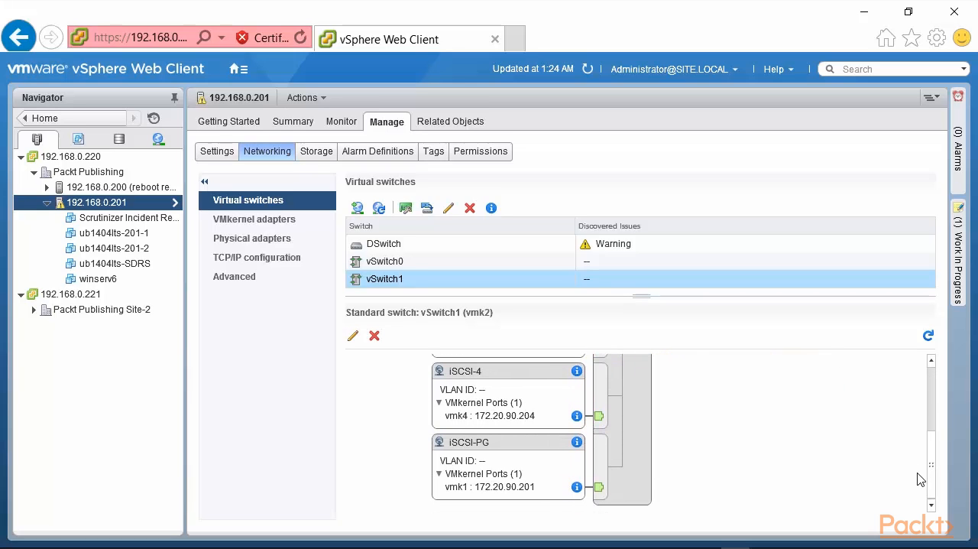
mouse_move(514, 507)
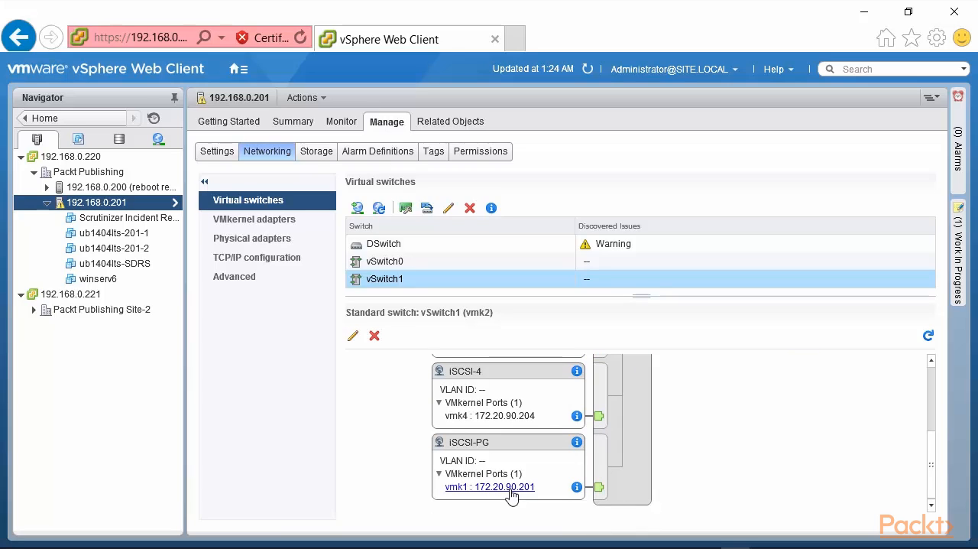
mouse_move(483, 465)
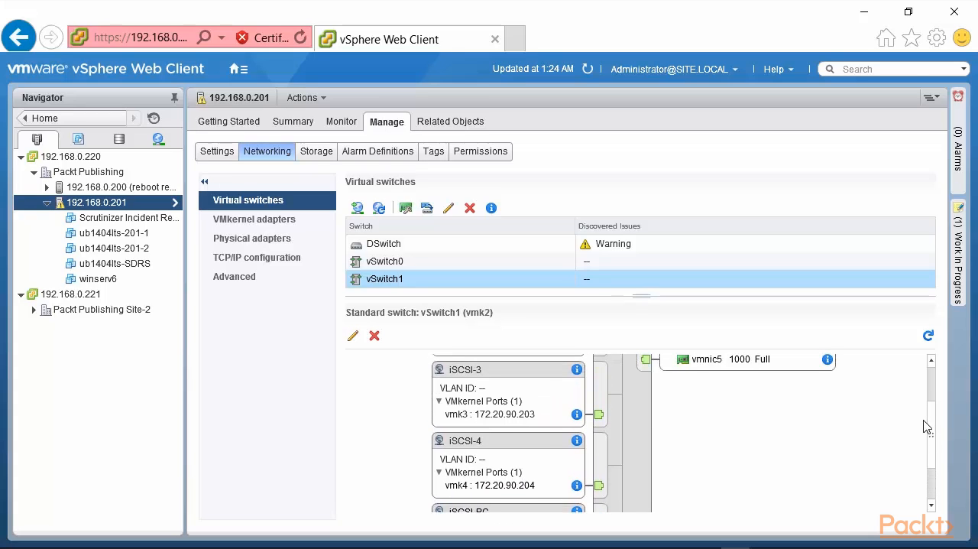
scroll("down", 3)
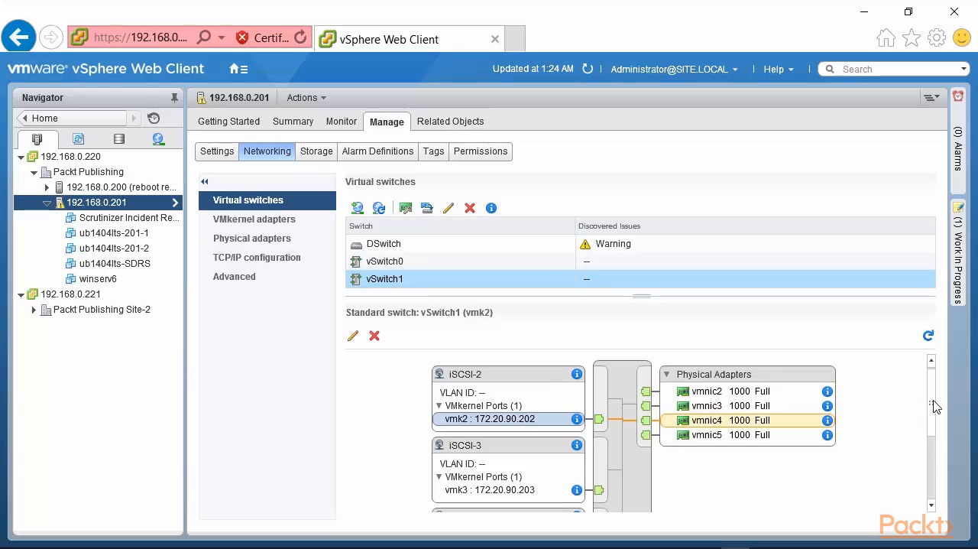
scroll("down", 3)
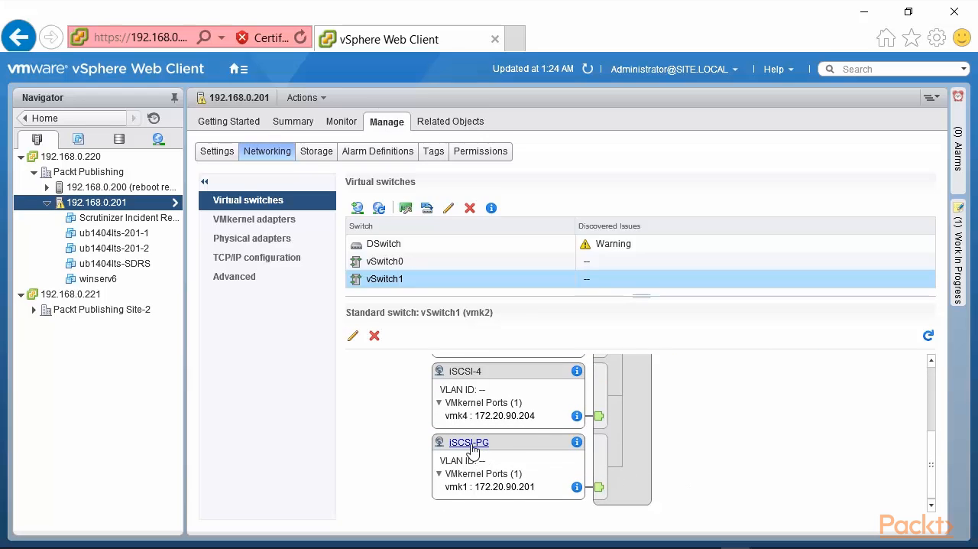
left_click(468, 441)
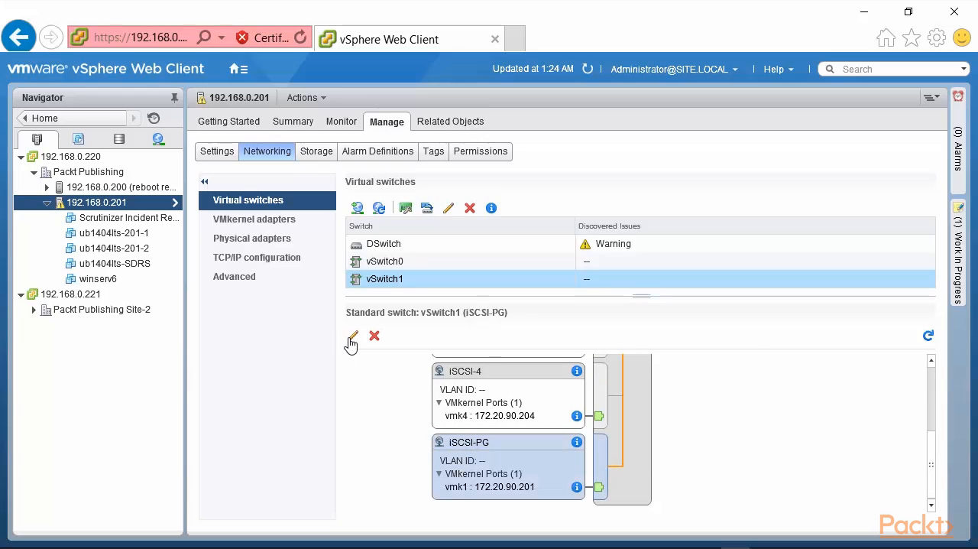
left_click(352, 336)
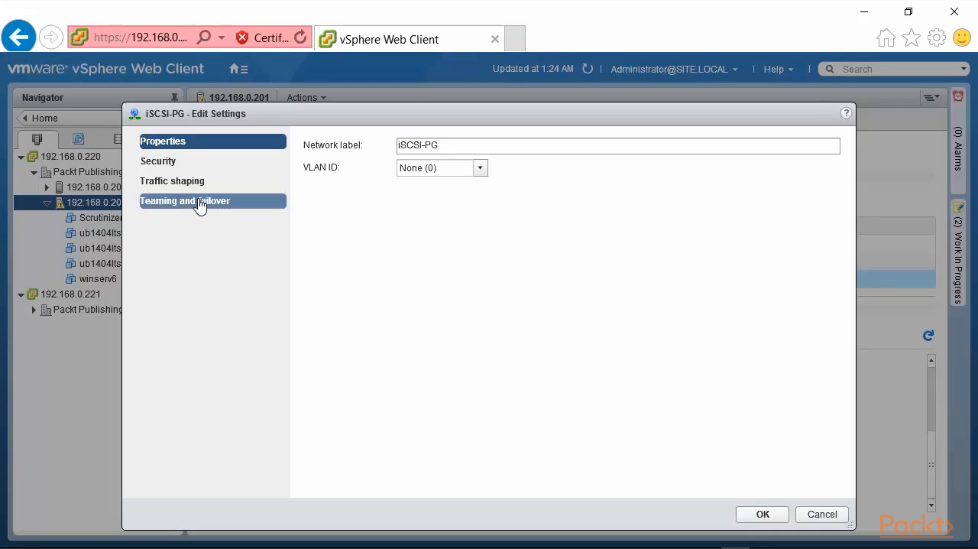
left_click(199, 200)
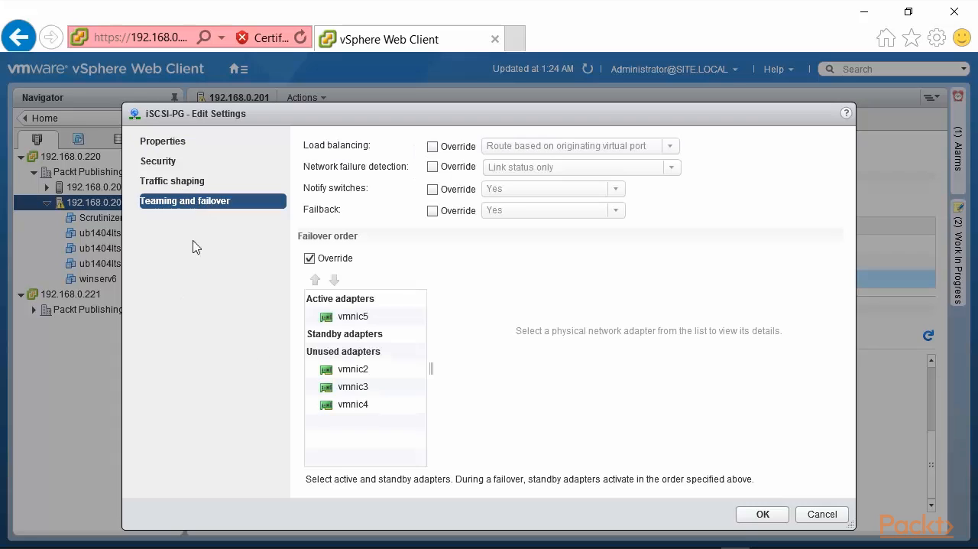
mouse_move(192, 352)
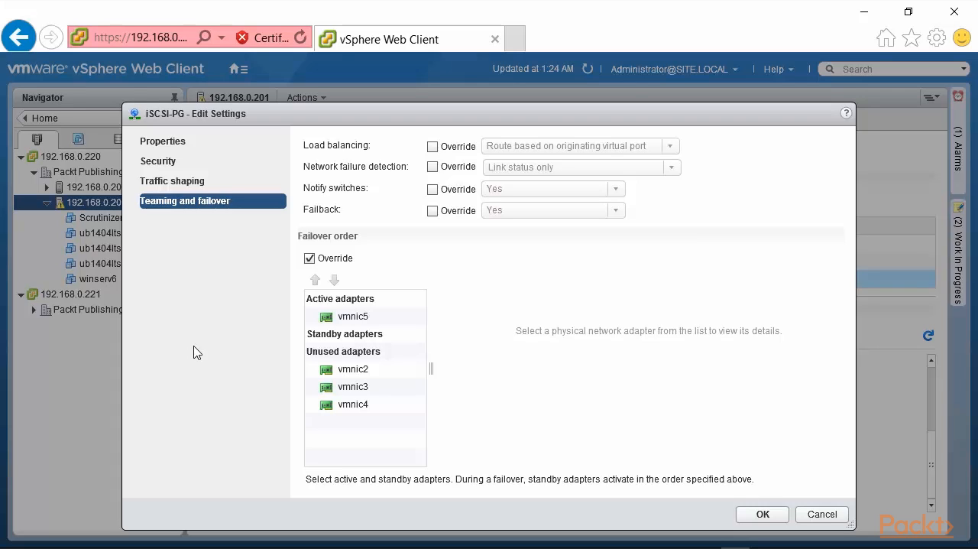
mouse_move(206, 350)
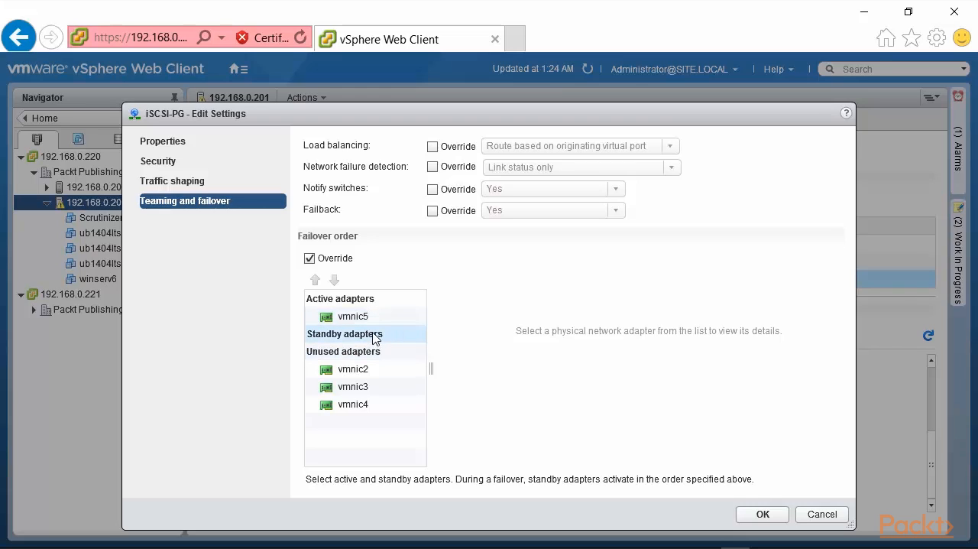
left_click(352, 315)
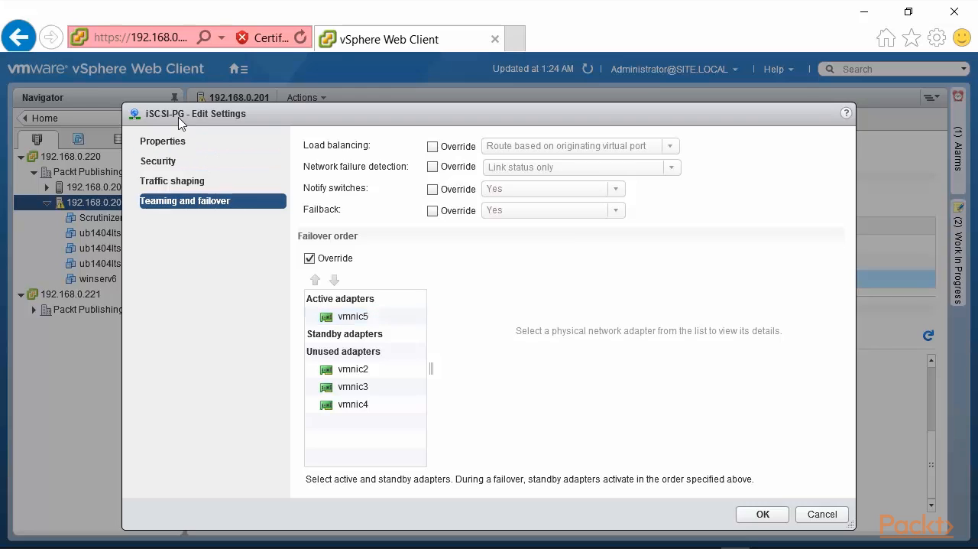
left_click(352, 317)
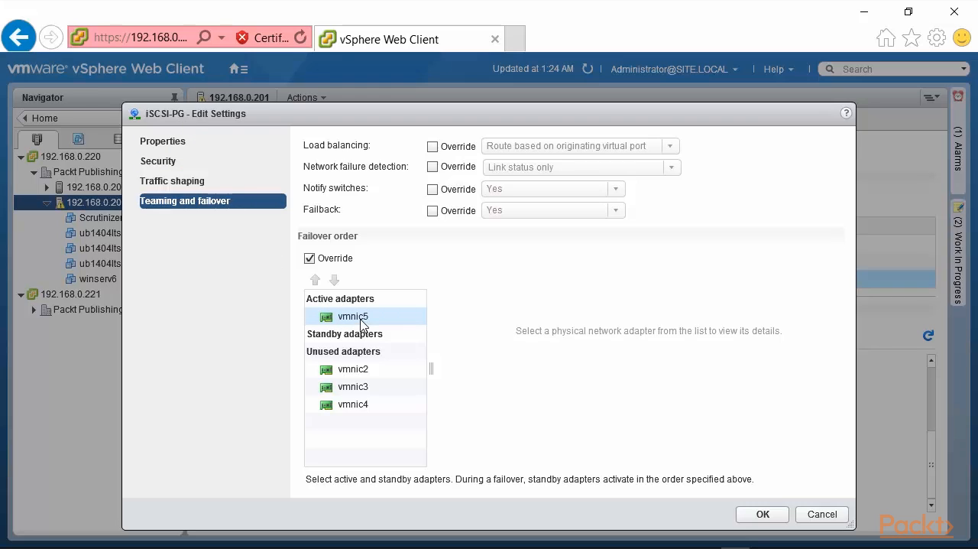
left_click(353, 369)
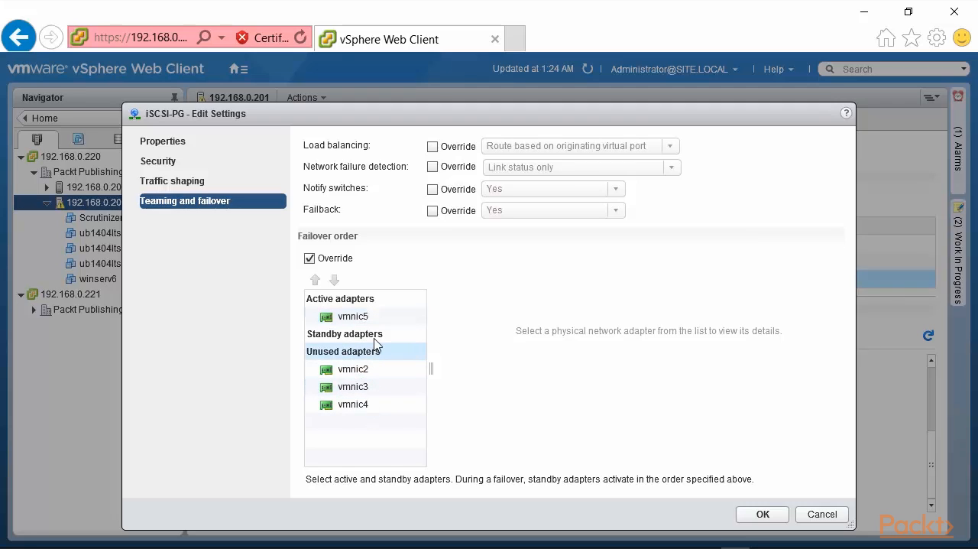
left_click(344, 334)
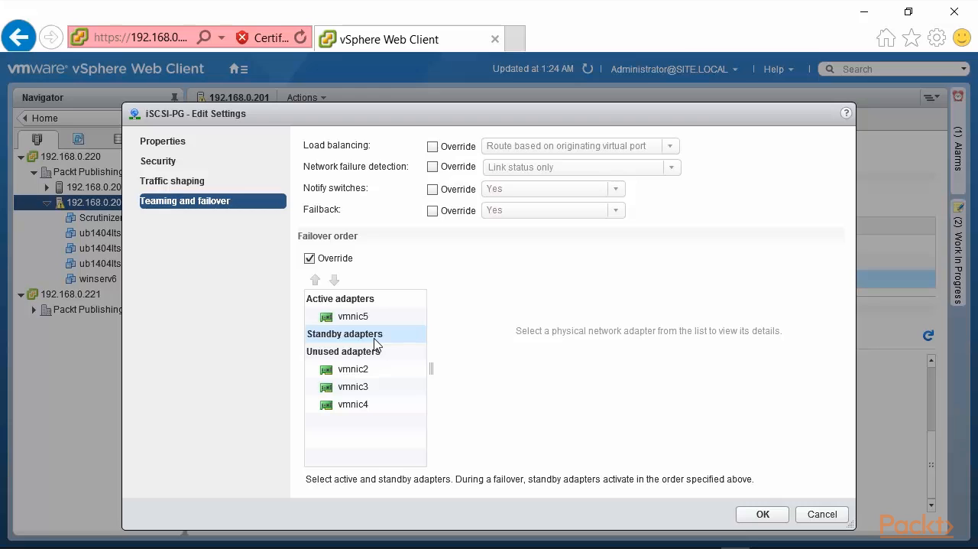
left_click(310, 258)
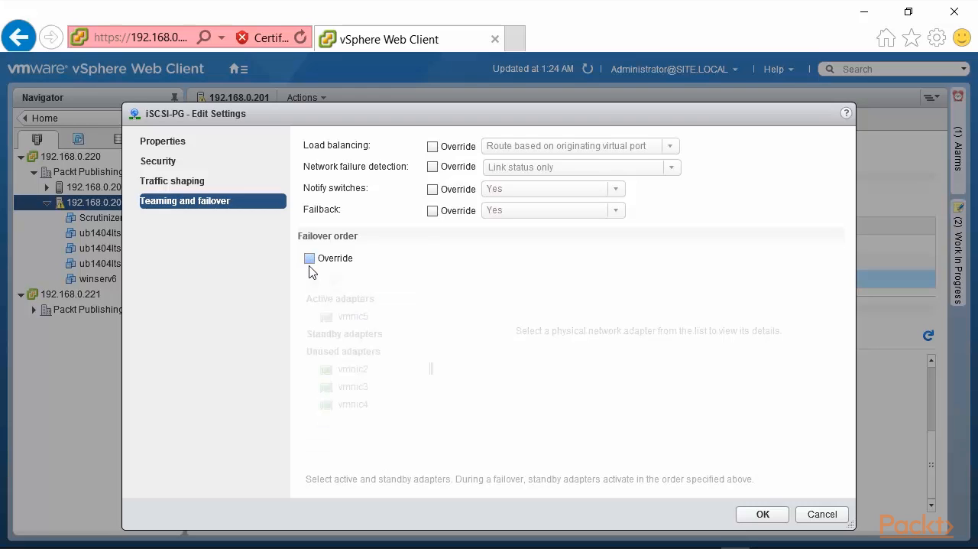
left_click(310, 258)
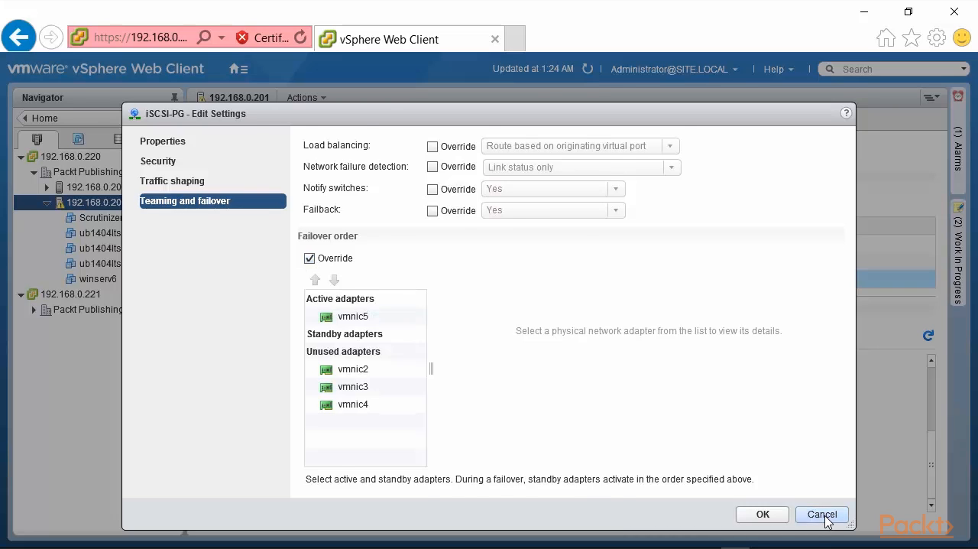
left_click(822, 514)
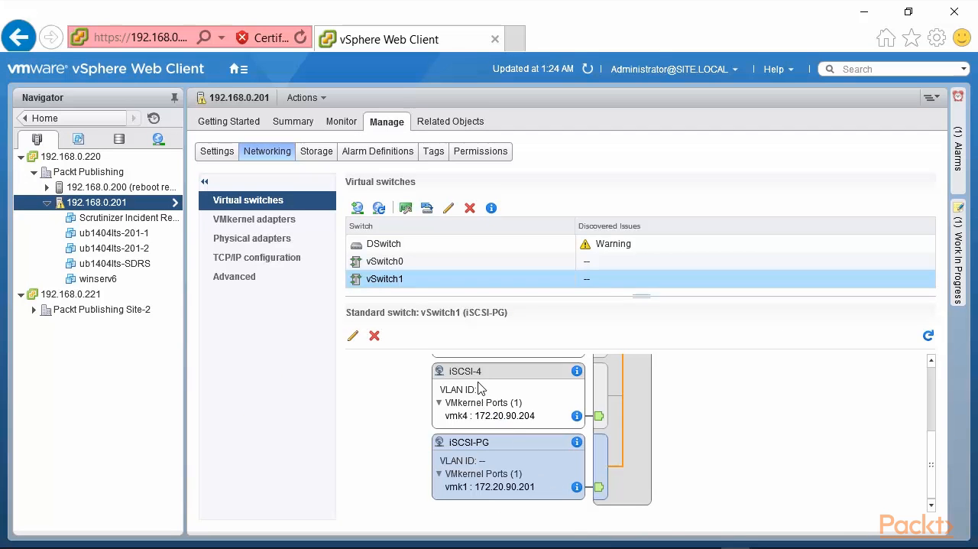
mouse_move(466, 376)
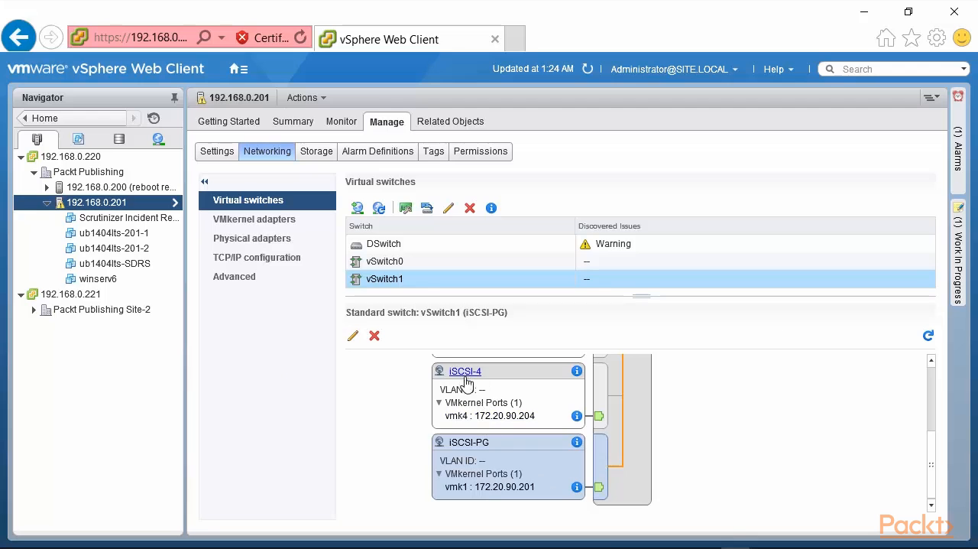
left_click(464, 370)
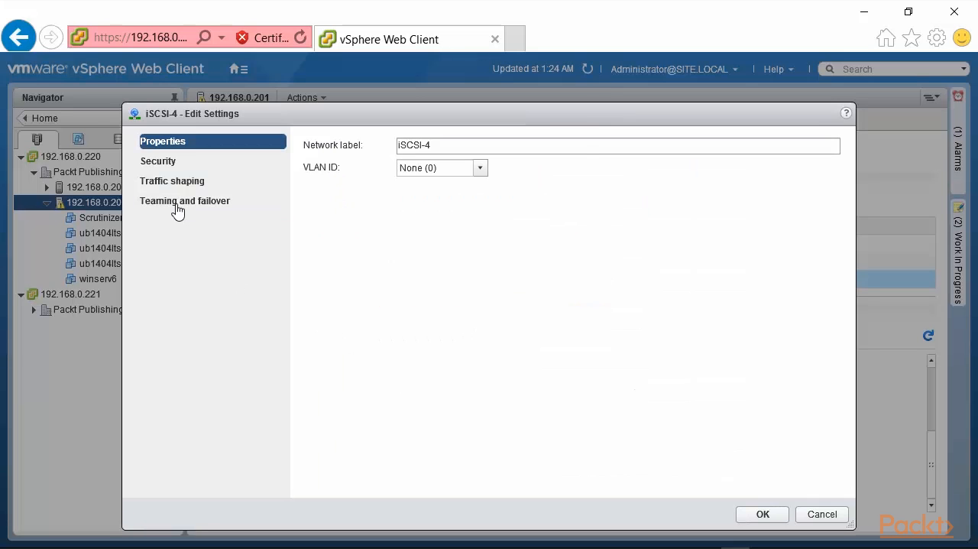
left_click(185, 200)
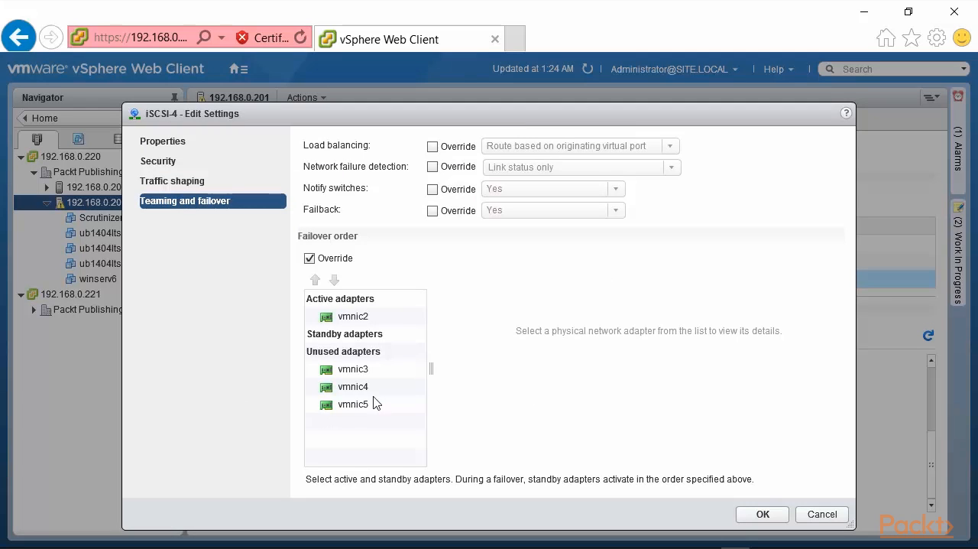
left_click(353, 316)
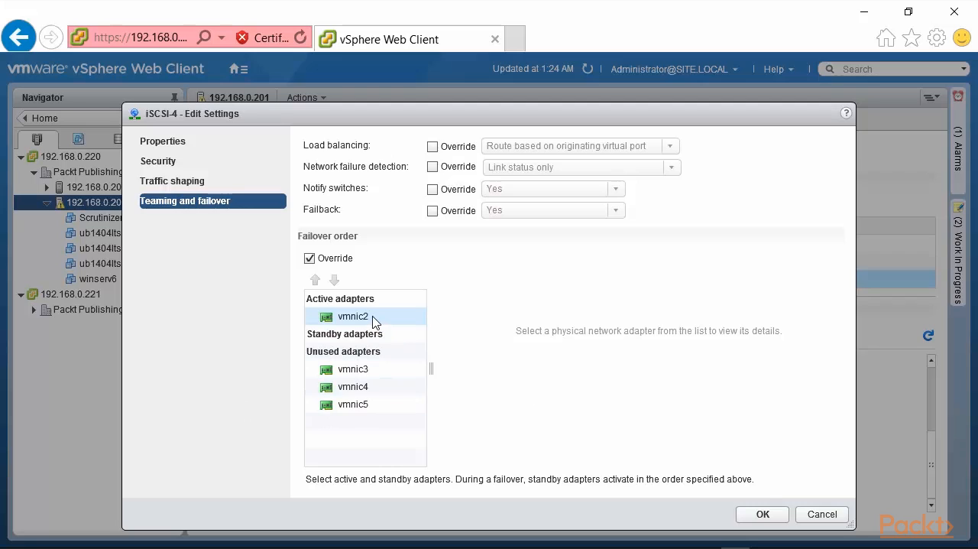
left_click(353, 386)
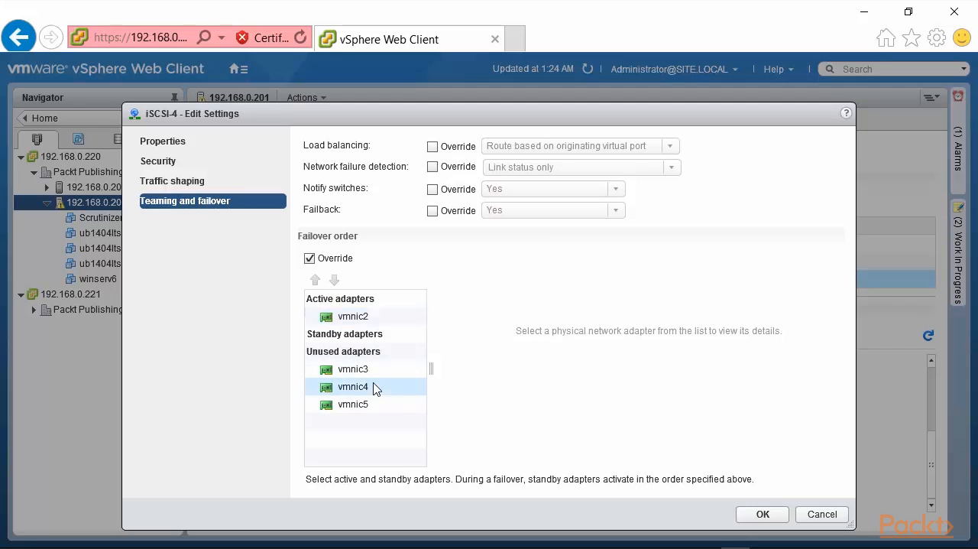
left_click(353, 405)
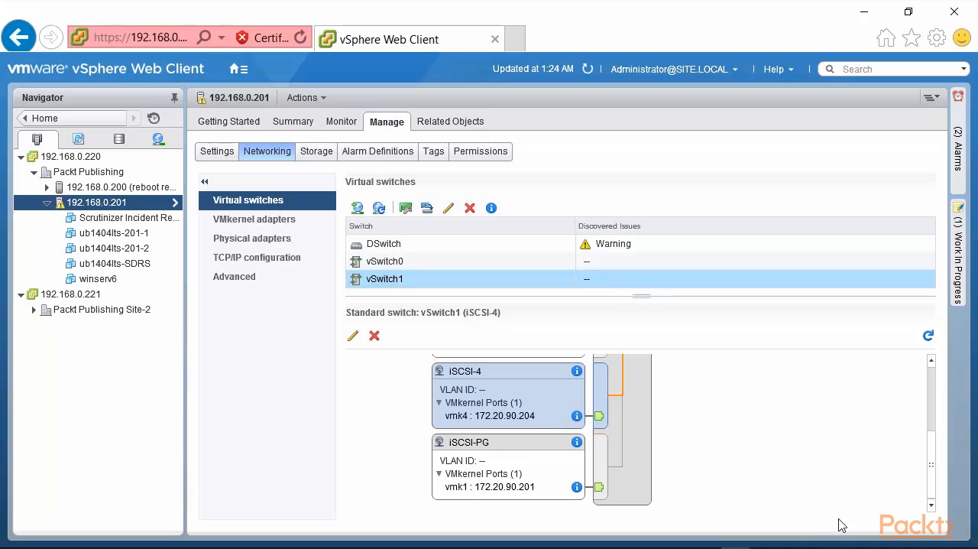
mouse_move(935, 482)
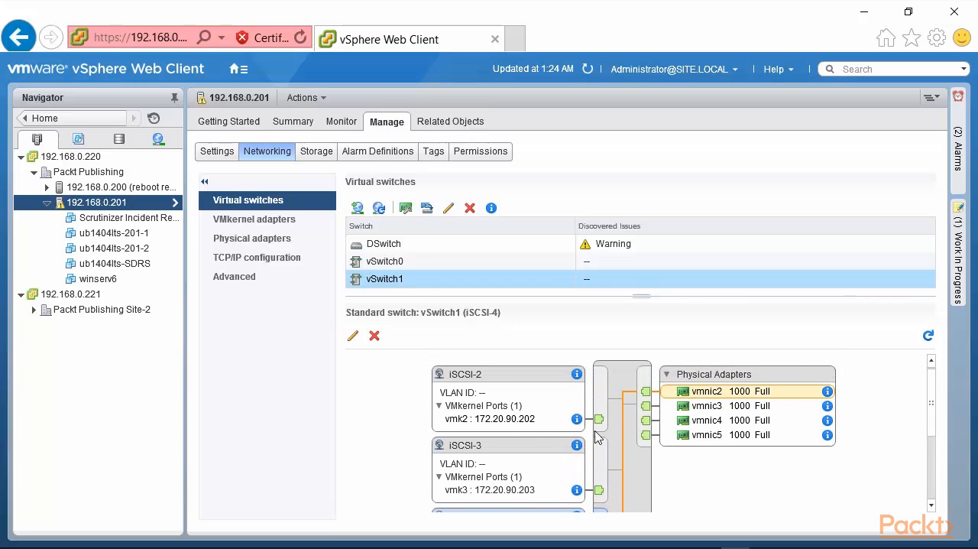
left_click(497, 419)
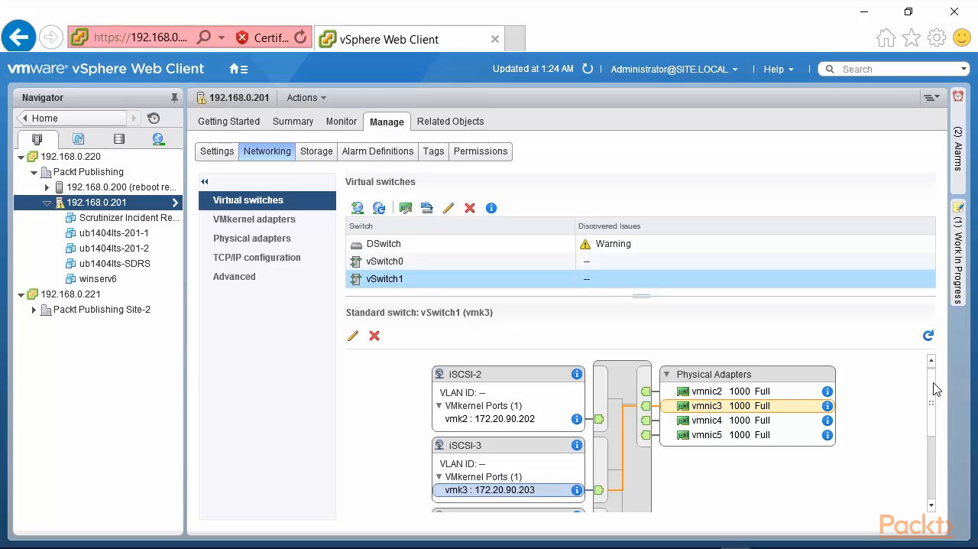
scroll("down", 3)
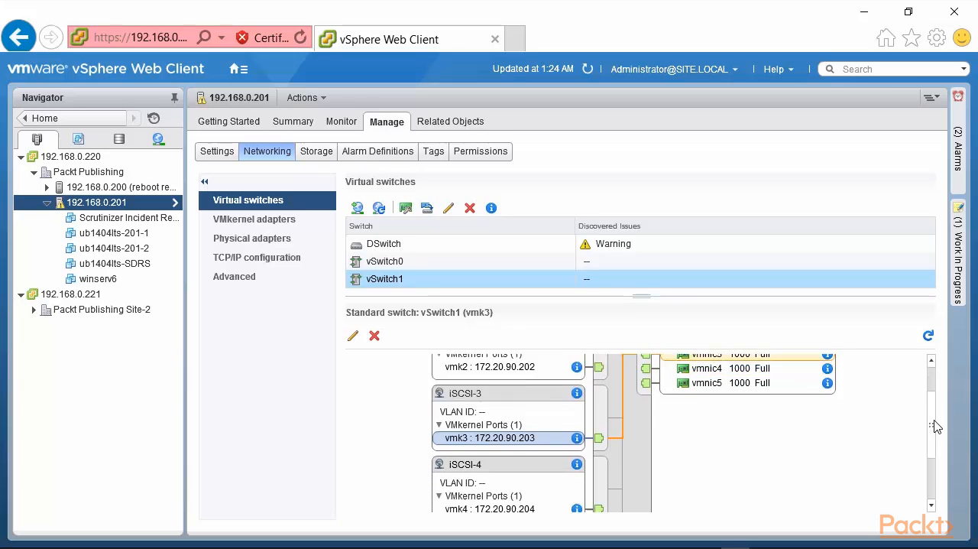
scroll("down", 3)
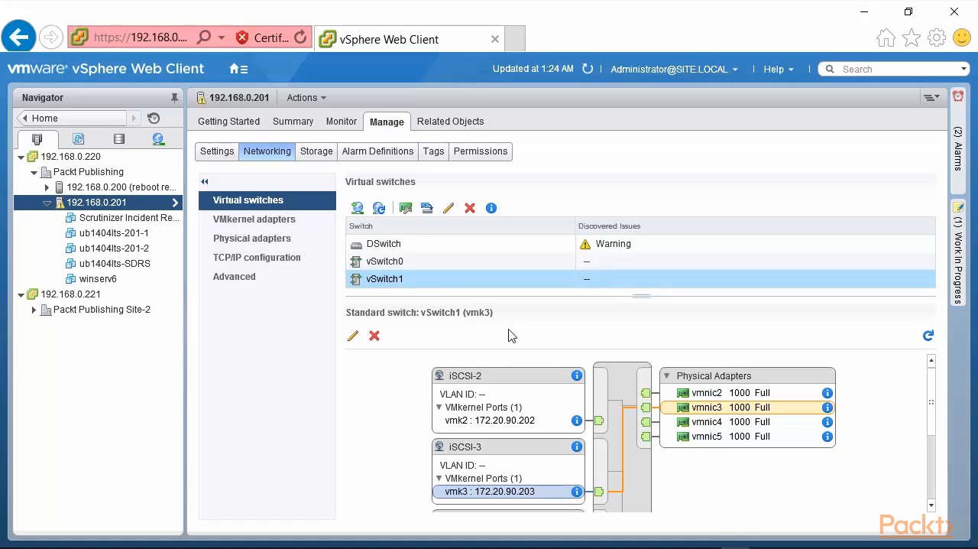
mouse_move(772, 450)
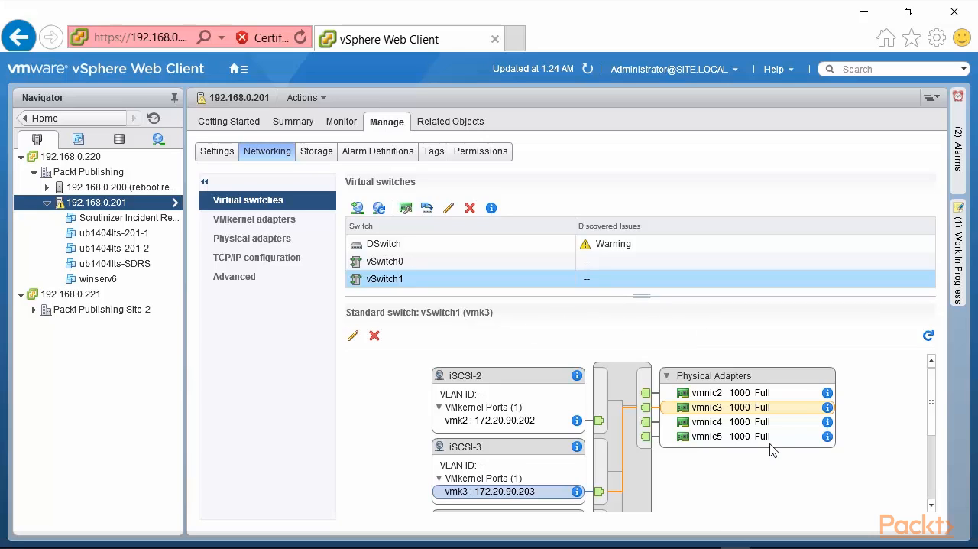
mouse_move(695, 458)
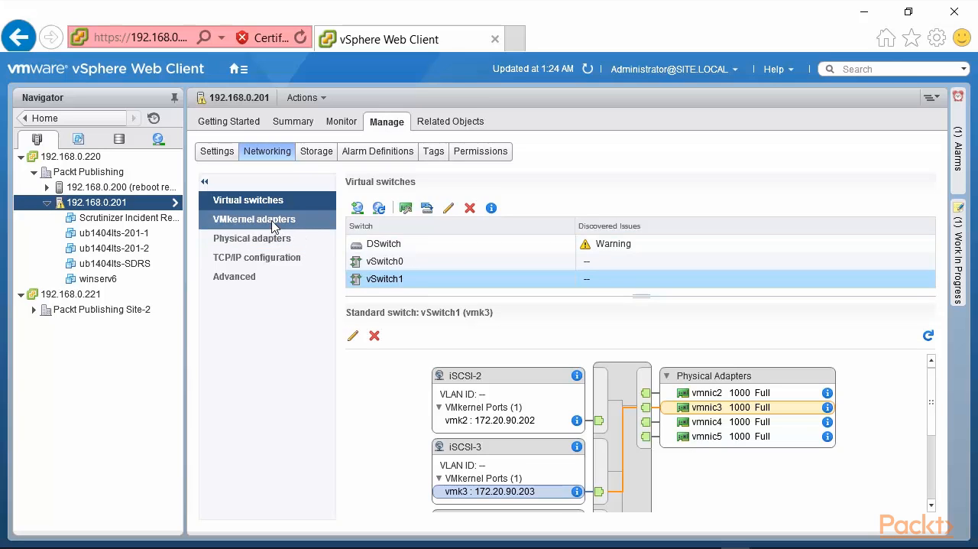
List VMkernel adapters: vmk0 on vSwitch0, vmk1–vmk4 on vSwitch1.
left_click(253, 219)
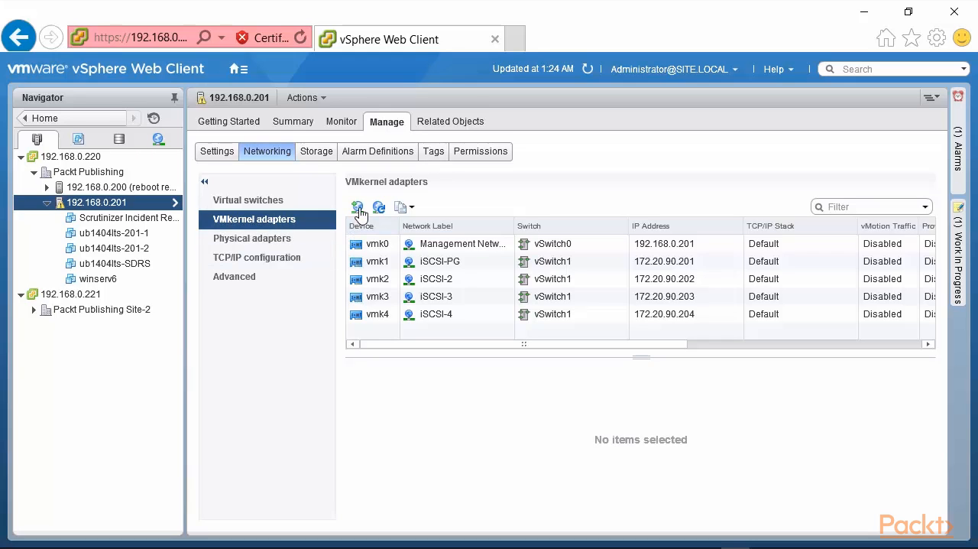
mouse_move(356, 207)
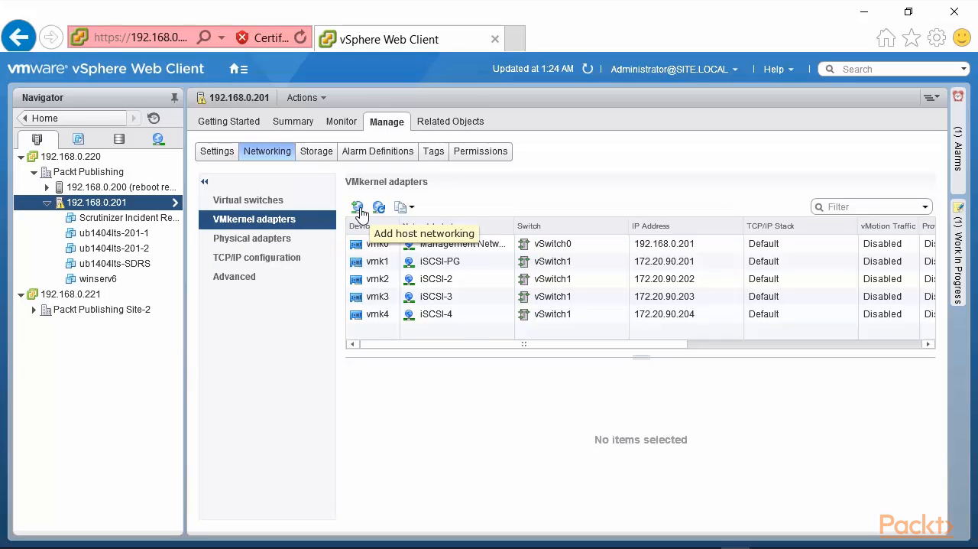
mouse_move(363, 212)
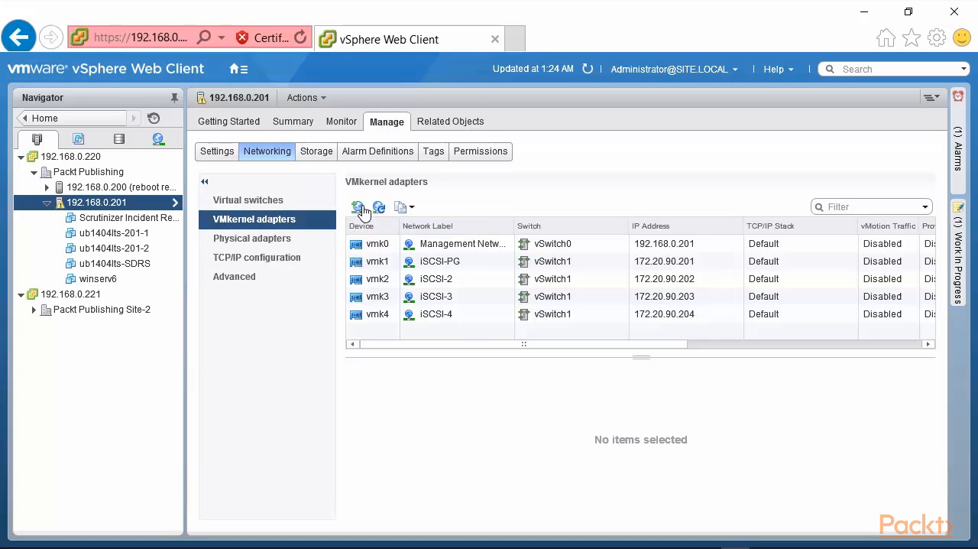
Start a new VMkernel network adapter on existing standard switch vSwitch1 and reach its port properties.
left_click(360, 207)
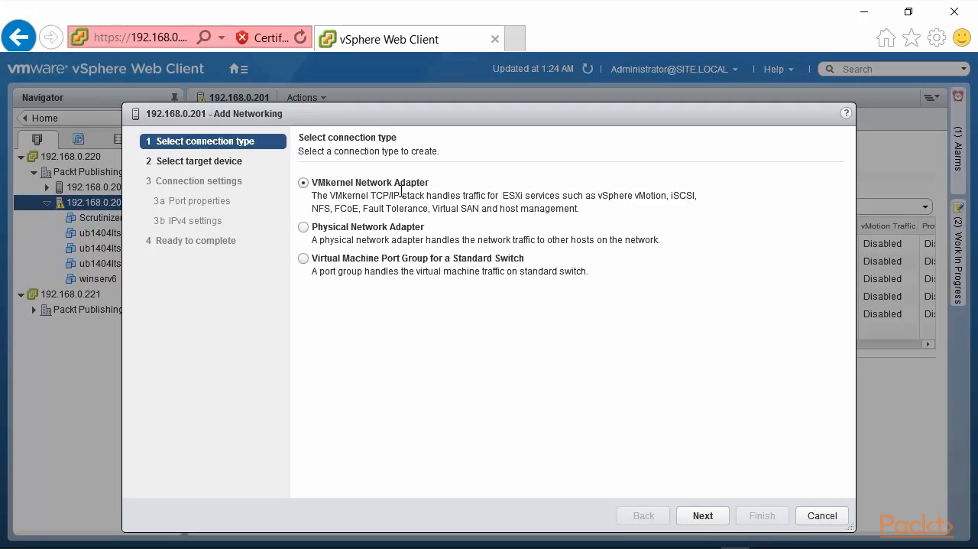
left_click(702, 515)
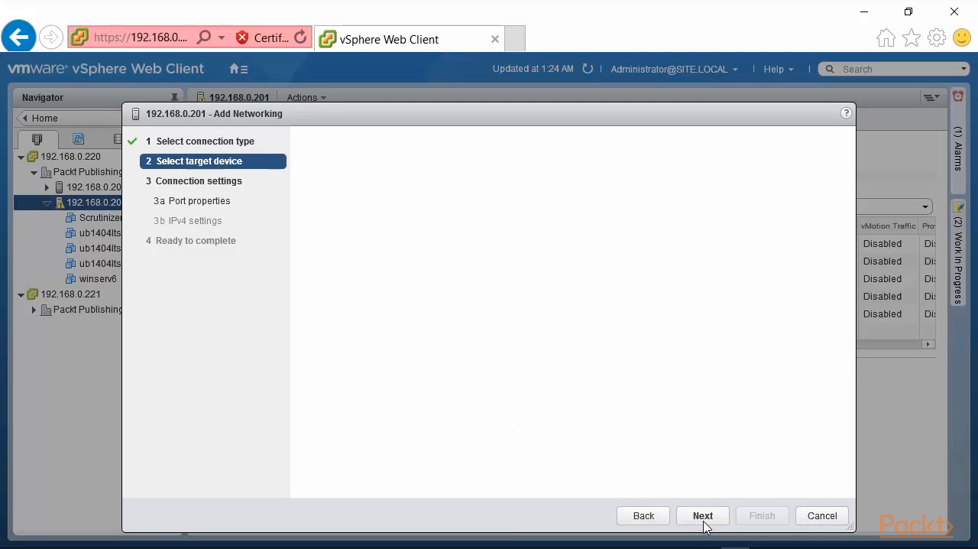
left_click(702, 515)
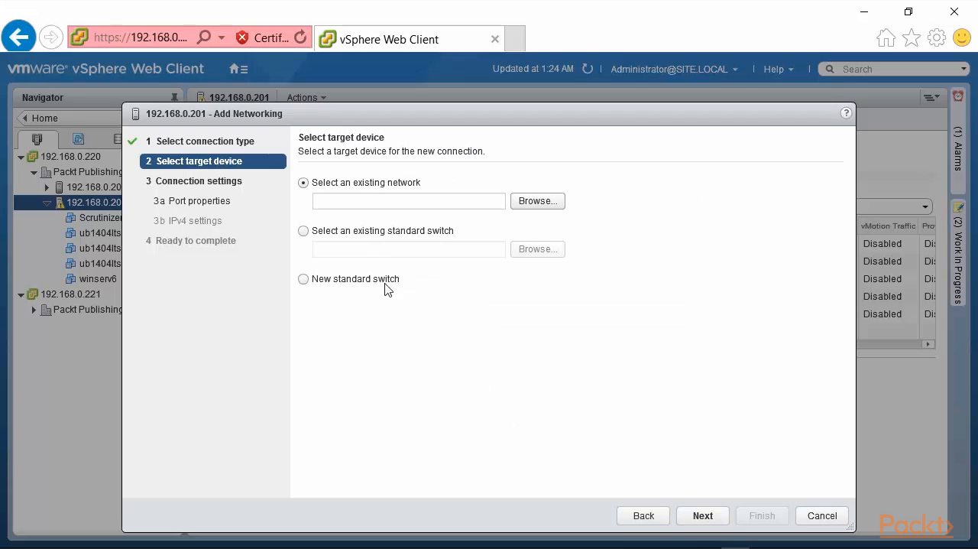
left_click(302, 230)
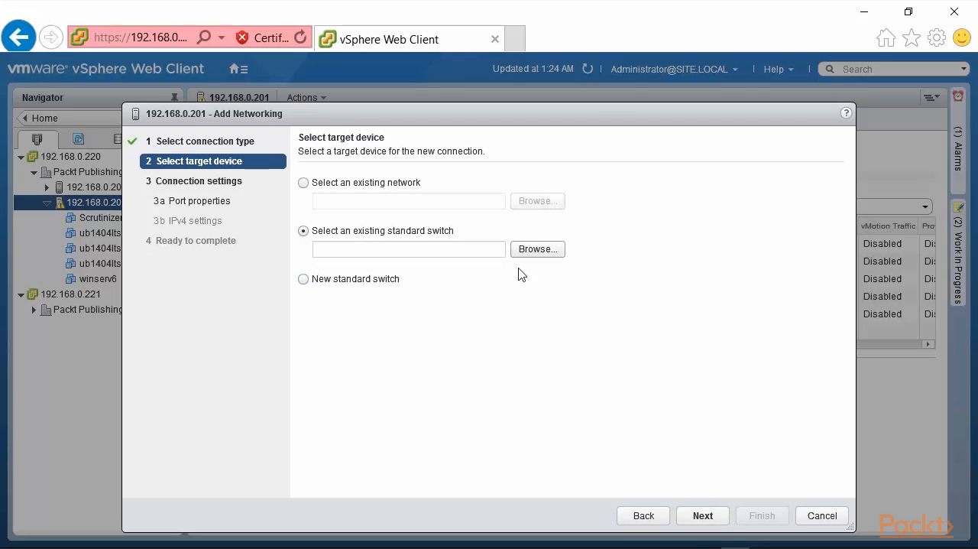
left_click(537, 248)
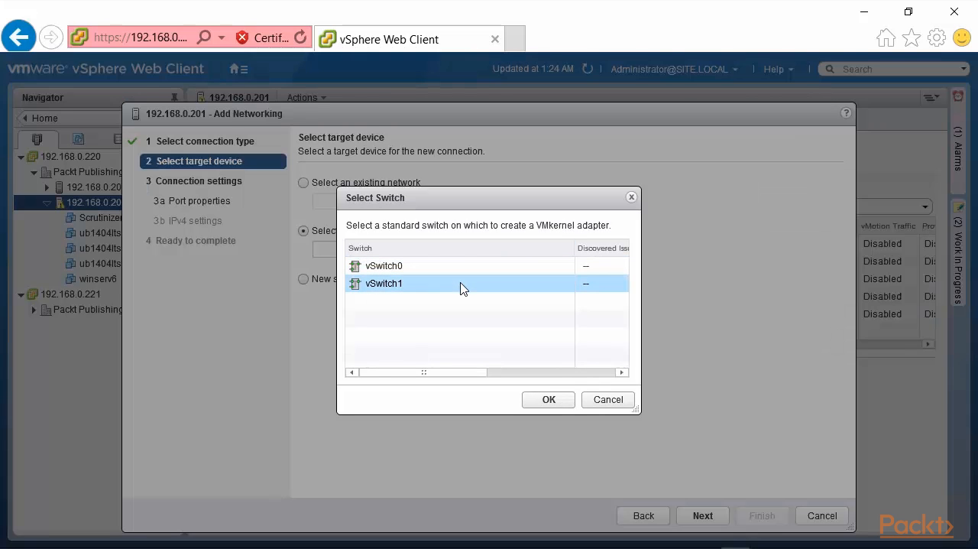
left_click(548, 399)
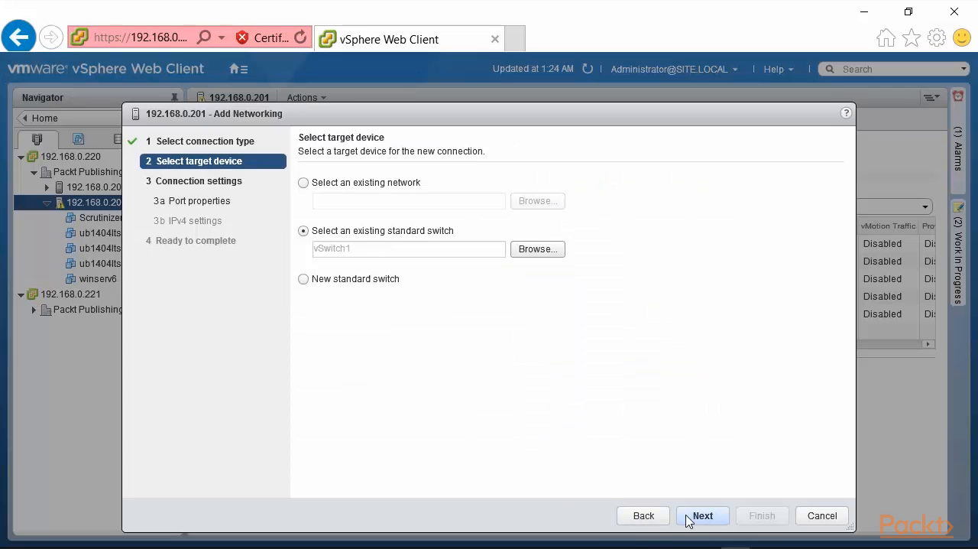
left_click(703, 515)
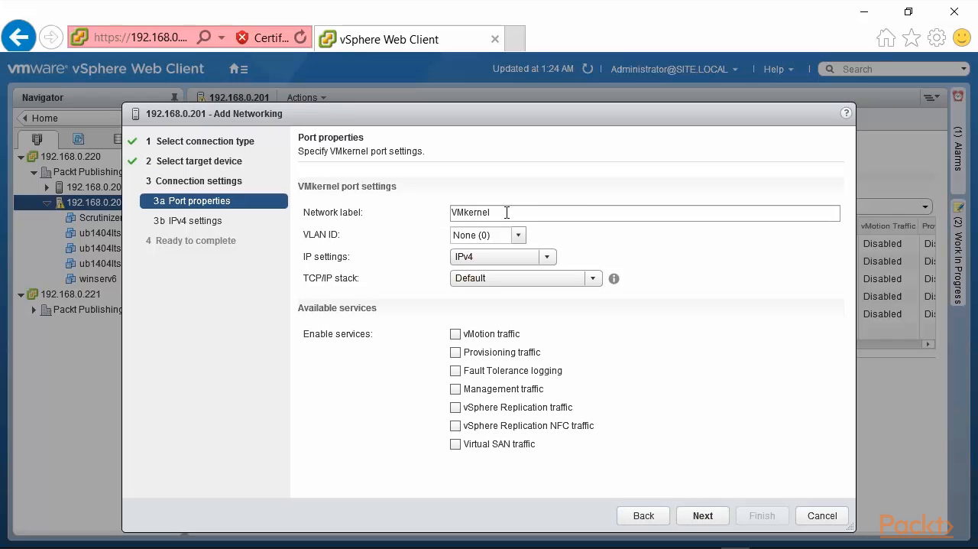
mouse_move(554, 334)
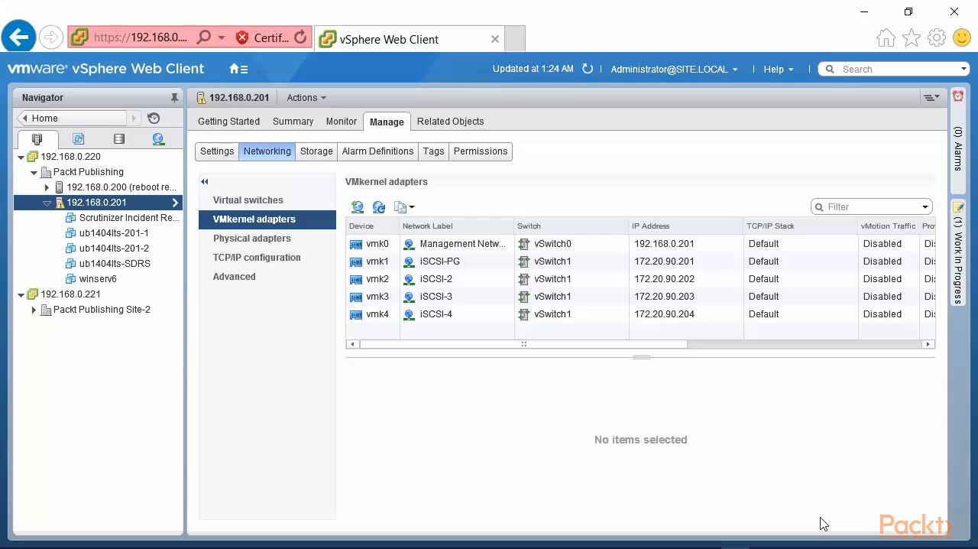
mouse_move(501, 439)
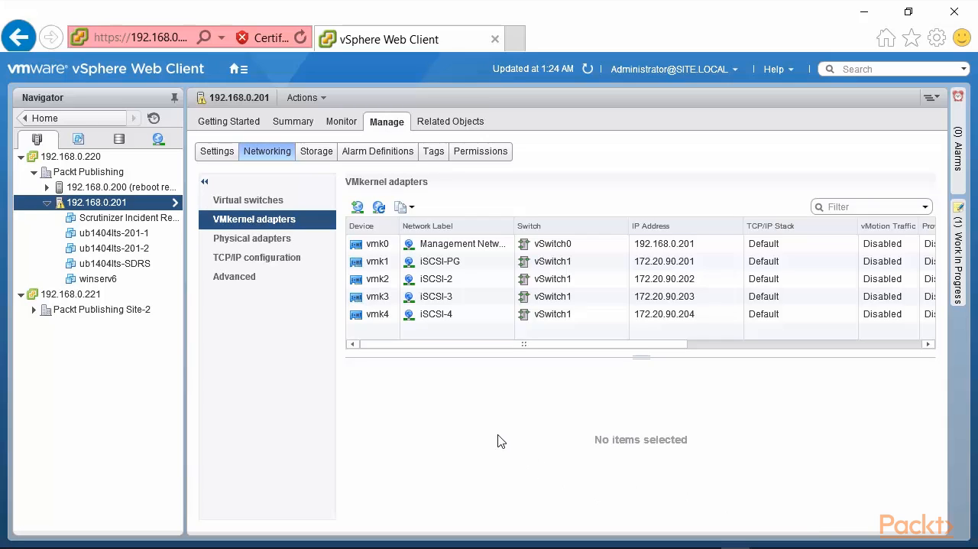
Show host 192.168.0.201's storage devices from the Storage tab.
left_click(317, 150)
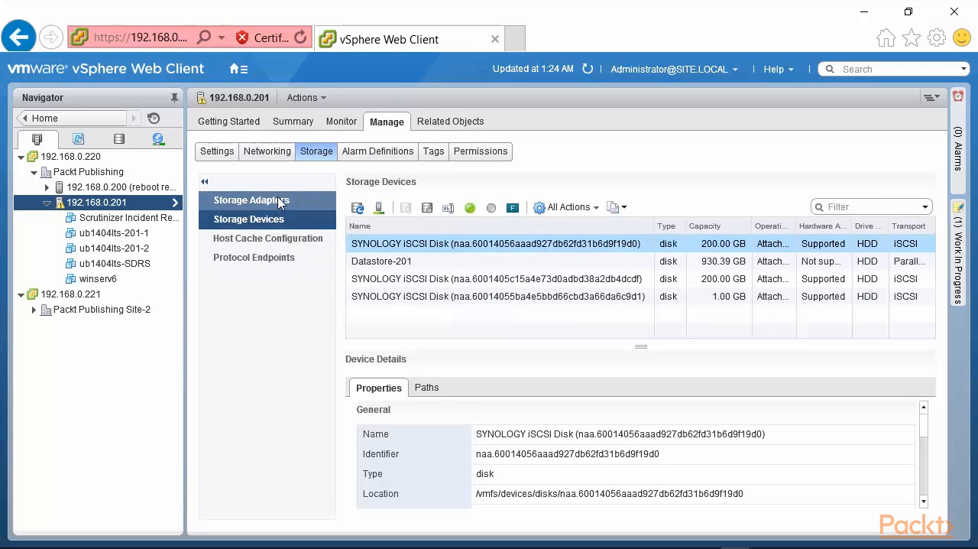
Select iSCSI software adapter vmhba33 under Storage Adapters to check its devices.
left_click(251, 199)
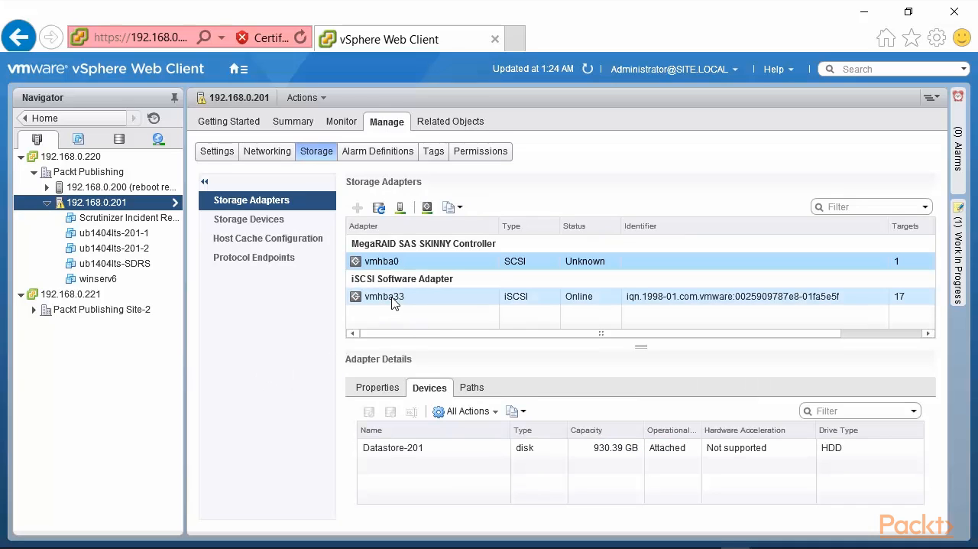
mouse_move(392, 304)
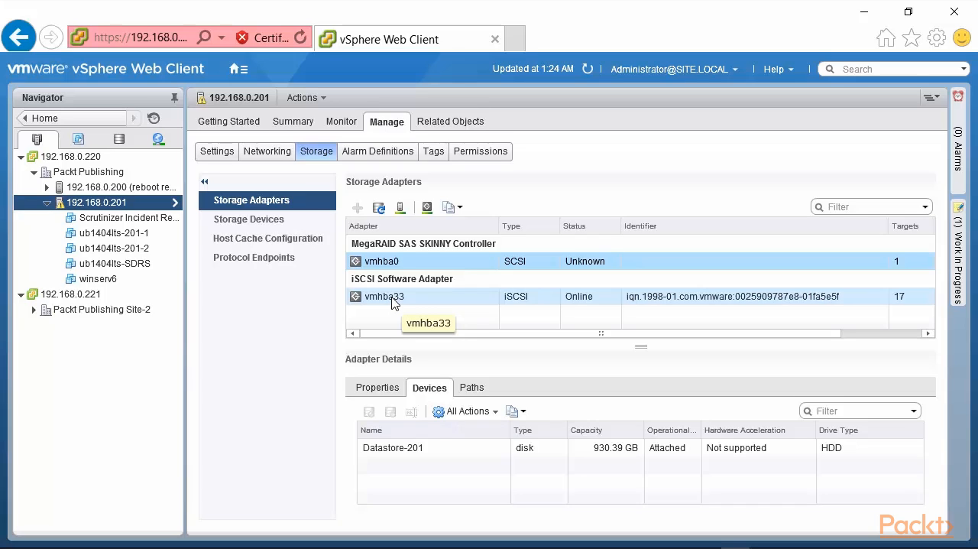
left_click(384, 295)
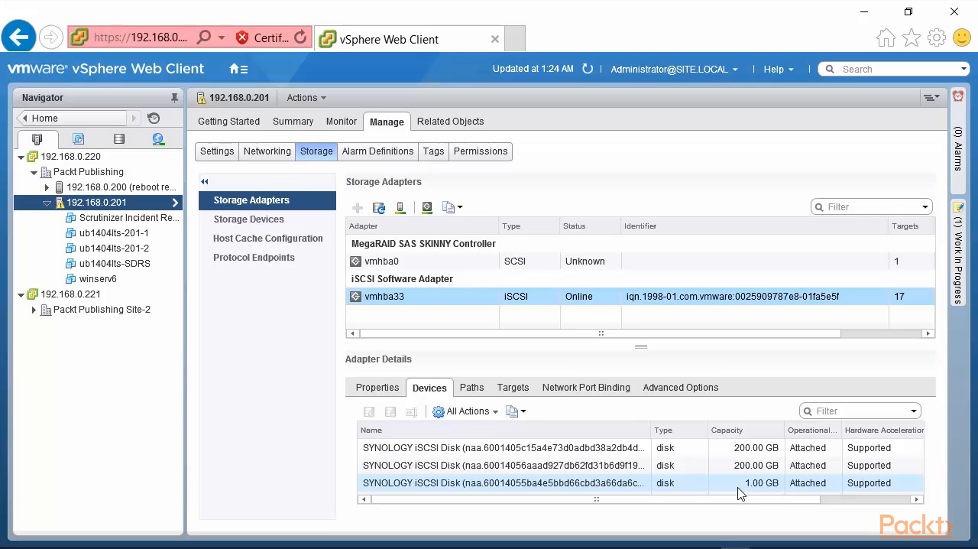
mouse_move(723, 480)
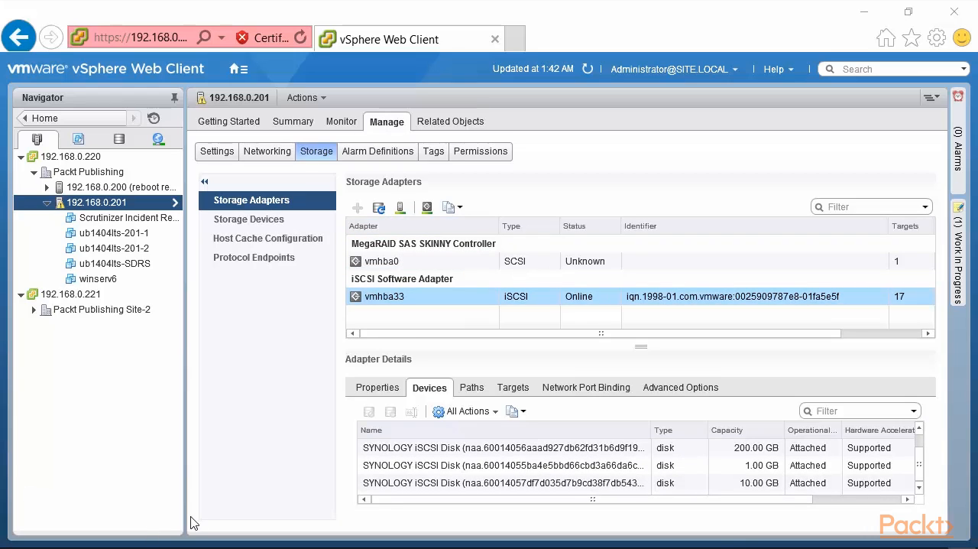
mouse_move(667, 504)
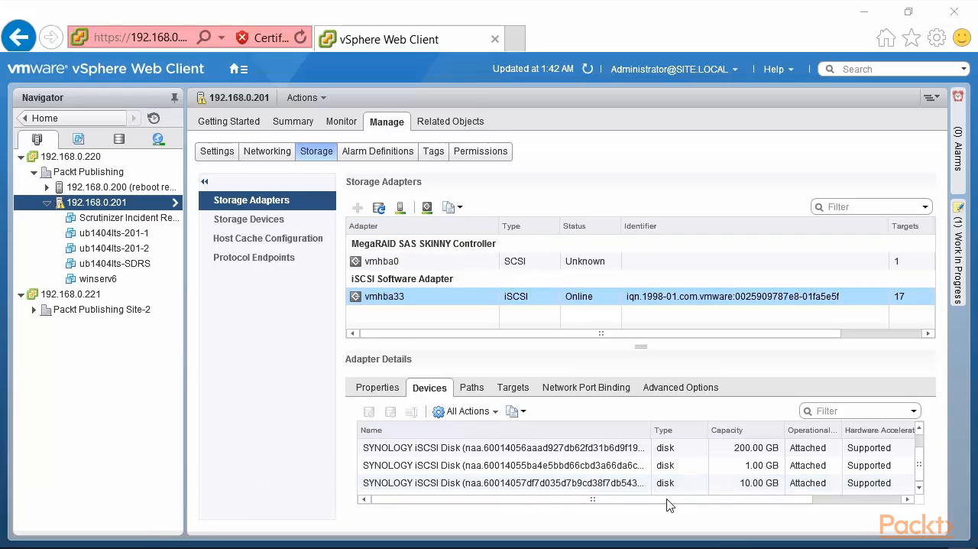
mouse_move(924, 488)
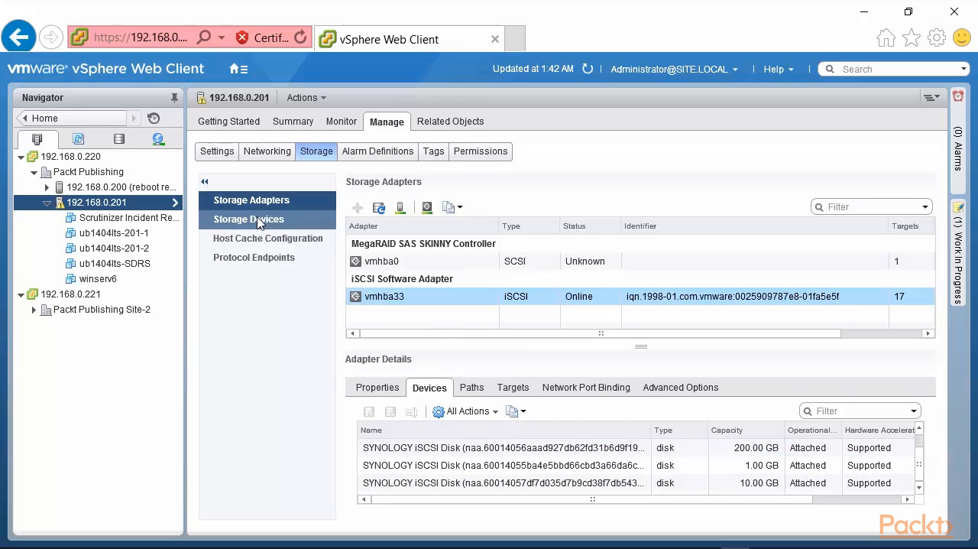
Select the 10.00 GB Synology iSCSI disk and scroll its properties to Multipathing Policies.
left_click(249, 219)
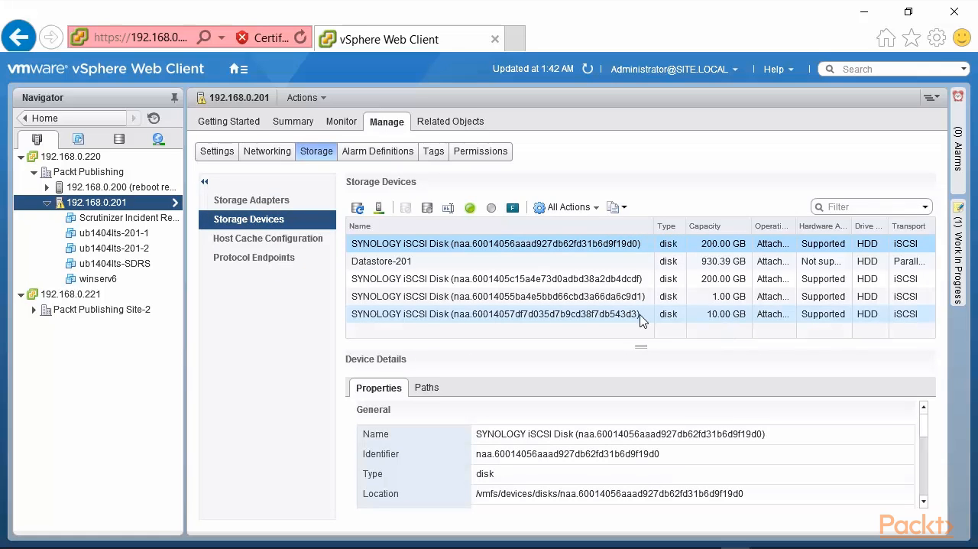
left_click(497, 314)
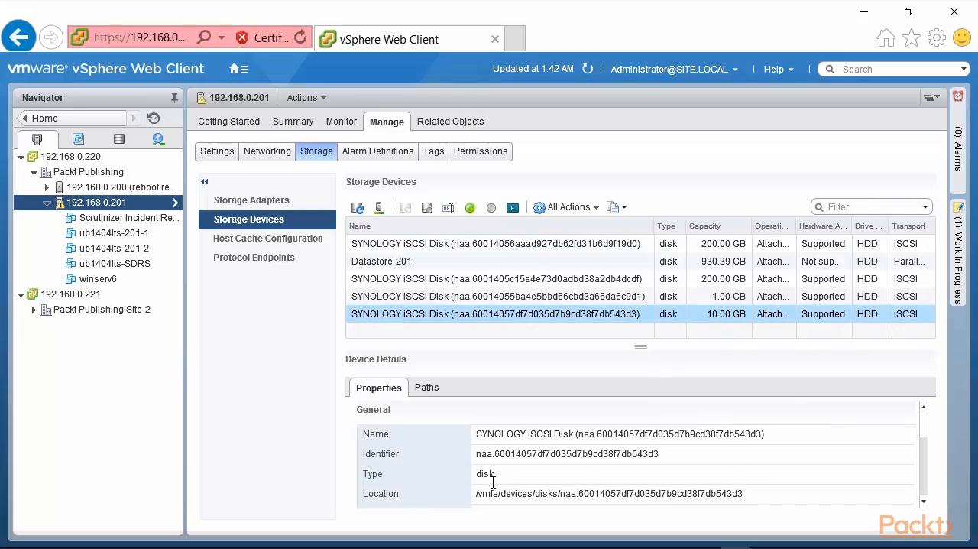
scroll("down", 3)
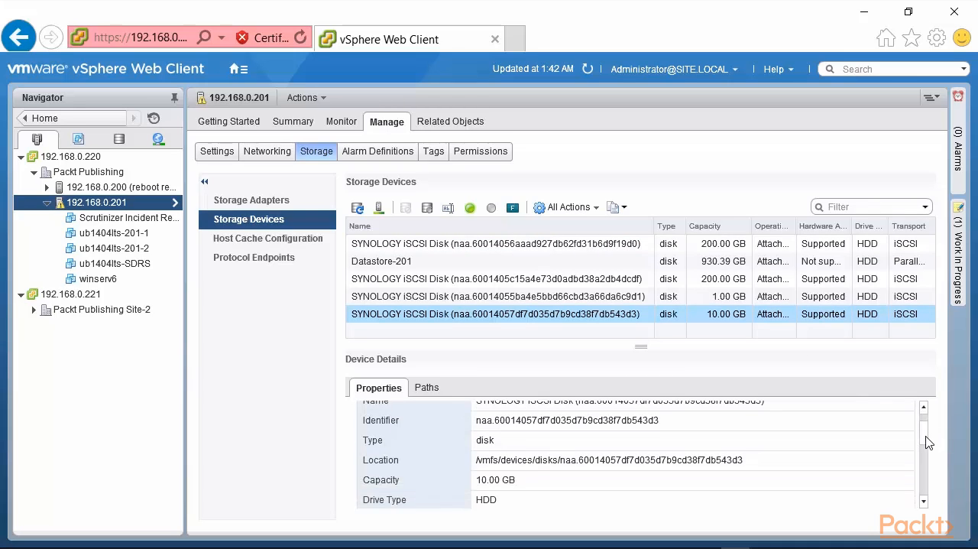
scroll("down", 3)
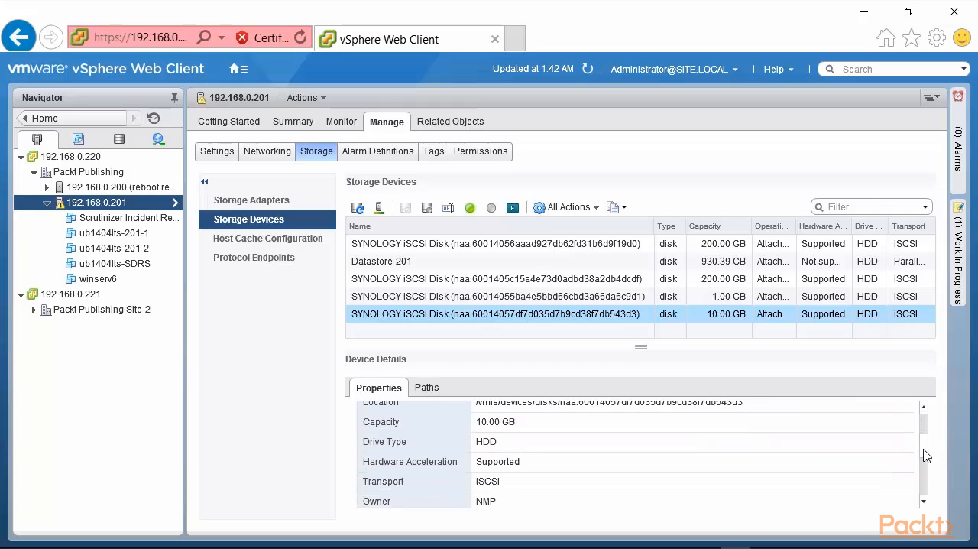
scroll("down", 3)
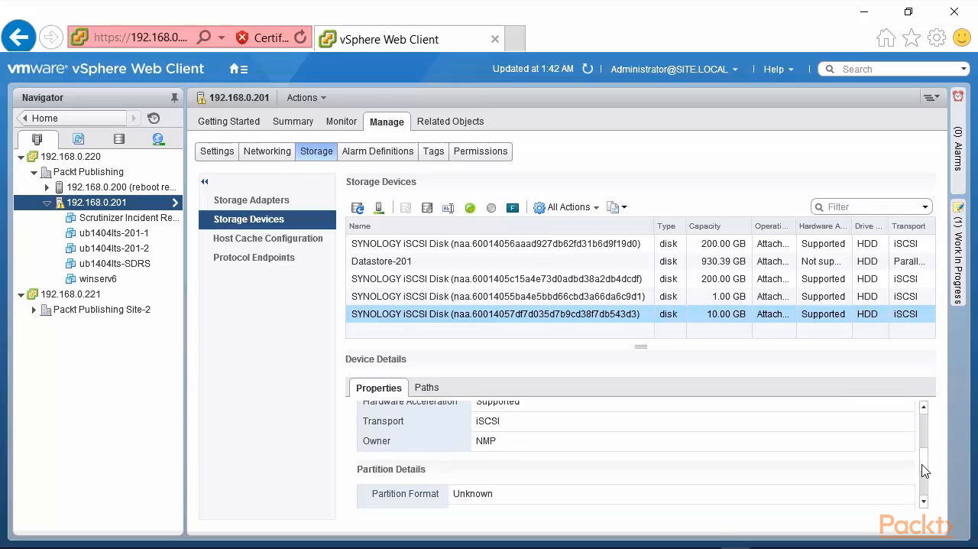
scroll("down", 3)
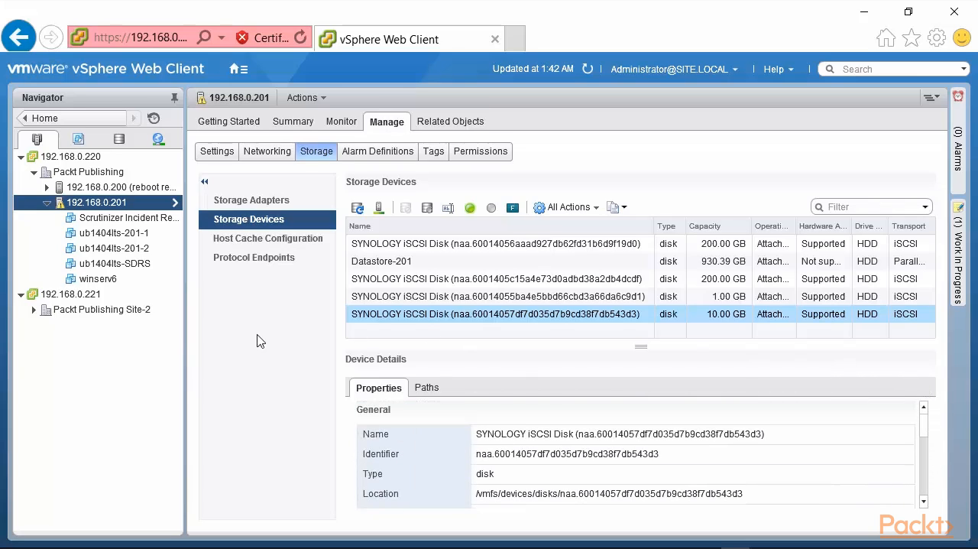
mouse_move(248, 351)
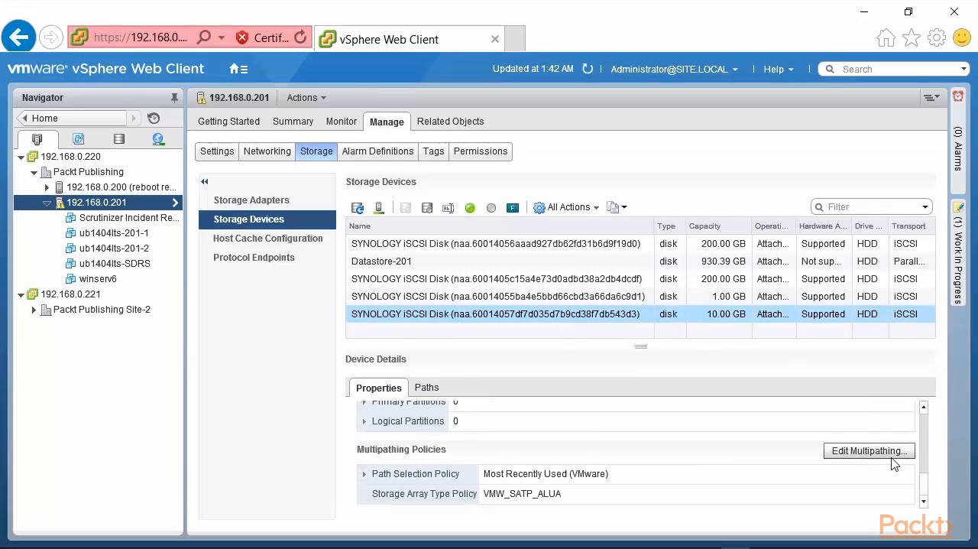
left_click(868, 450)
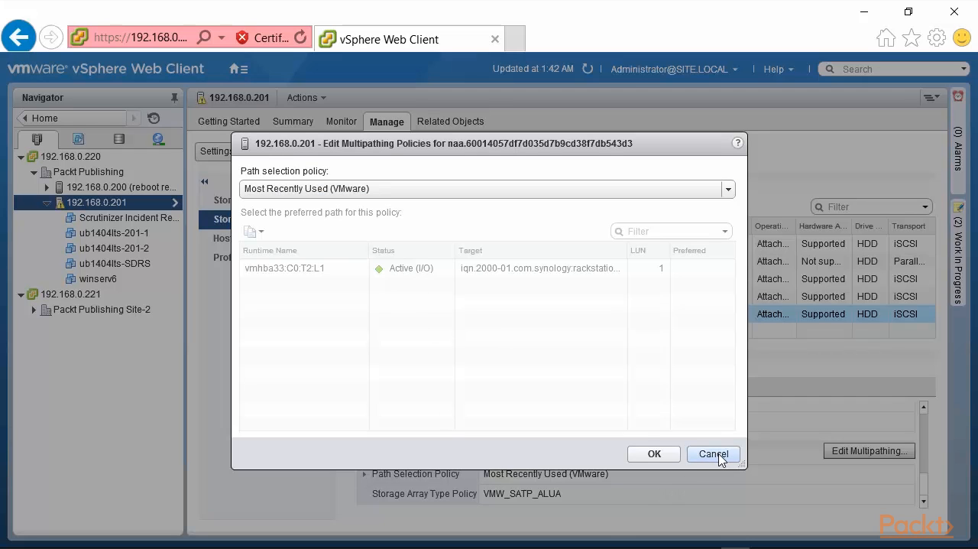
left_click(713, 454)
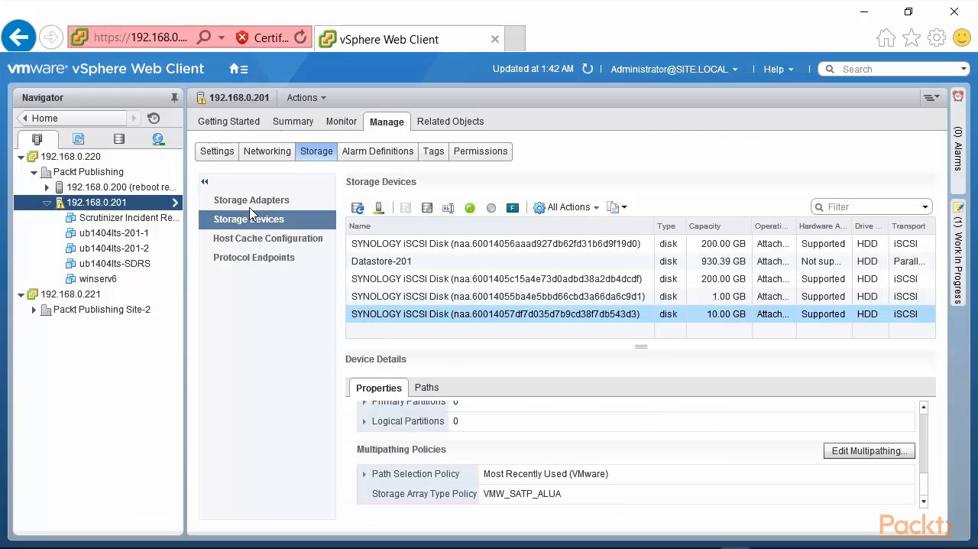
View and scroll through the 18 paths of adapter vmhba33 on the Paths tab.
left_click(251, 199)
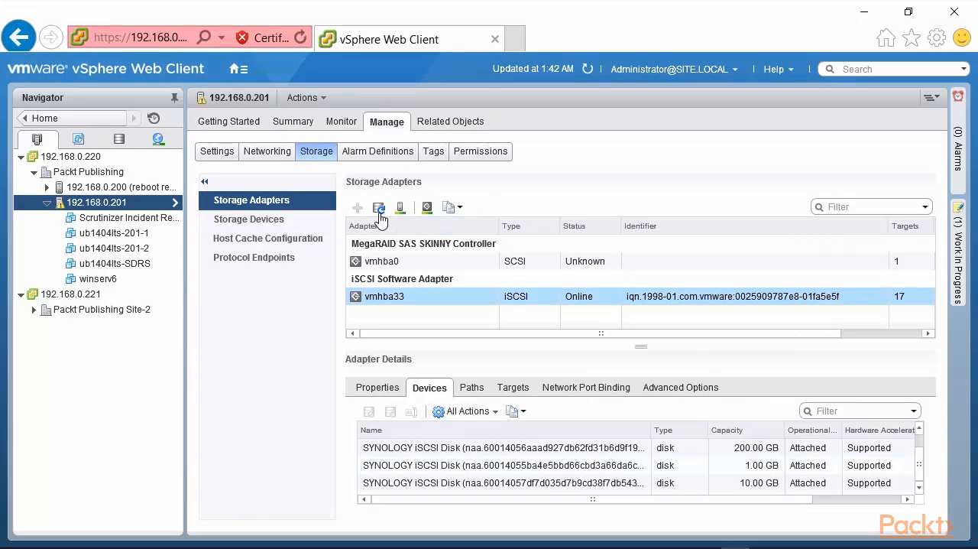
mouse_move(944, 482)
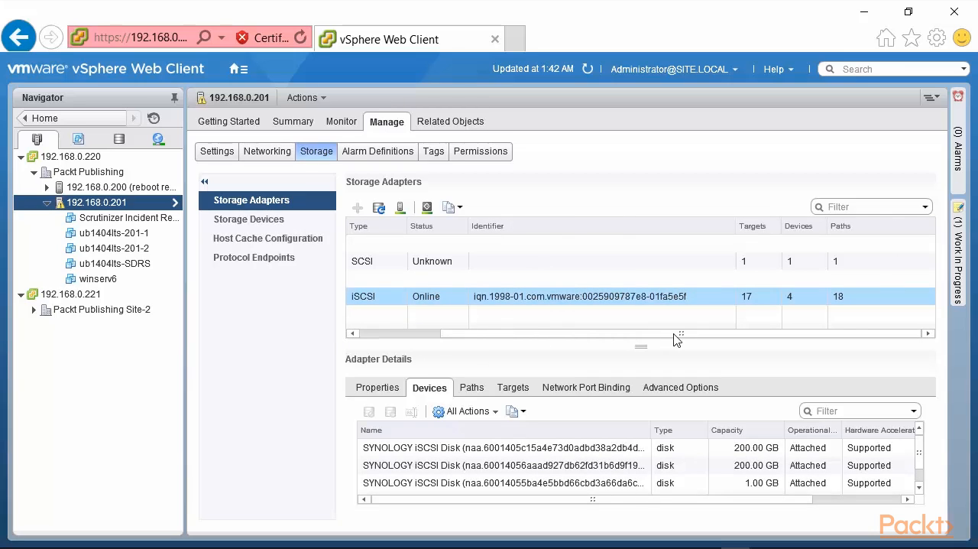
mouse_move(807, 306)
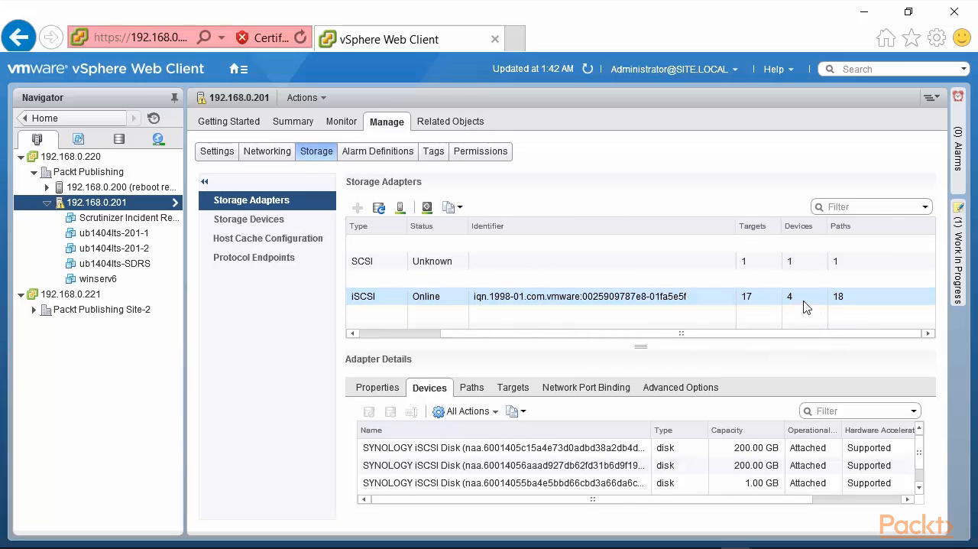
left_click(472, 386)
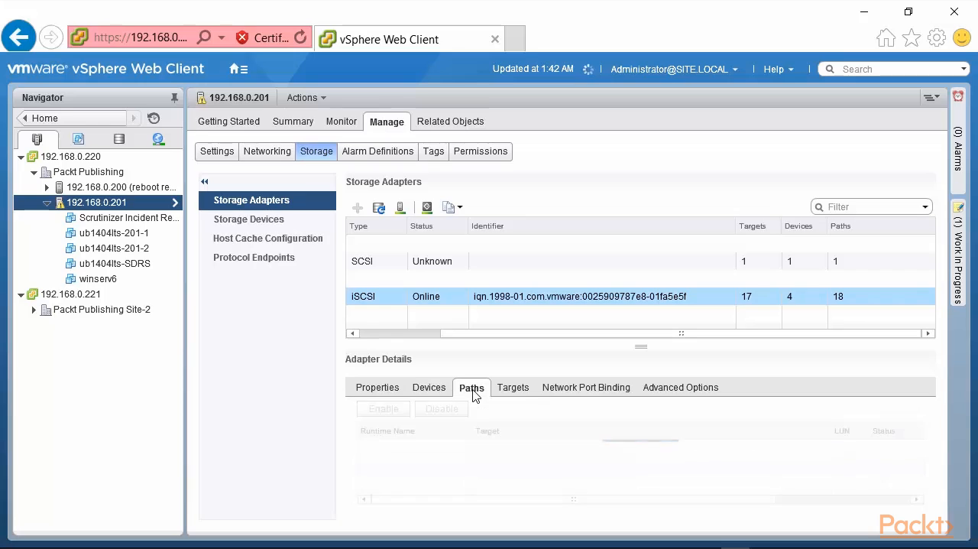
left_click(472, 387)
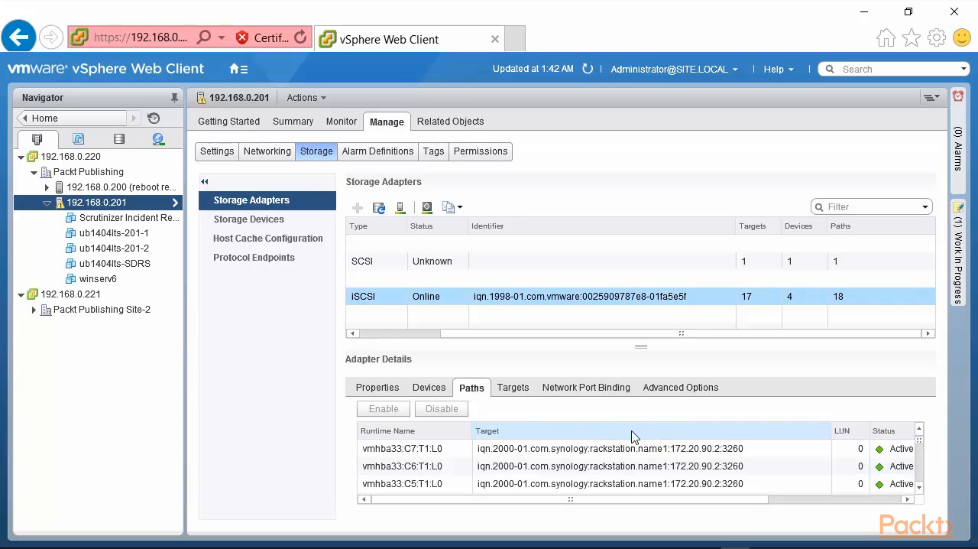
scroll("down", 3)
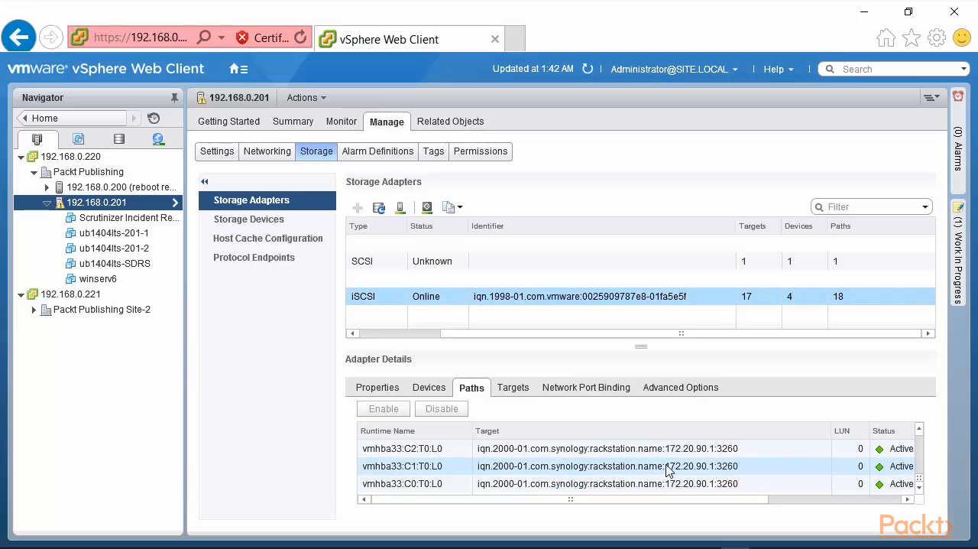
mouse_move(654, 468)
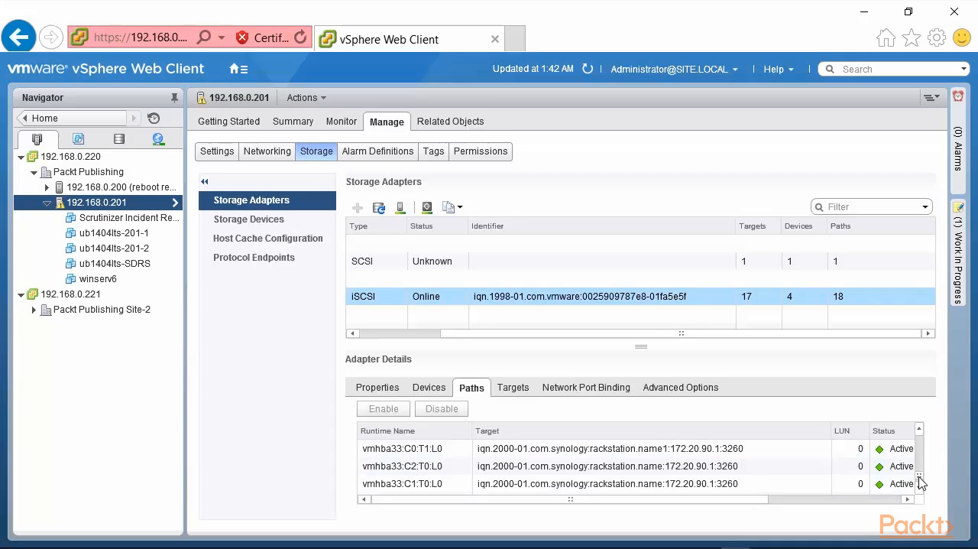
scroll("down", 3)
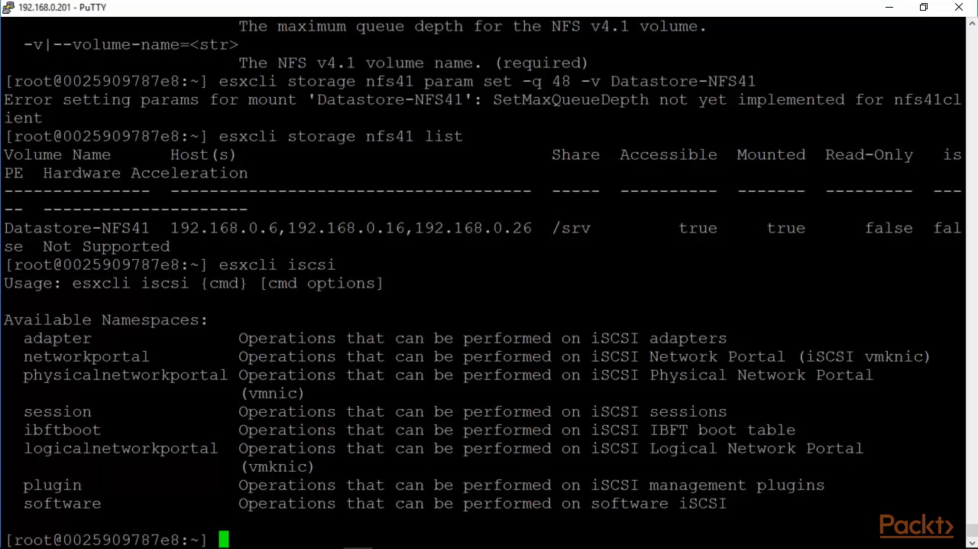
Run esxcli iscsi, esxcli iscsi adapter list, and esxcli iscsi session list.
type("esxcli iscsi")
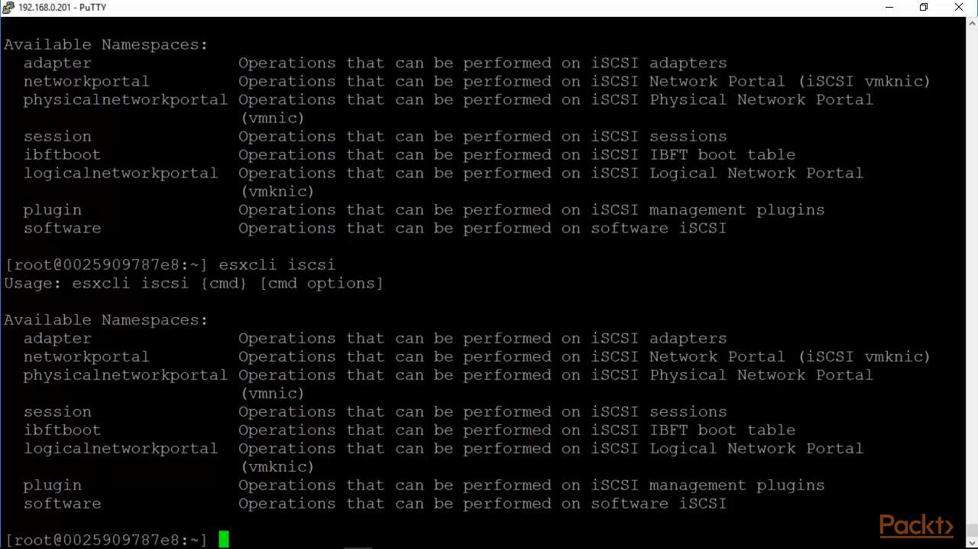
type("esxcli iscsi")
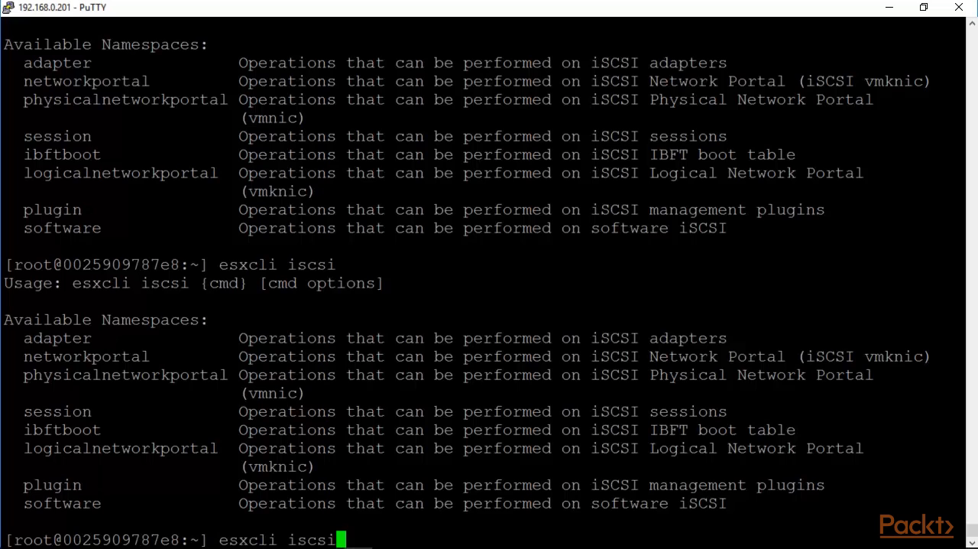
type("adapter list")
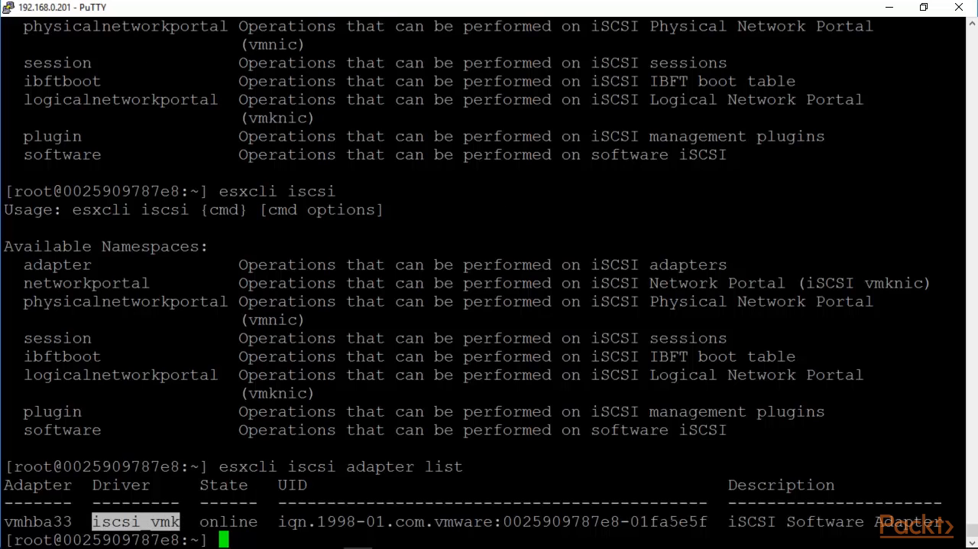
type("esxcli iscsi session")
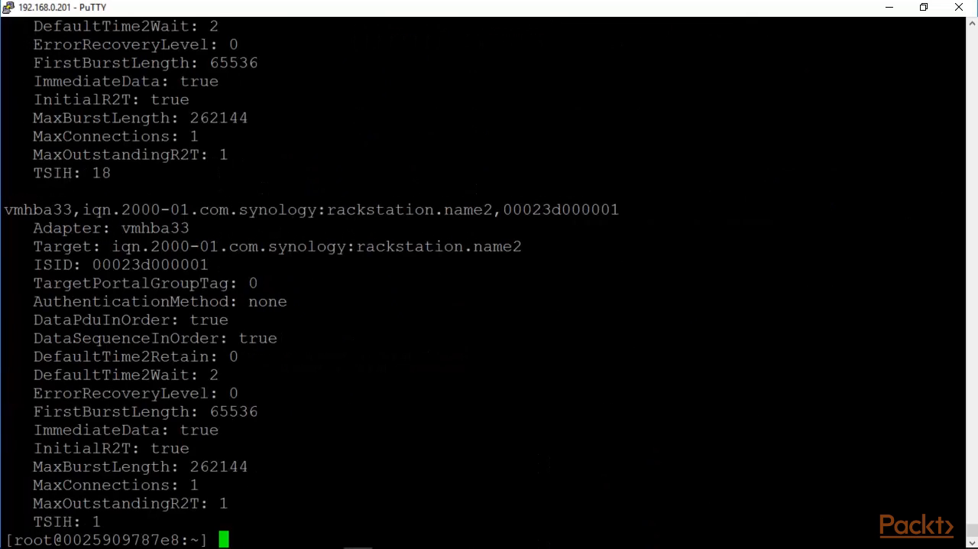
Page through esxcli iscsi session list | more, then rerun esxcli iscsi.
type("esxcli iscsi session list")
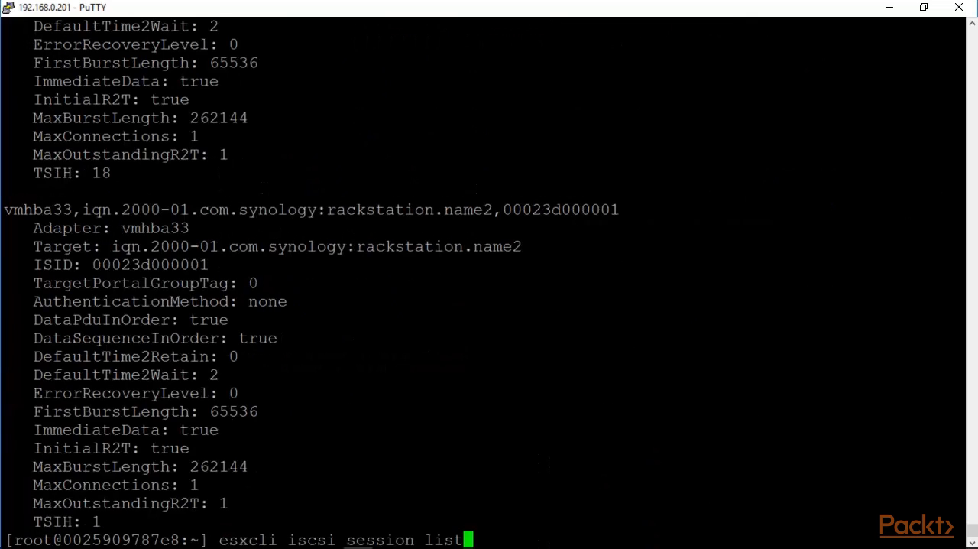
type("| mo")
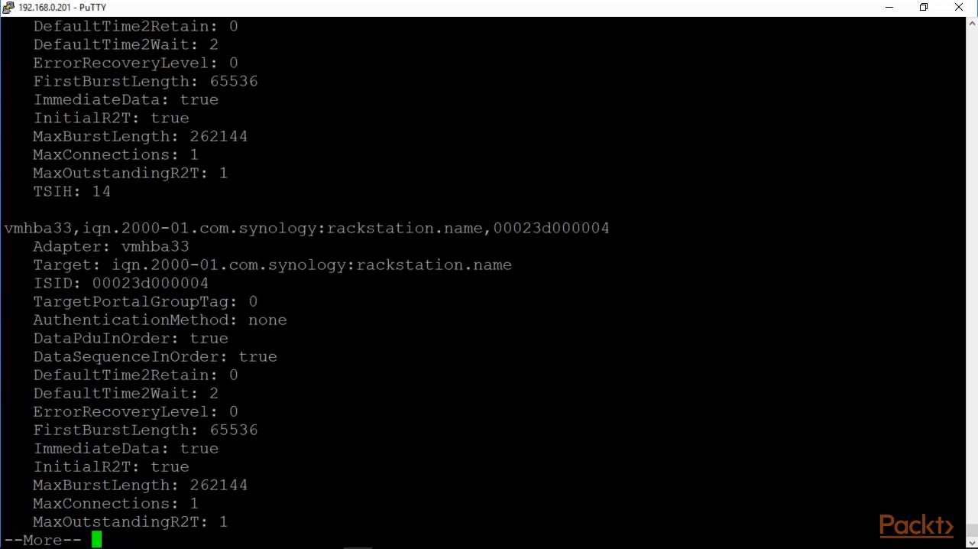
key("space")
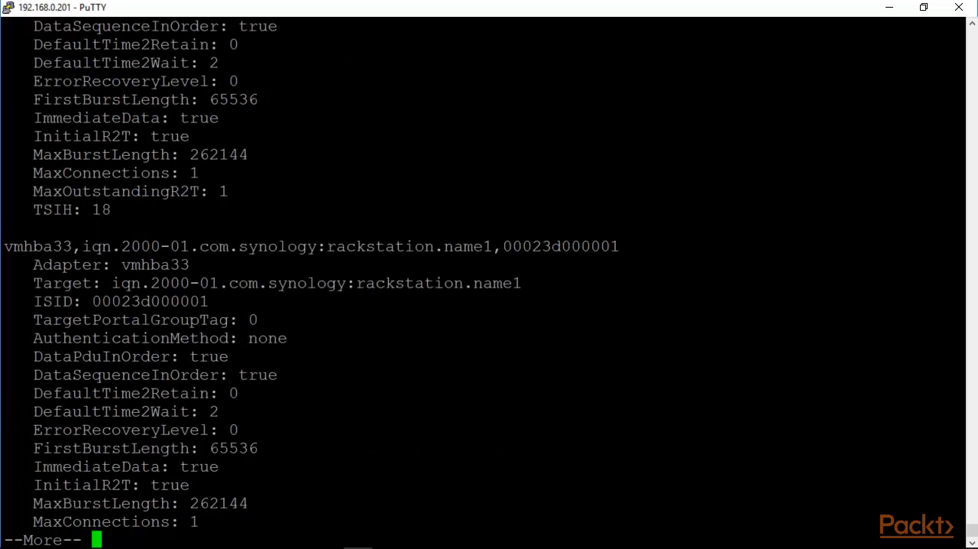
key("space")
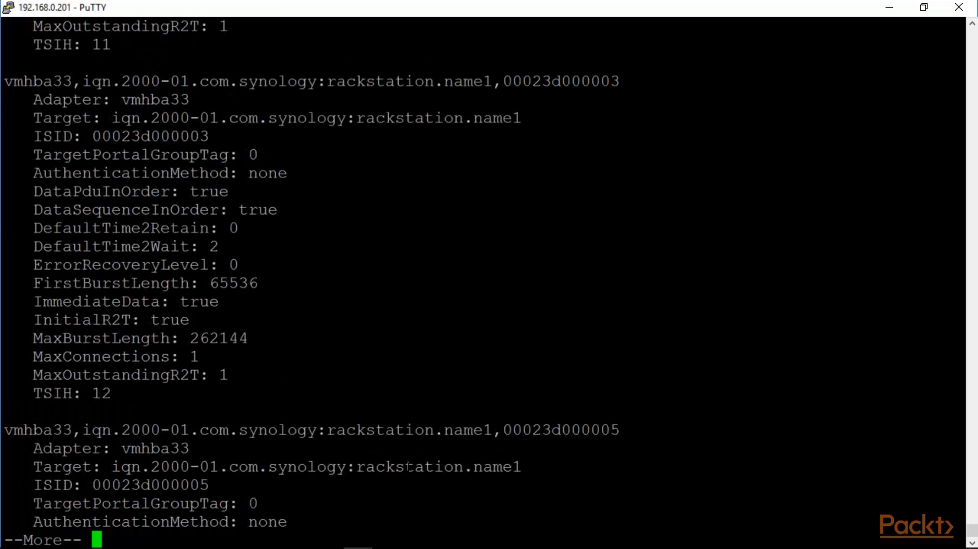
key("q")
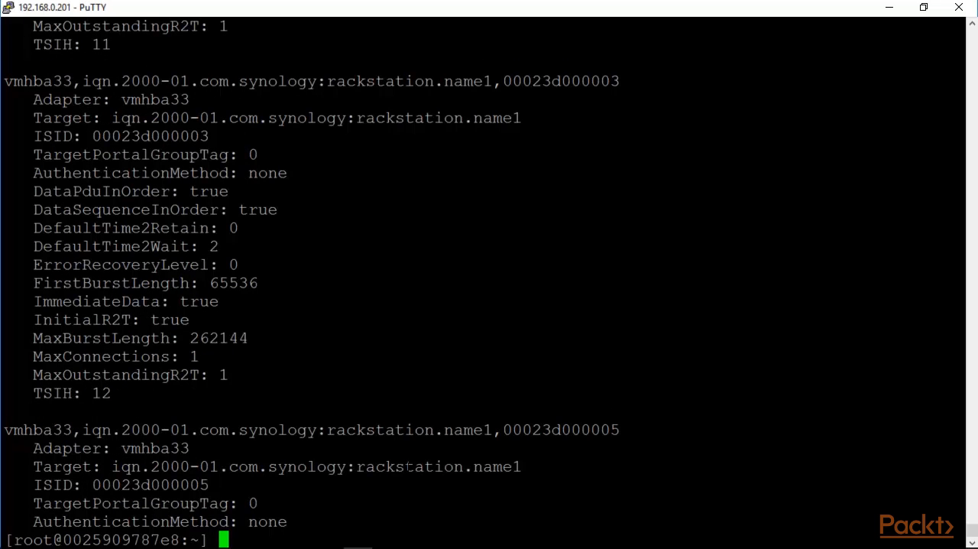
type("es")
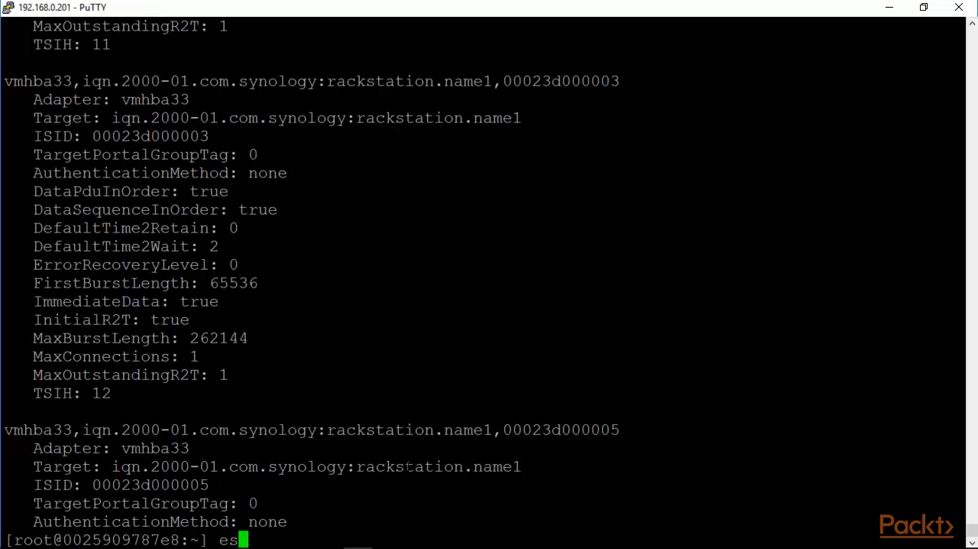
type("xcli iscsi")
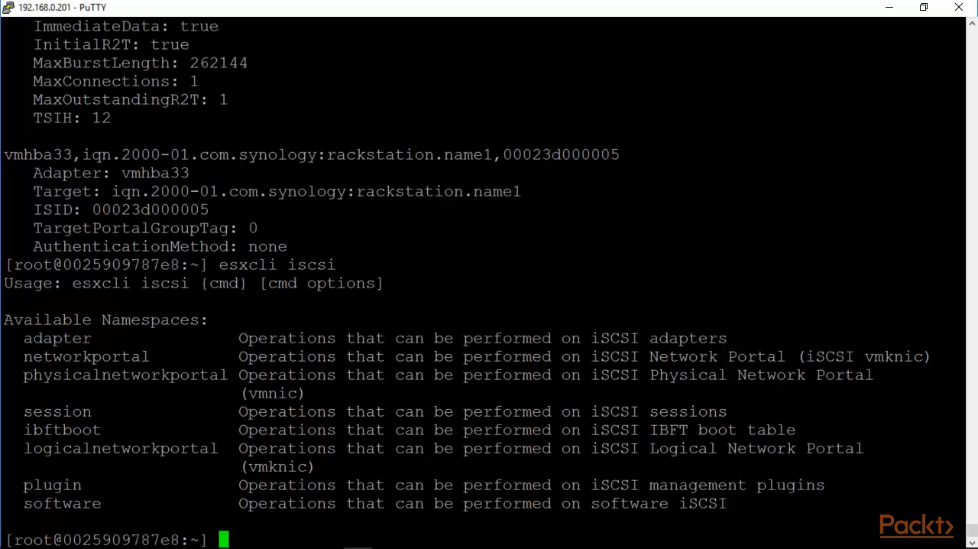
Run esxcli iscsi ibftboot get, then esxcli iscsi plugin and plugin list.
type("esxcli iscsi")
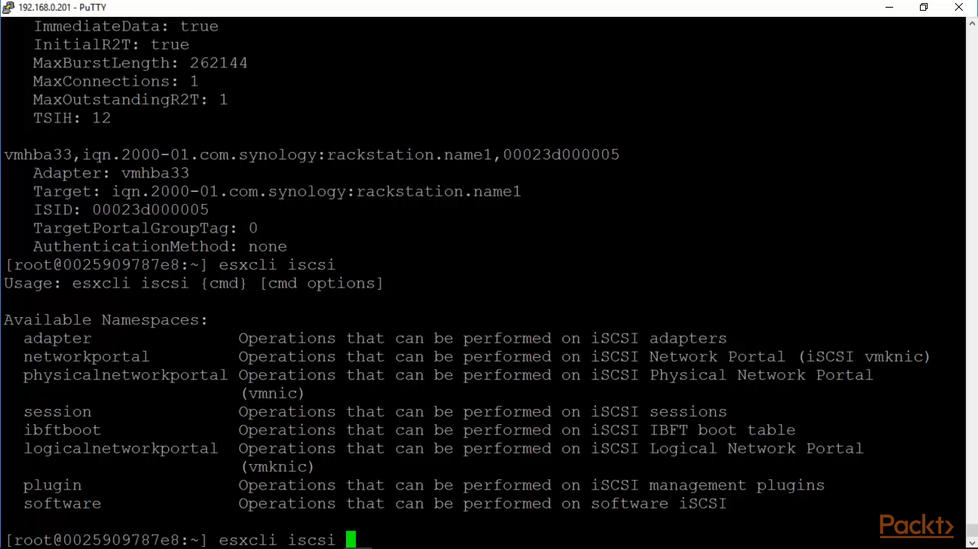
type("ibftboot")
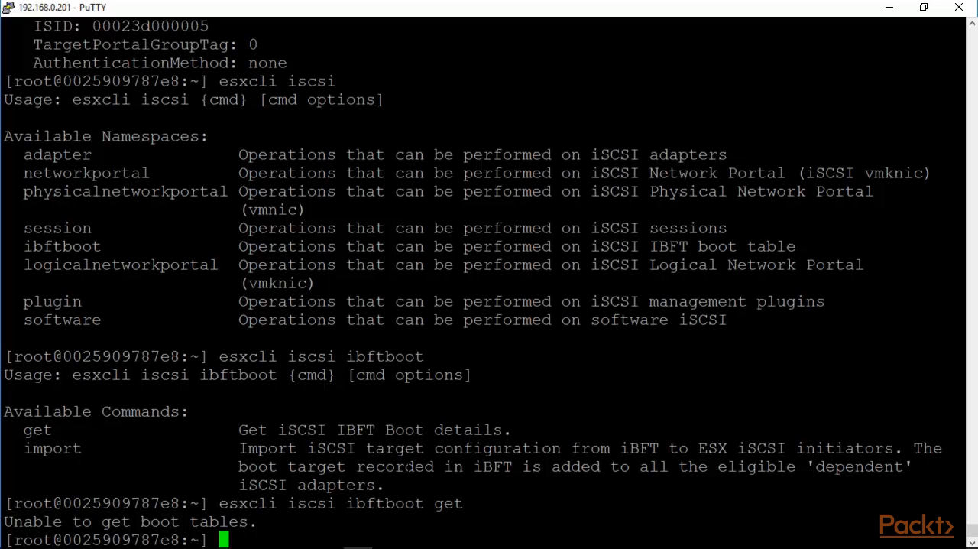
type("esxcli iscsi plugin")
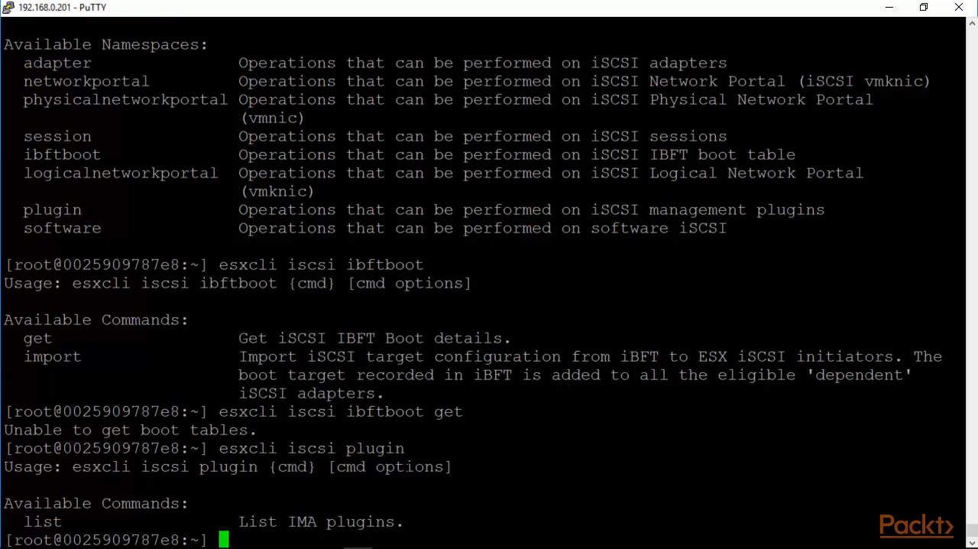
type("esxcli iscsi plugin list")
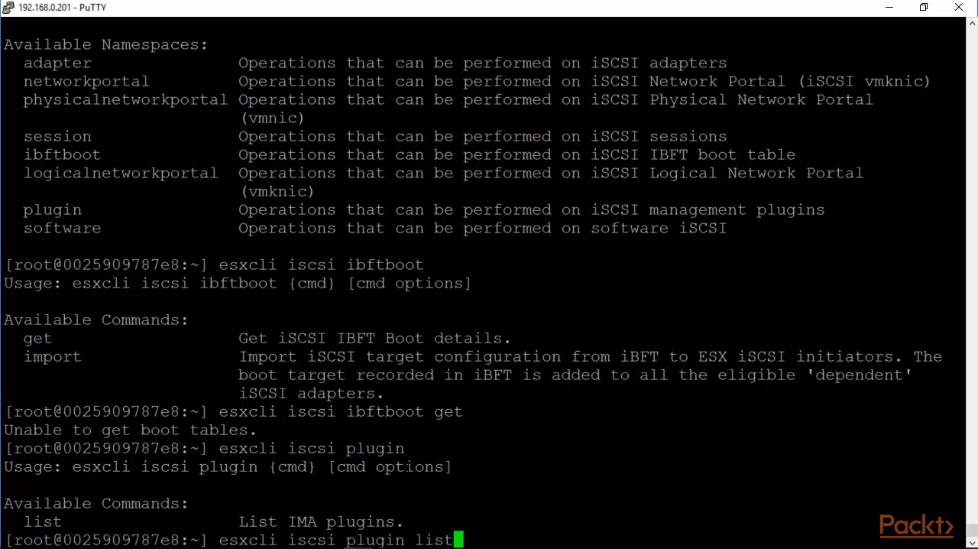